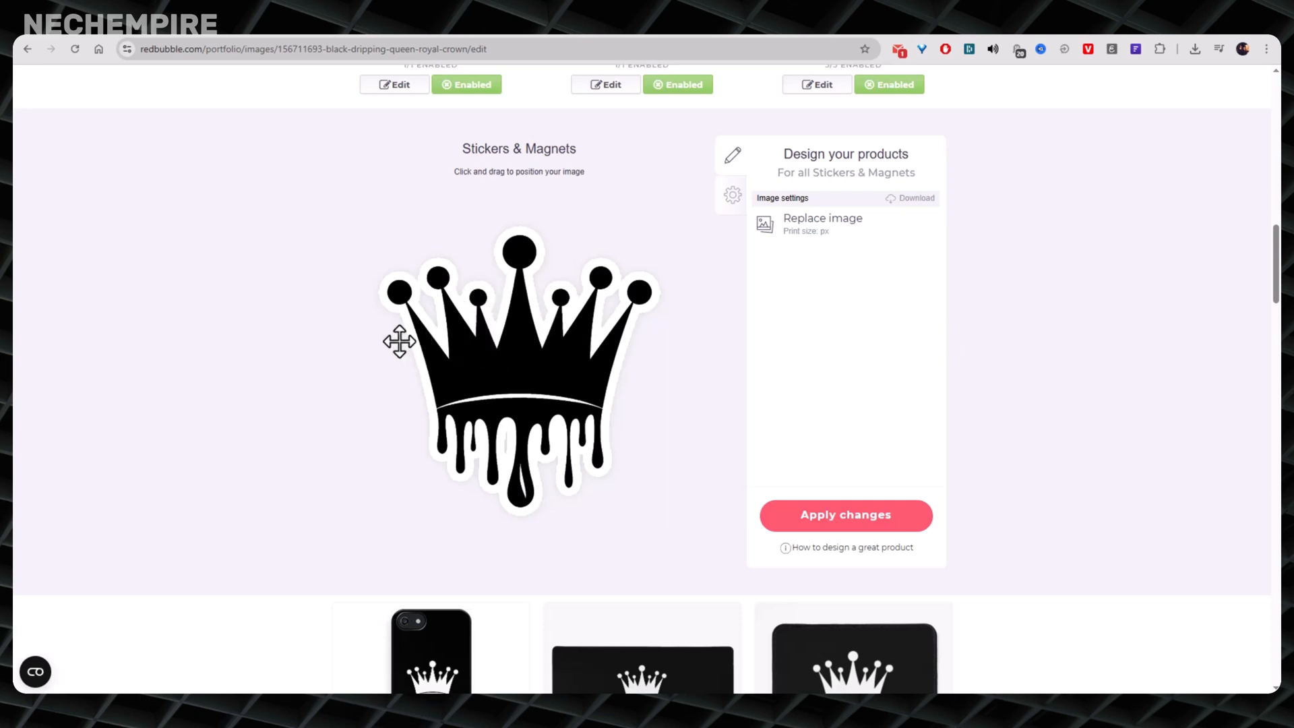
mouse_move(526, 350)
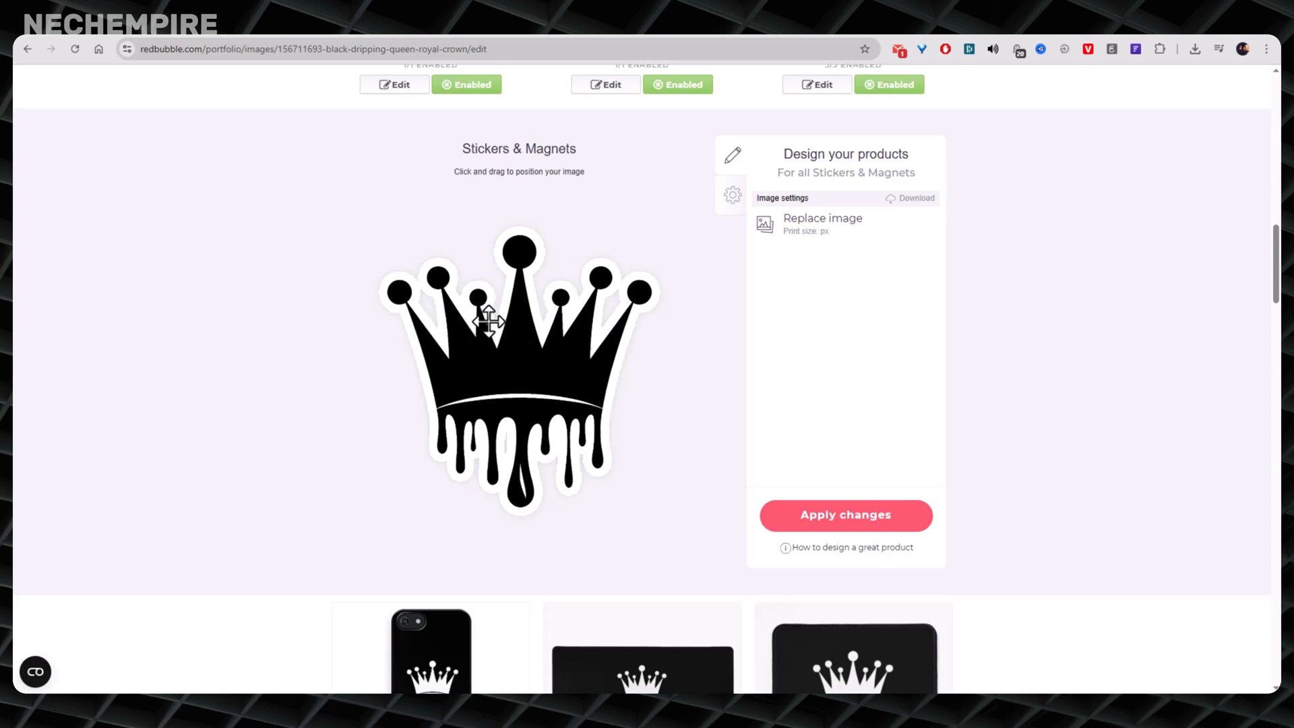
Step: Browse the Canva placement editors for Large Print Clothing and Stickers & Magnets
scroll(up, 3)
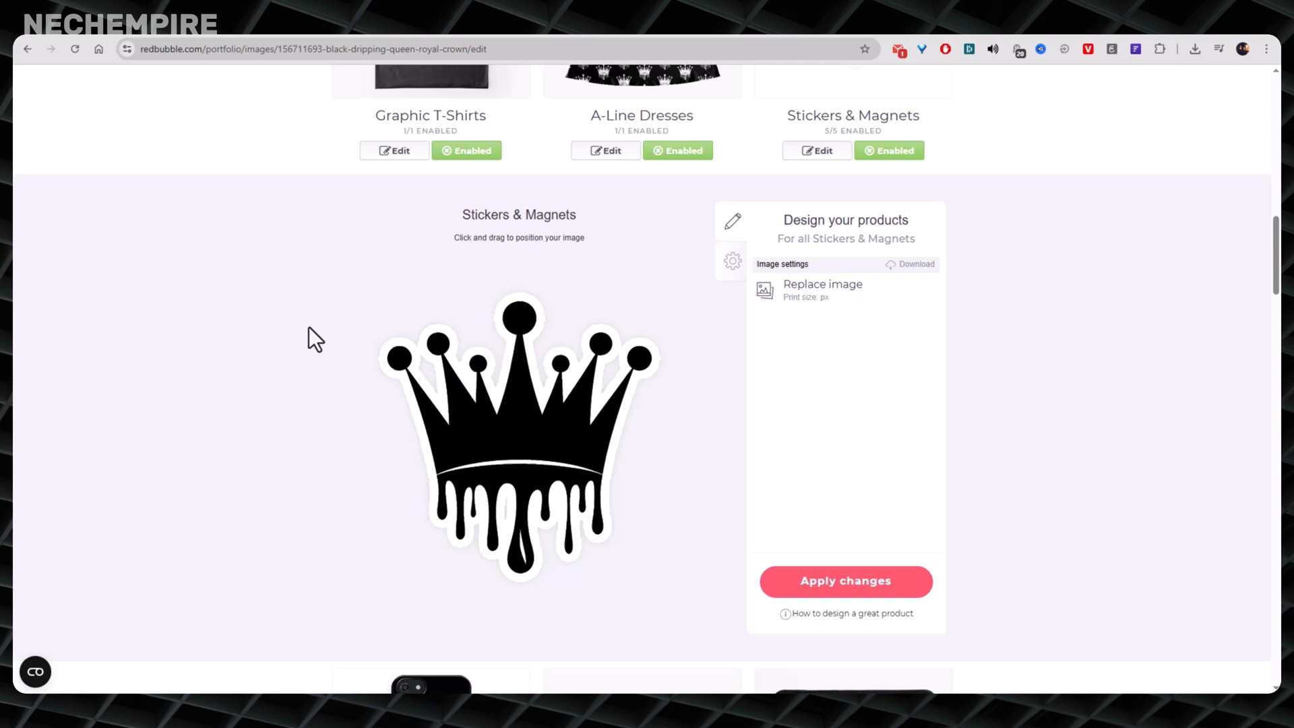
scroll(up, 3)
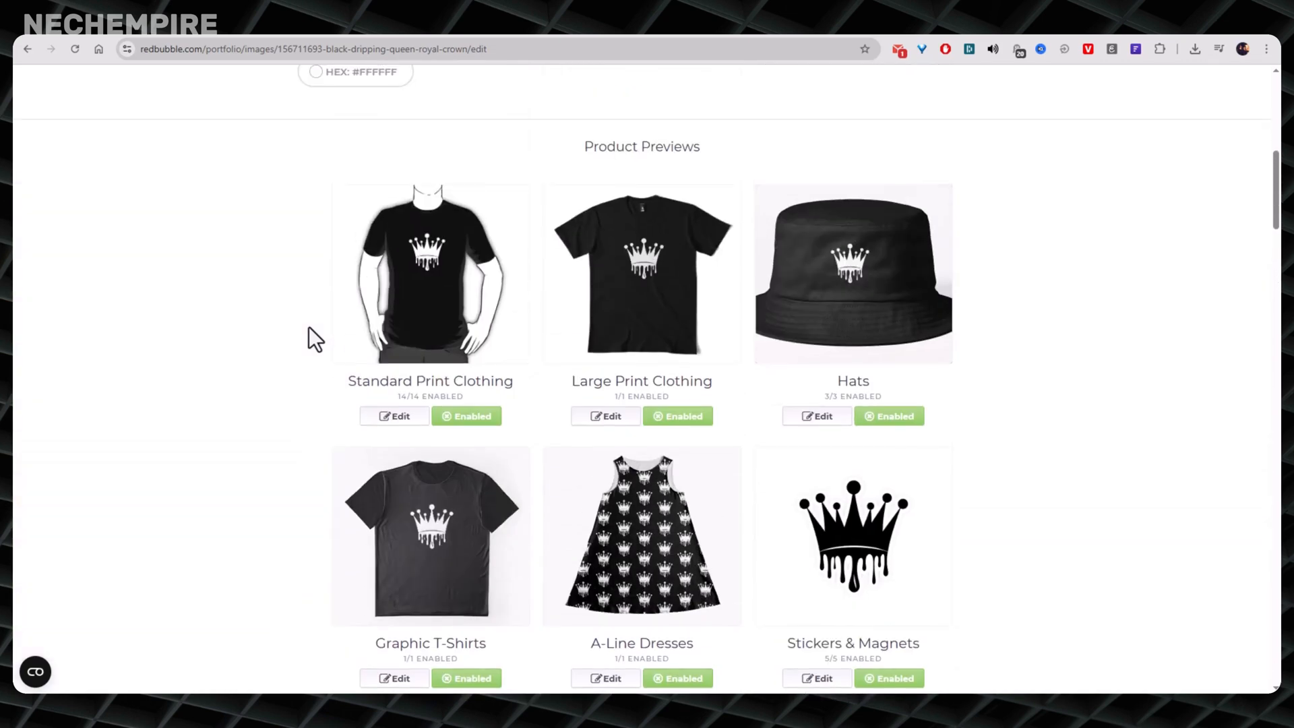
mouse_move(425, 310)
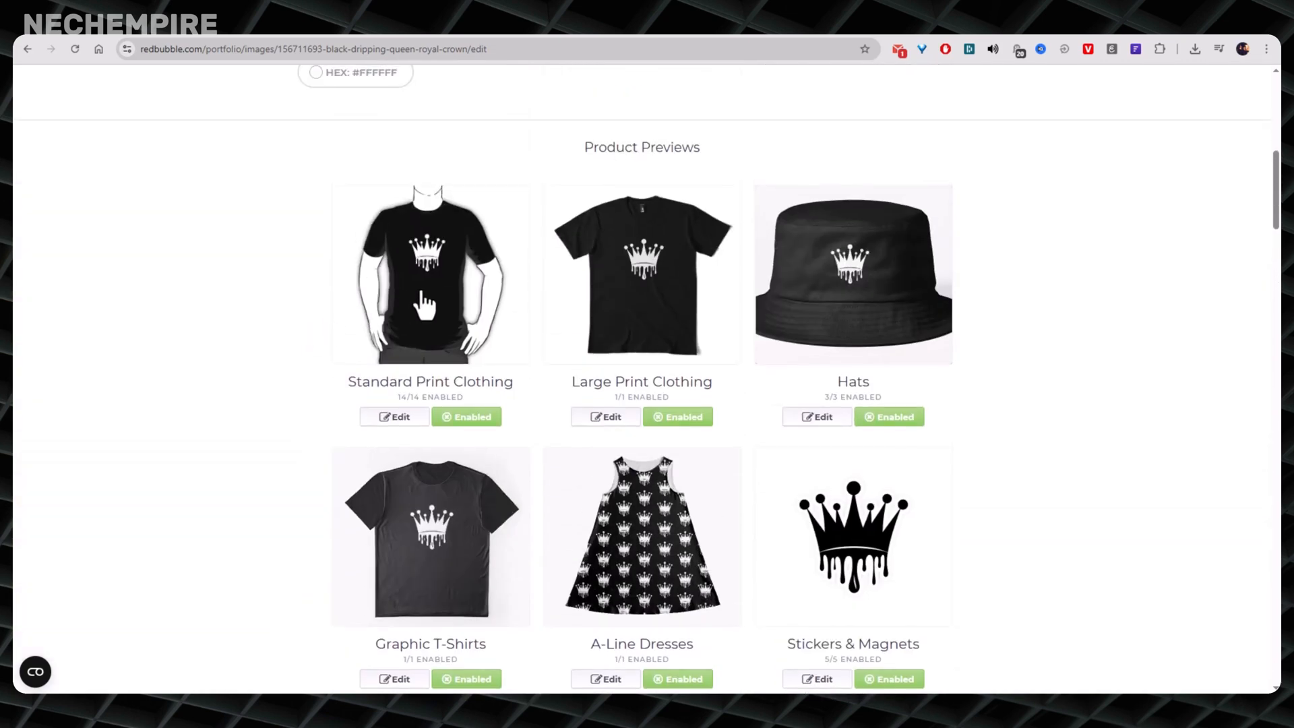
click(605, 417)
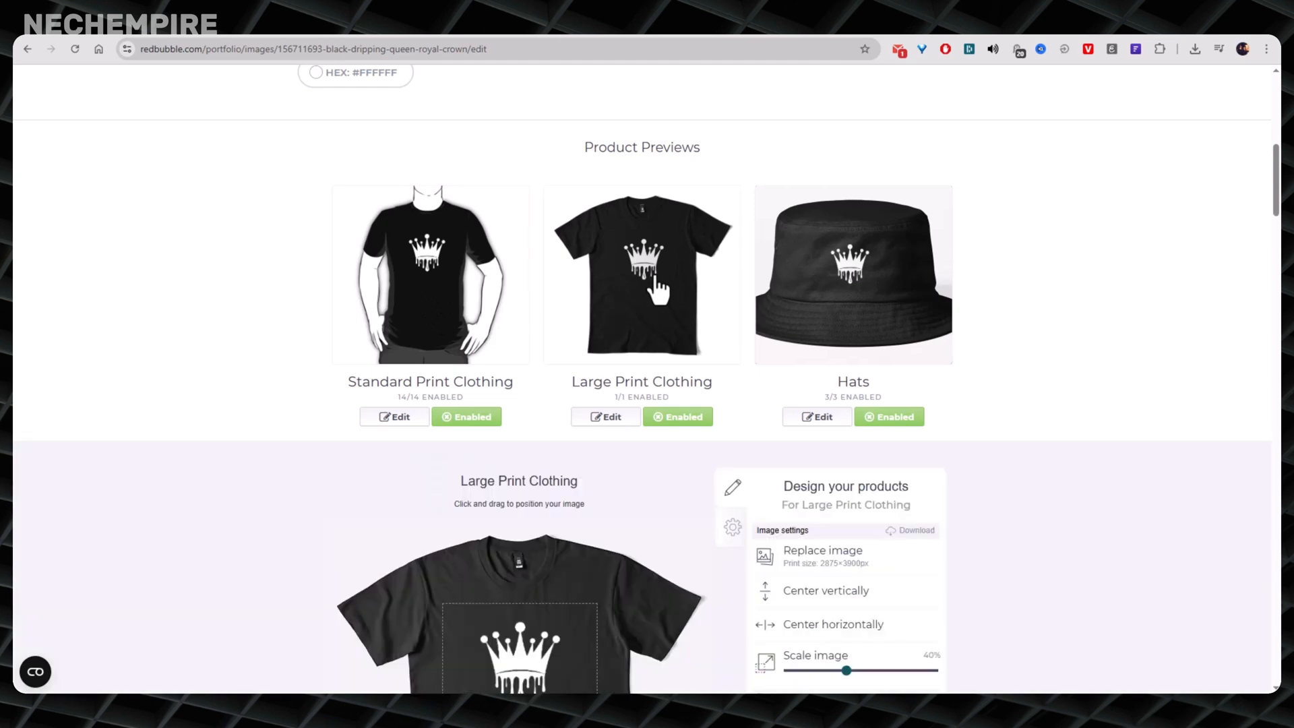
scroll(down, 3)
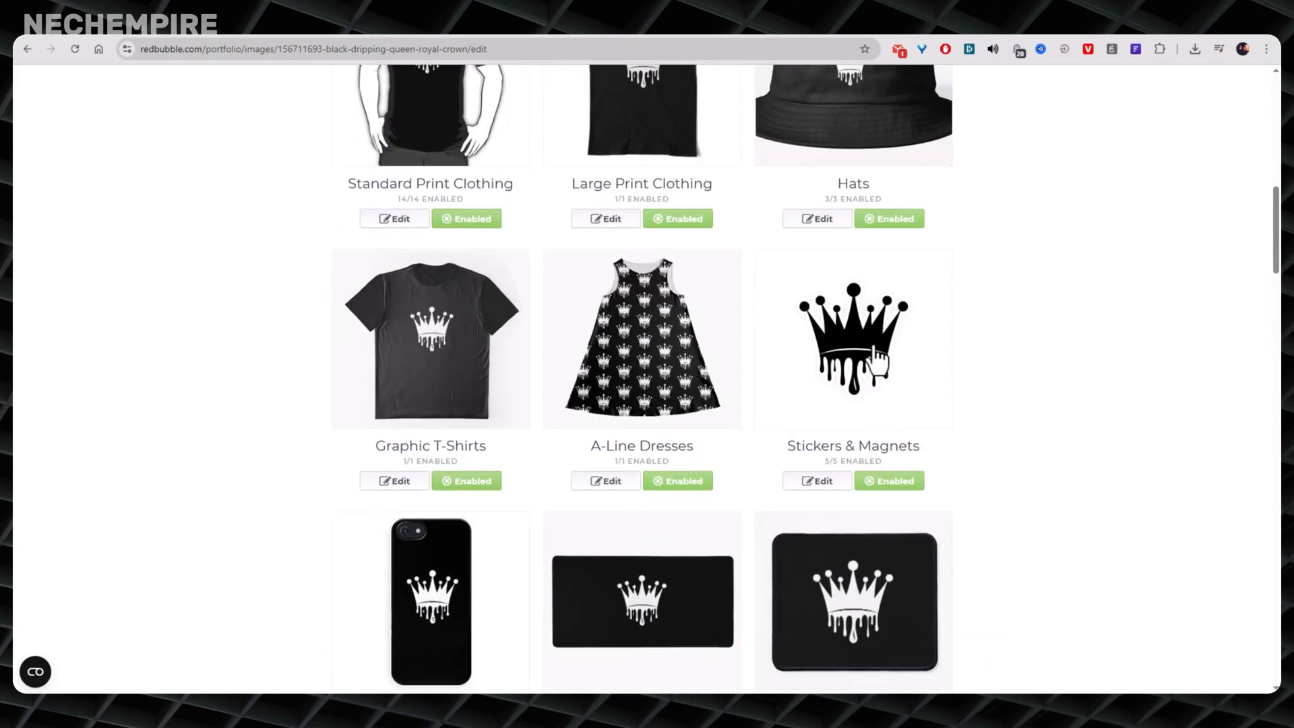
click(816, 480)
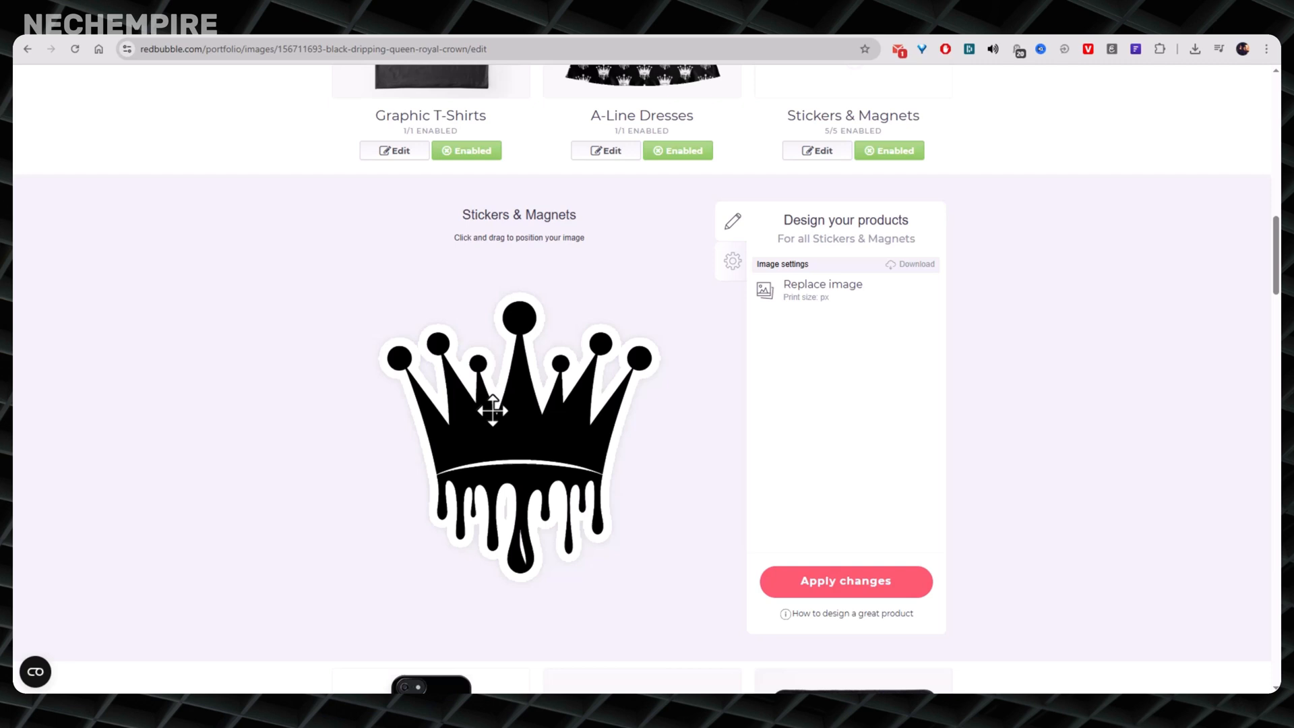
mouse_move(650, 430)
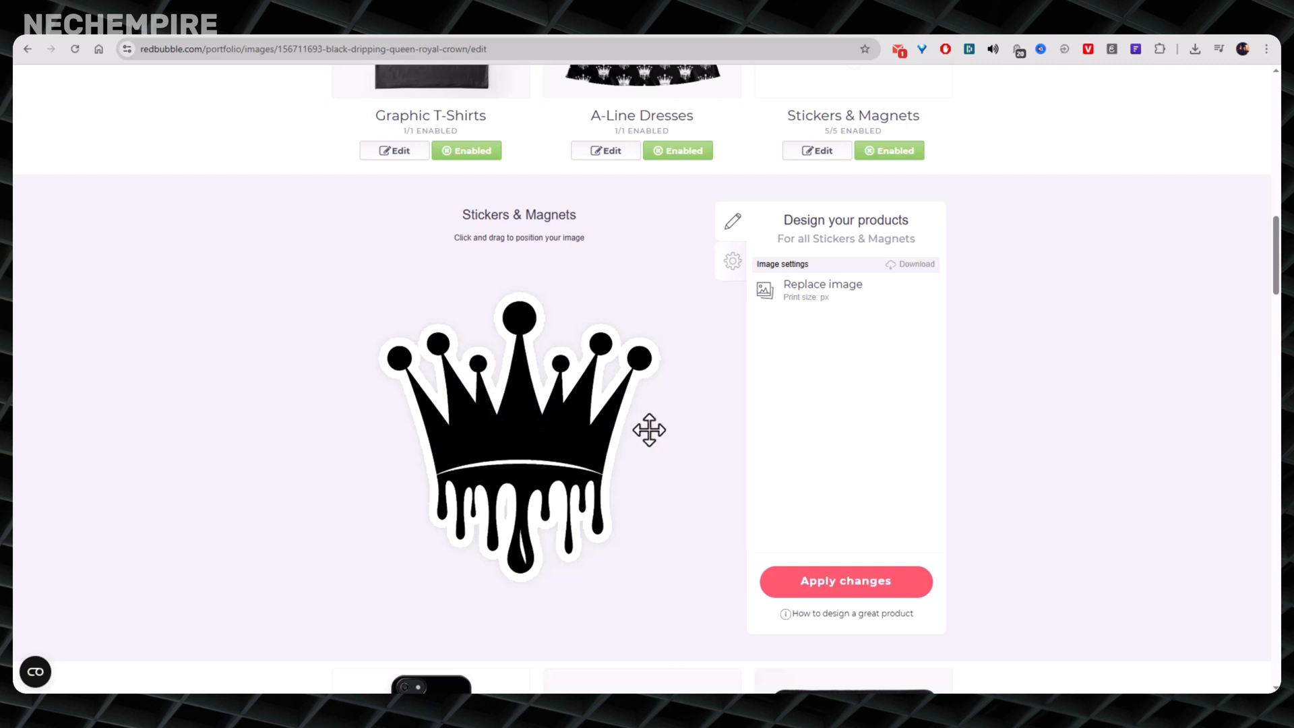
mouse_move(646, 425)
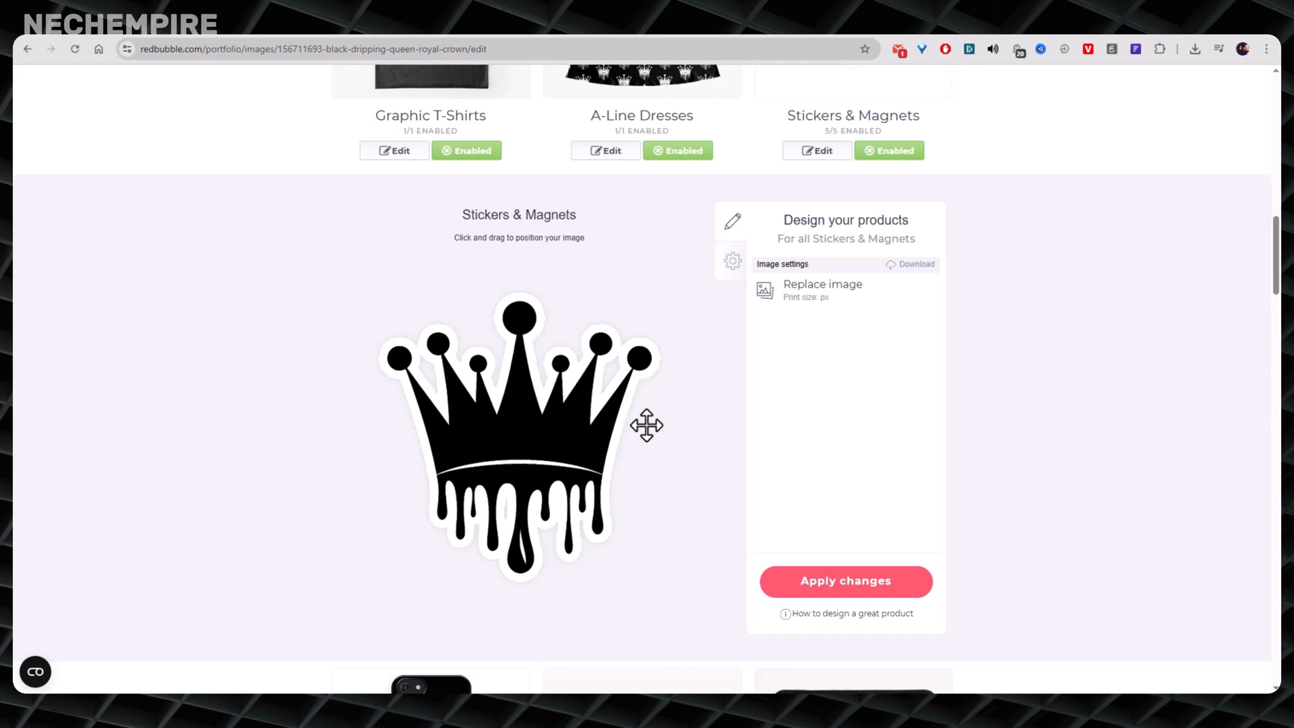
scroll(up, 3)
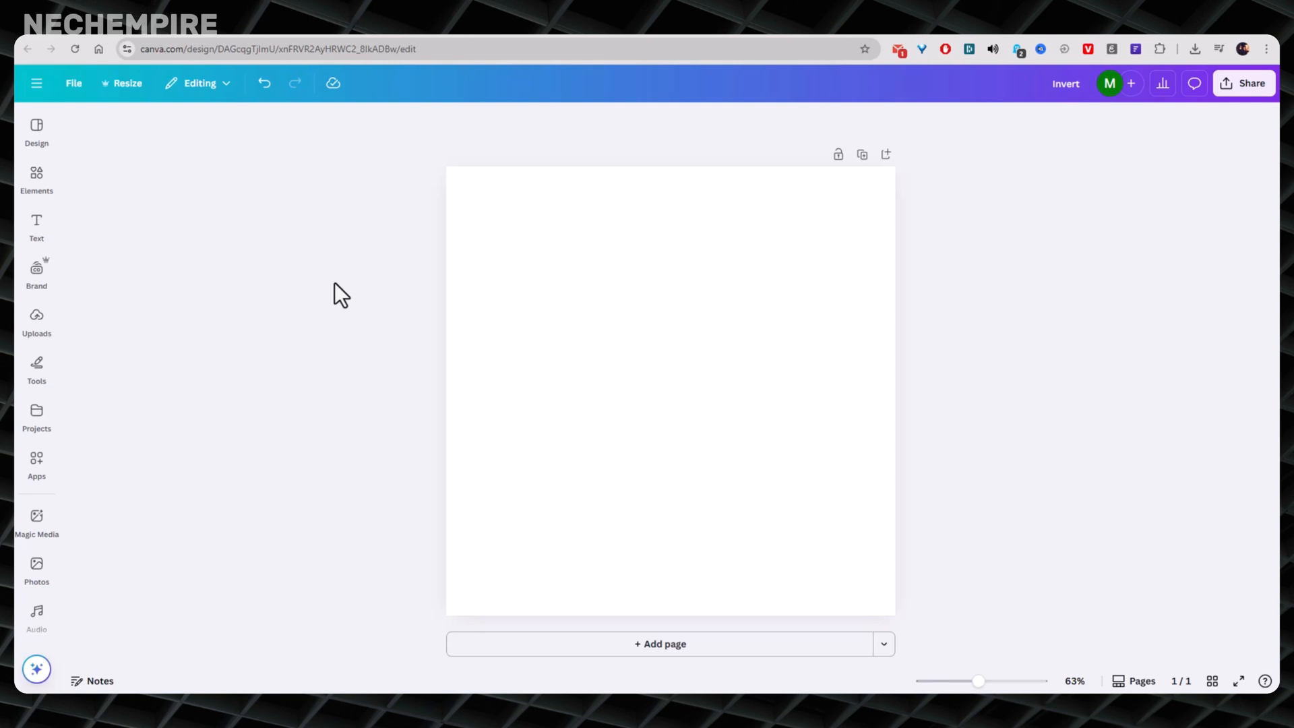
mouse_move(348, 341)
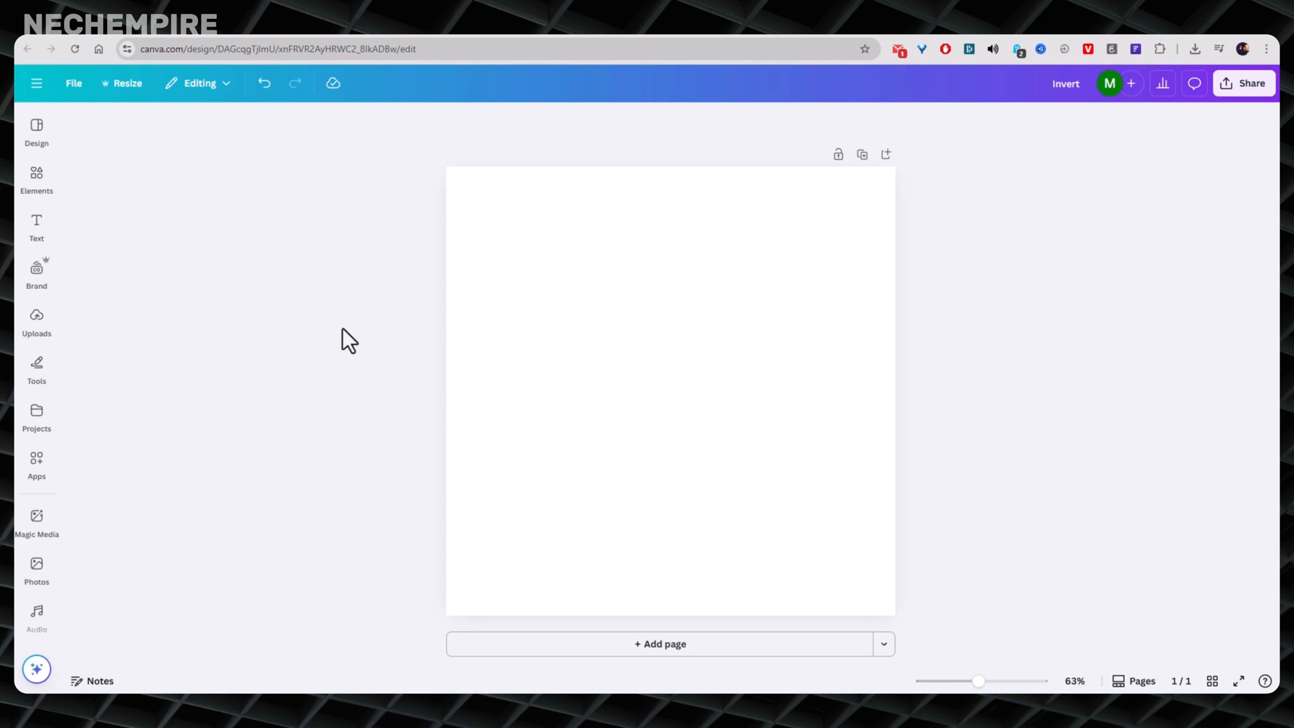
Step: Select the blank square page and show the library of uploaded images
click(595, 306)
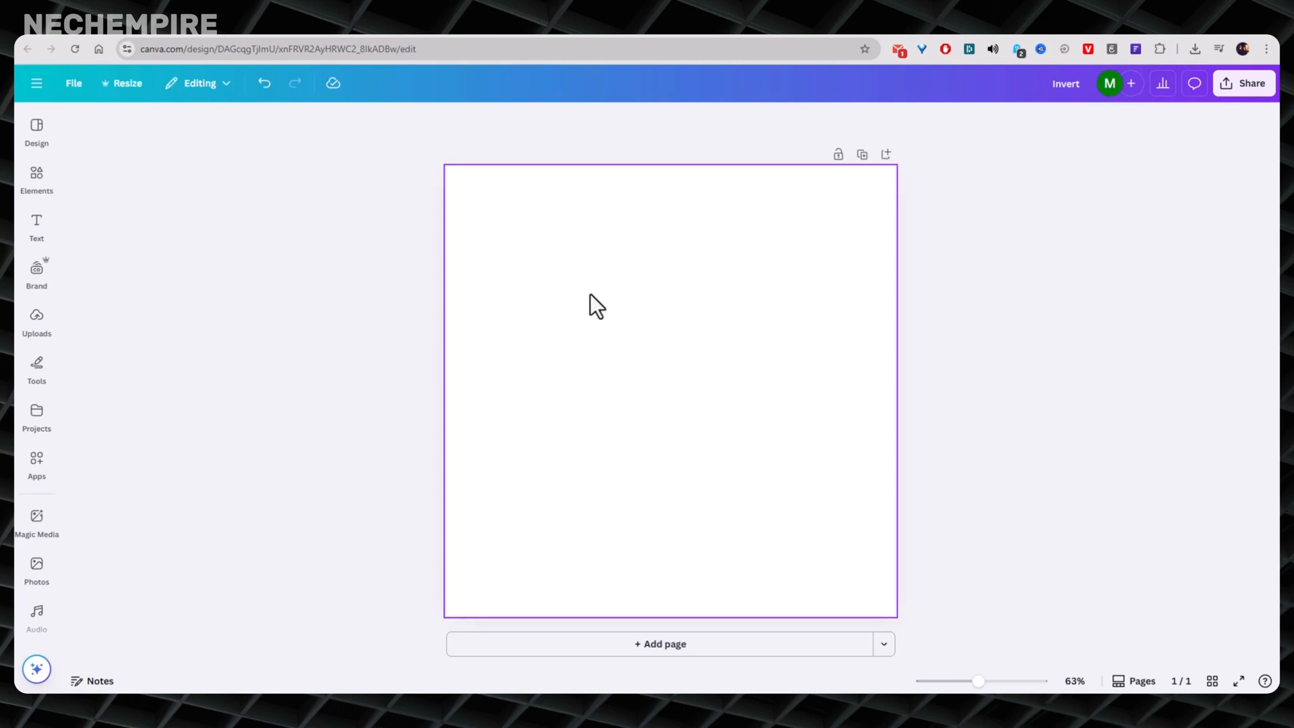
click(423, 205)
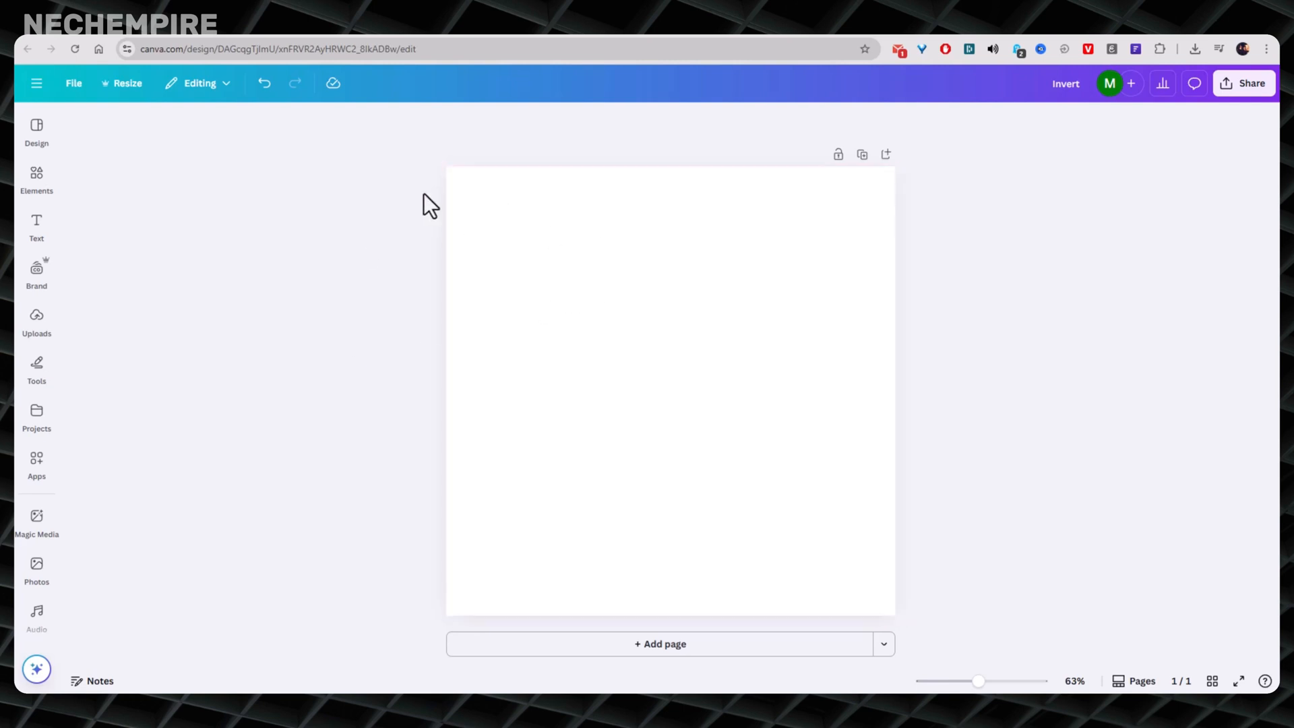
mouse_move(377, 248)
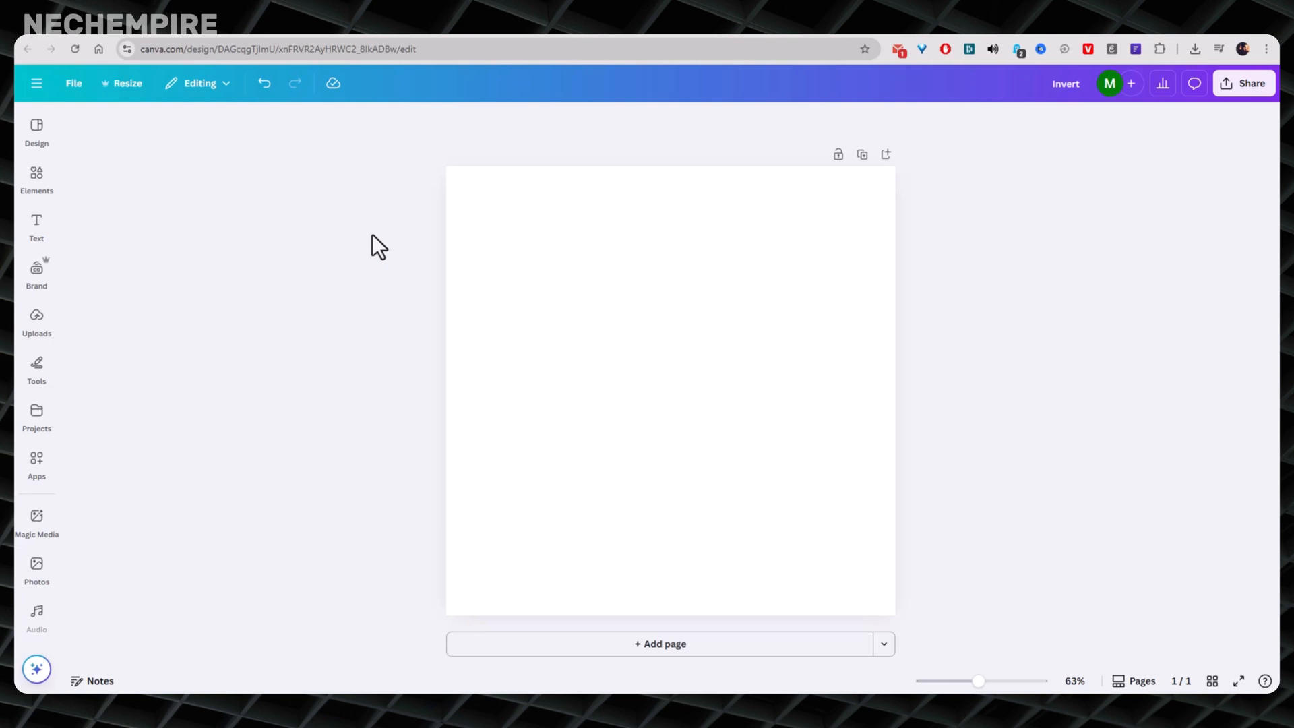
click(631, 217)
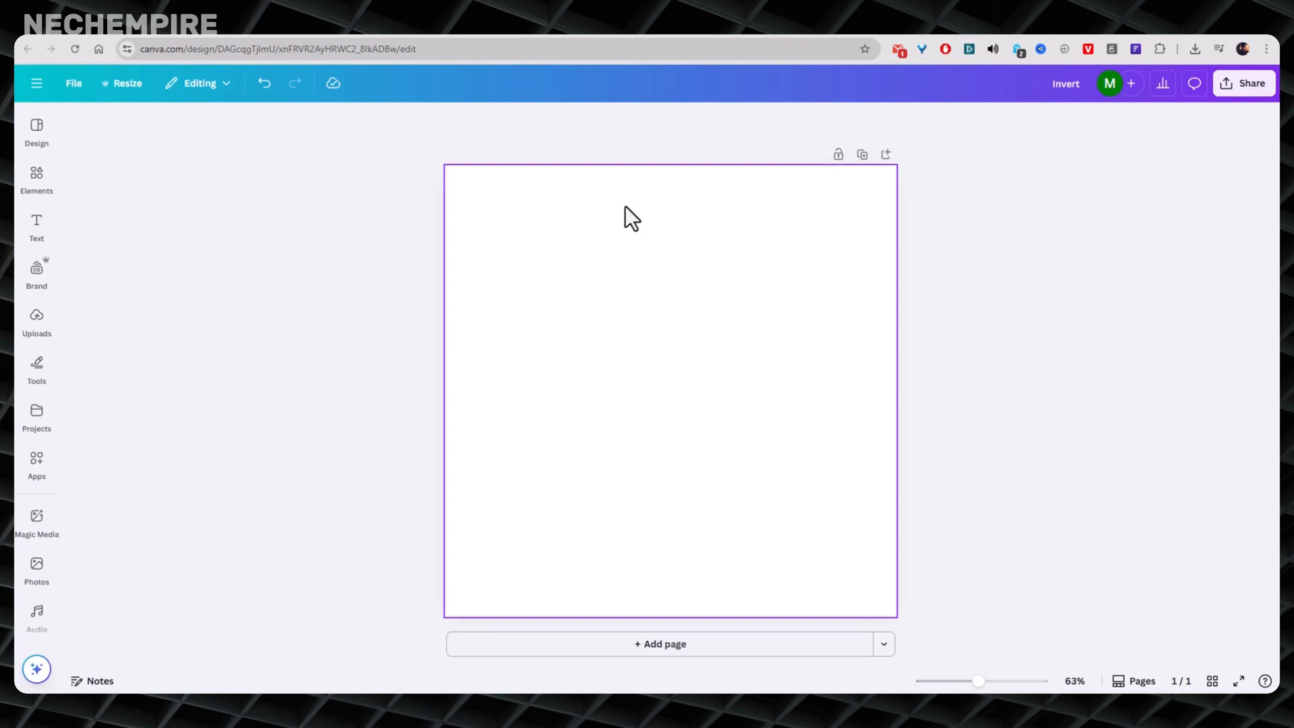
mouse_move(552, 198)
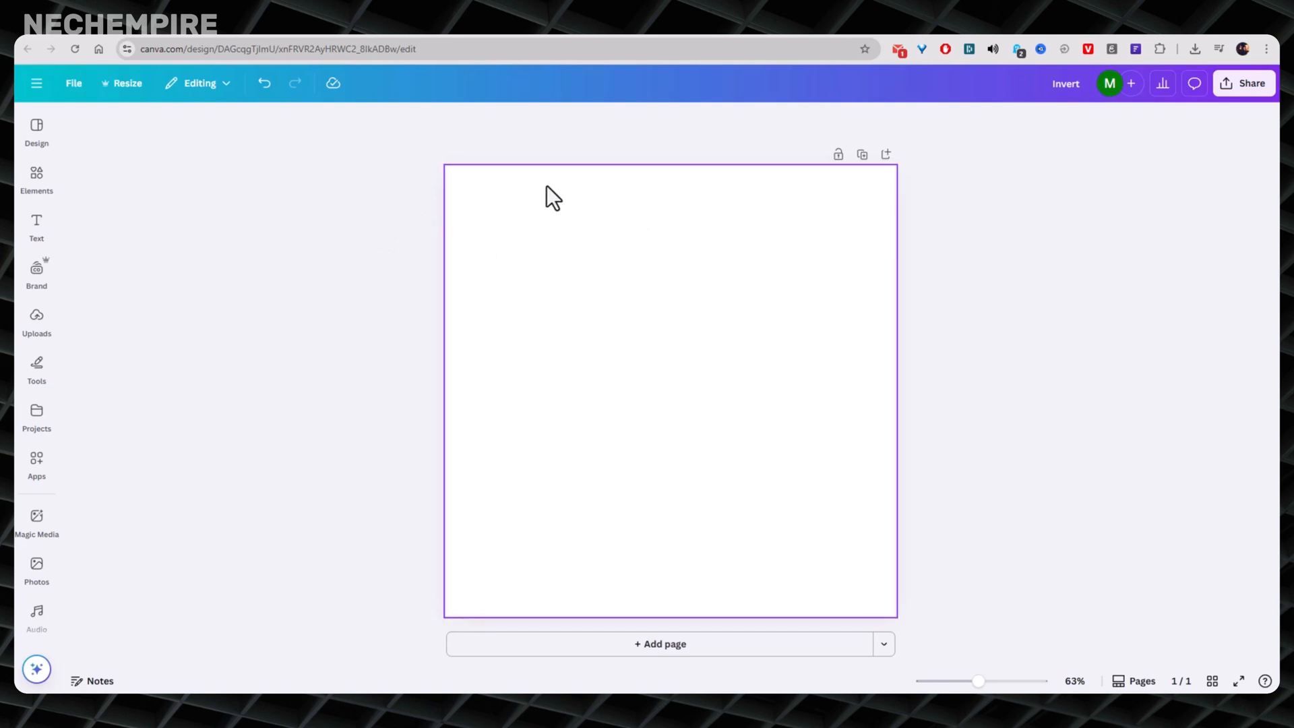
mouse_move(551, 351)
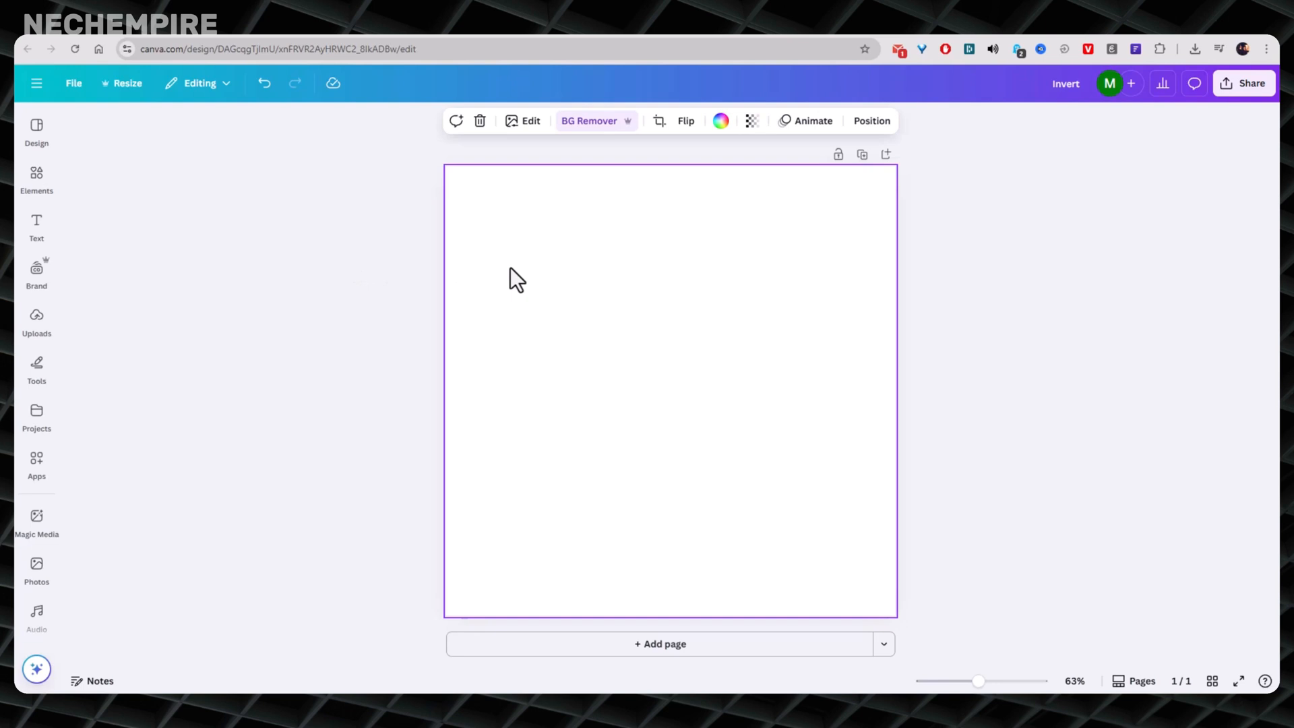
mouse_move(493, 569)
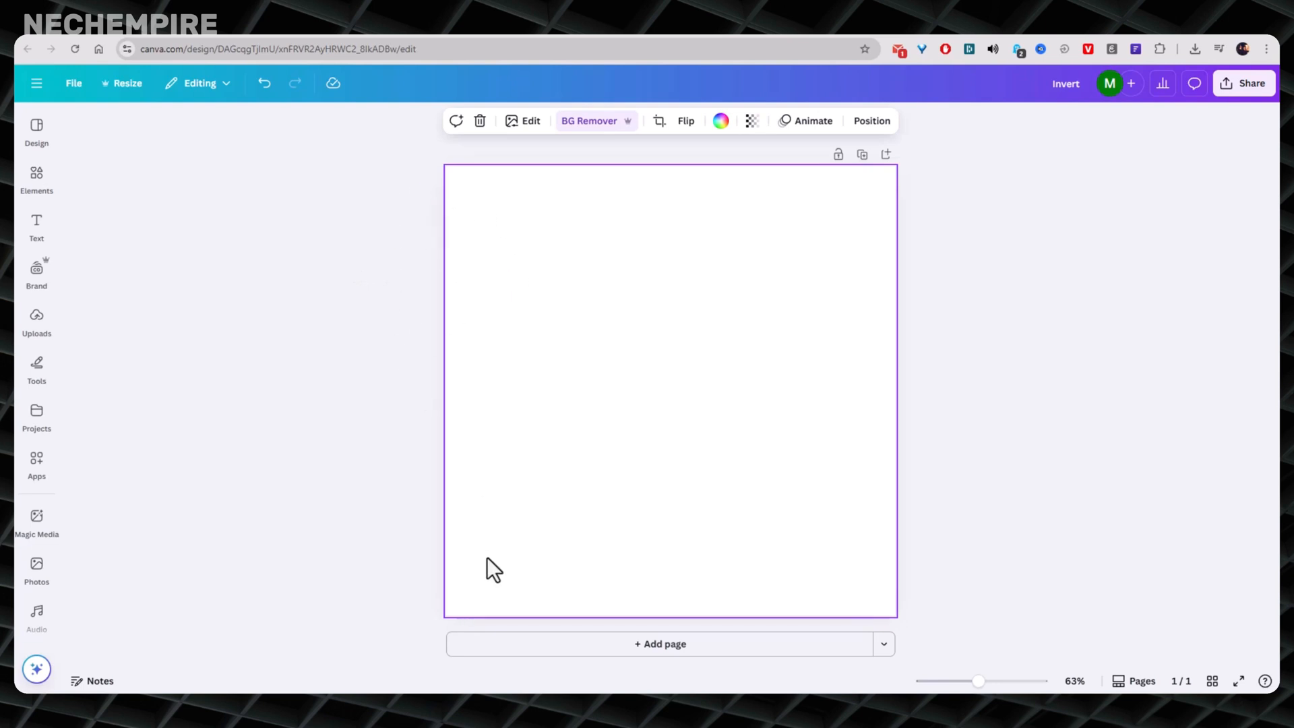
mouse_move(893, 209)
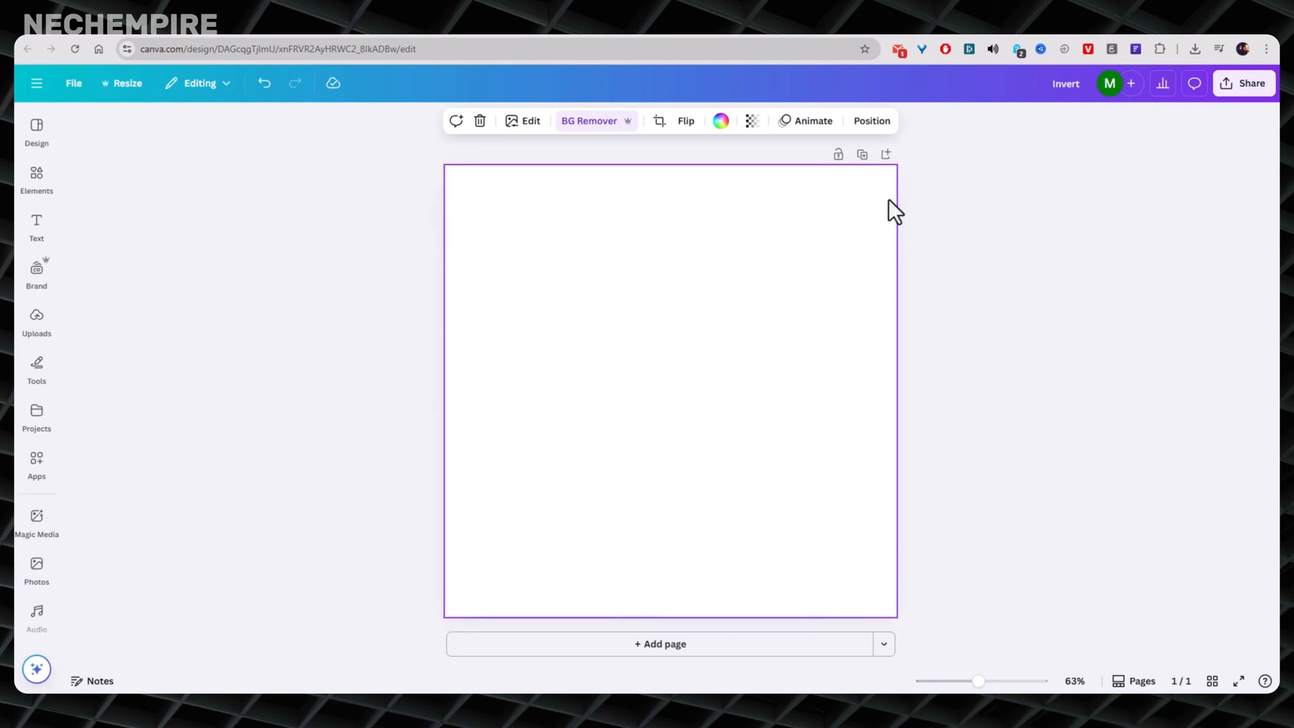
mouse_move(392, 202)
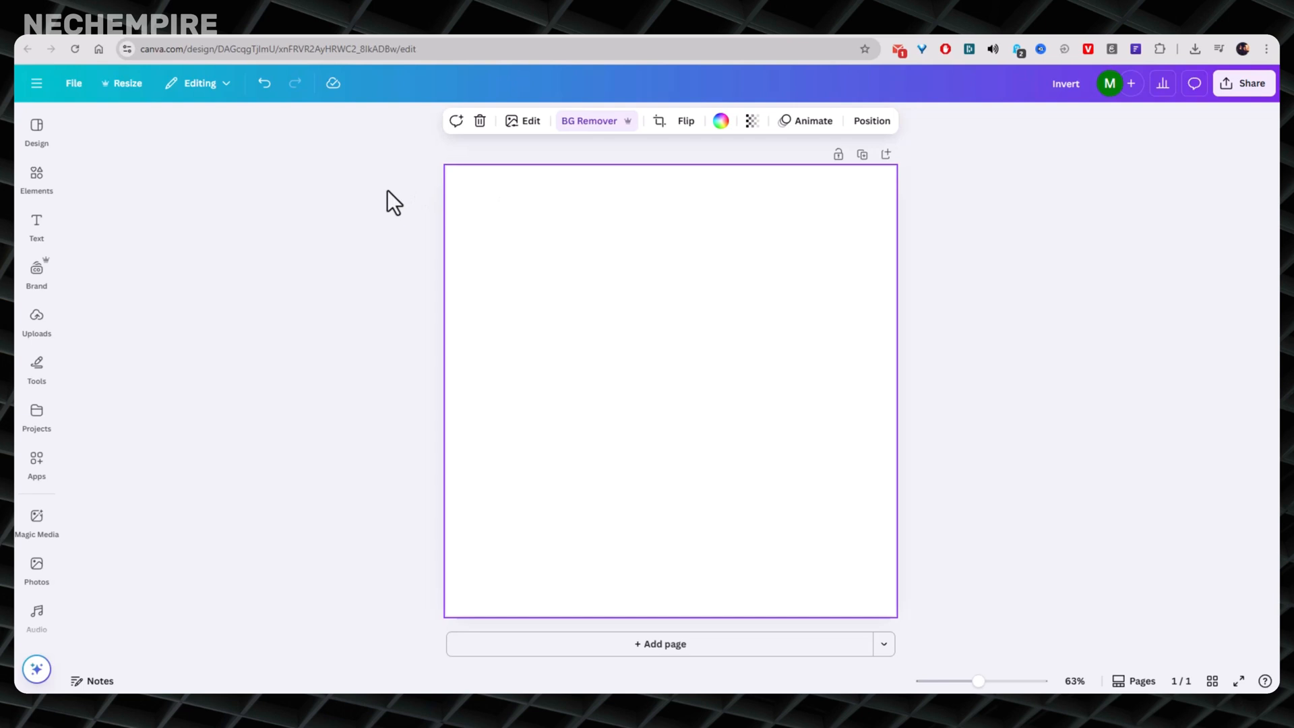
mouse_move(367, 221)
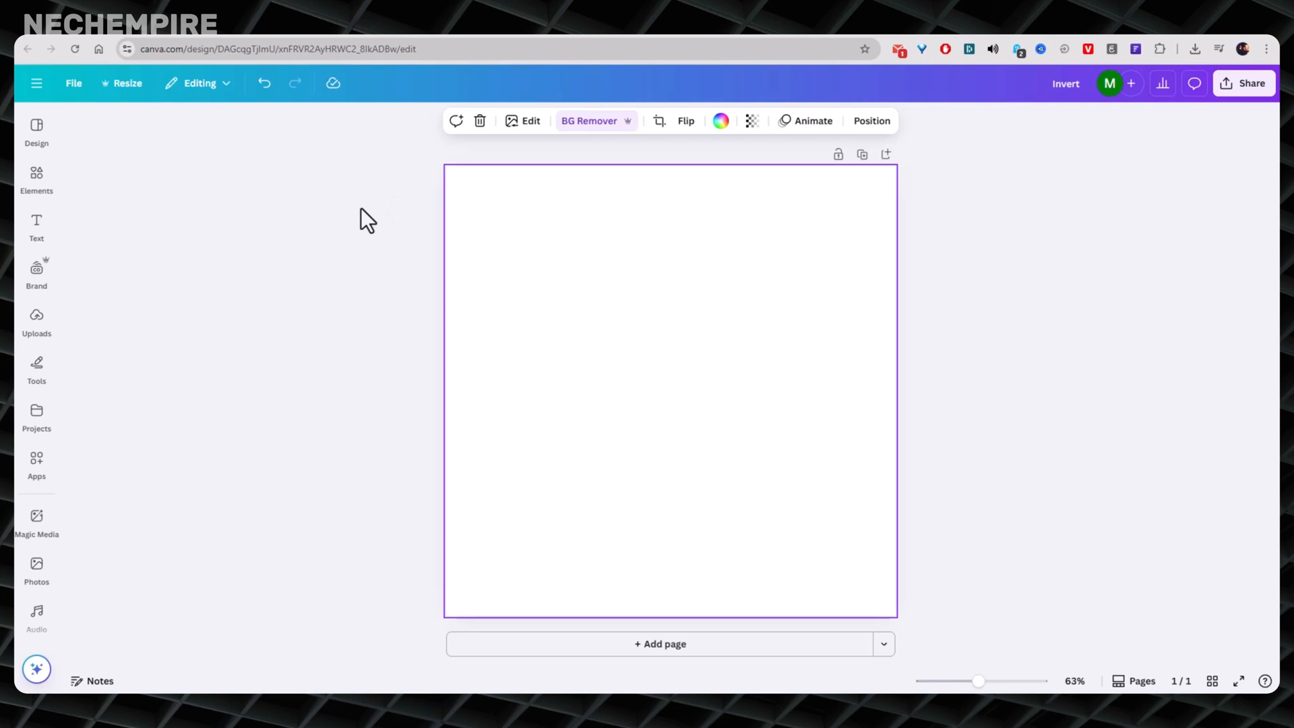
click(37, 321)
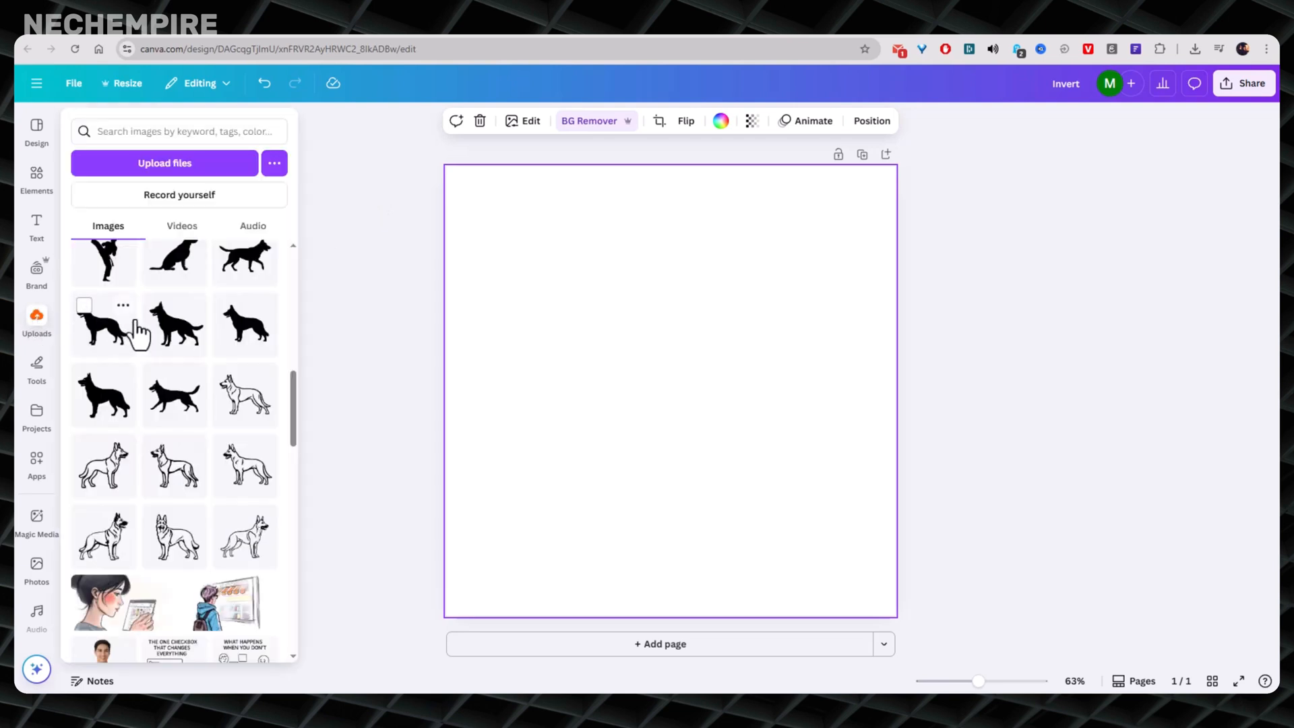
mouse_move(164, 412)
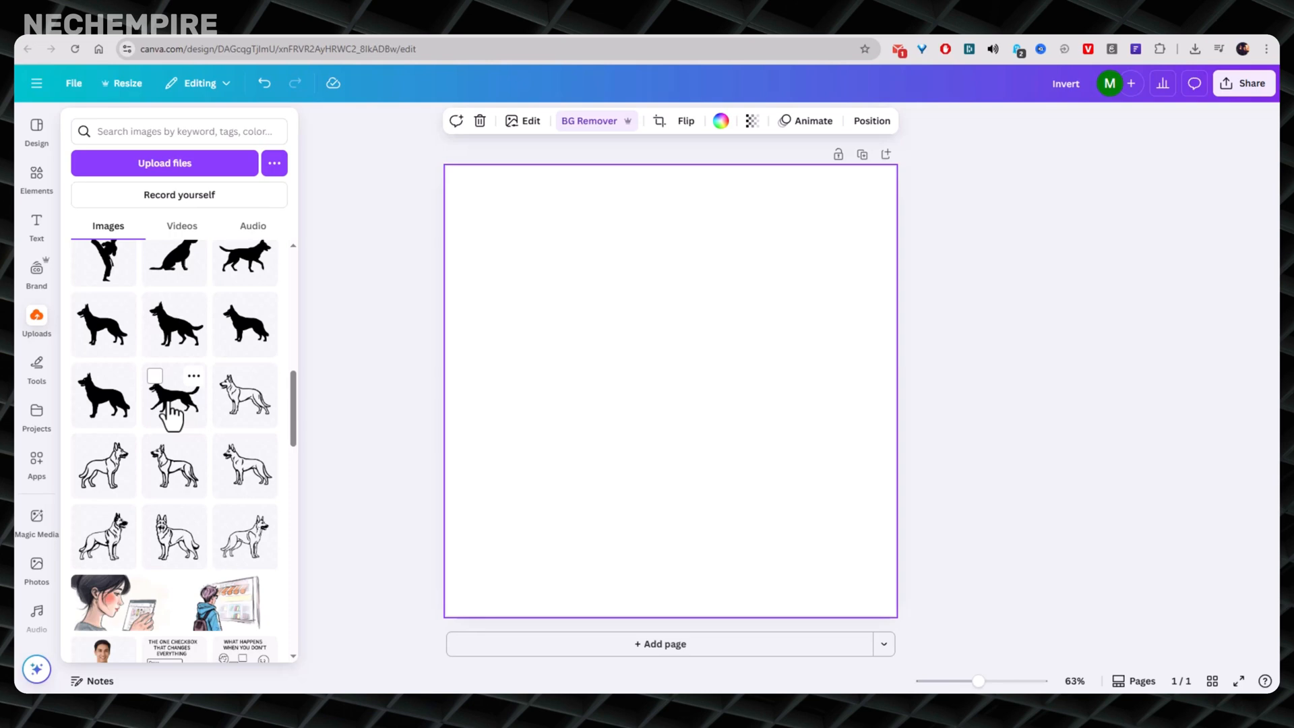
Step: Add the black running-dog silhouette to the page, centred as the main graphic
click(173, 395)
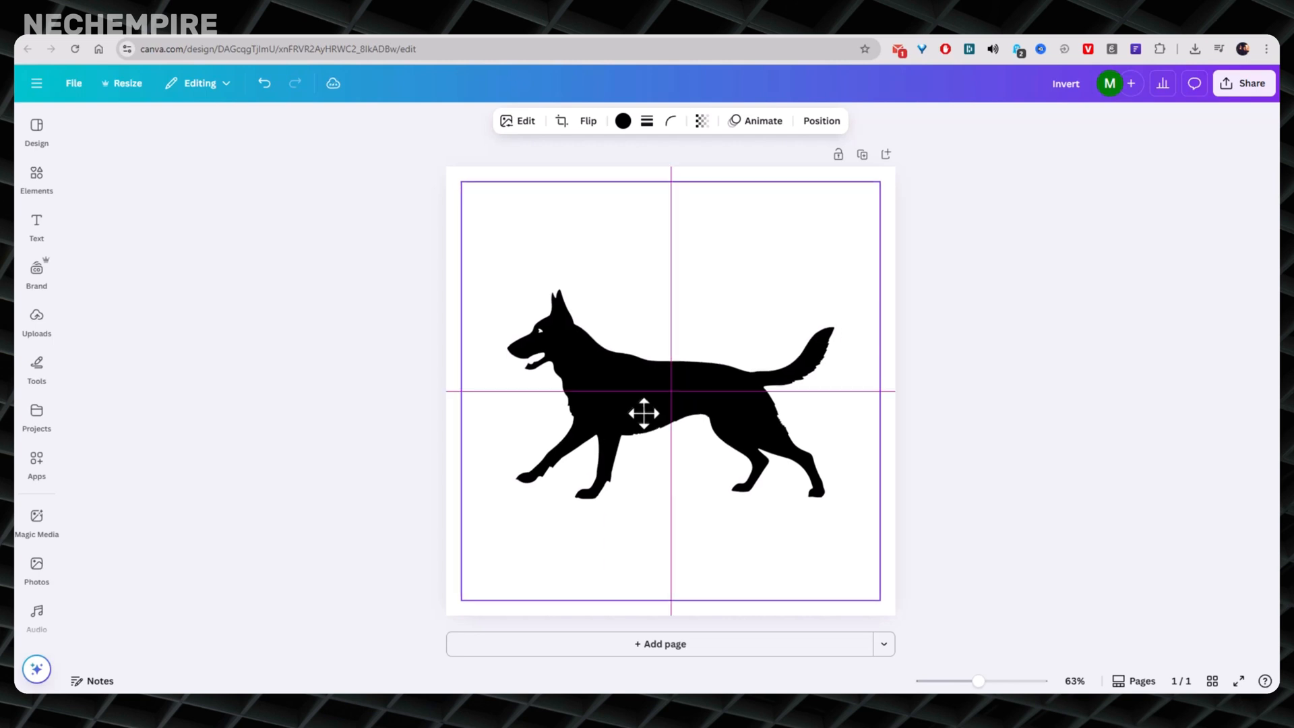
click(404, 321)
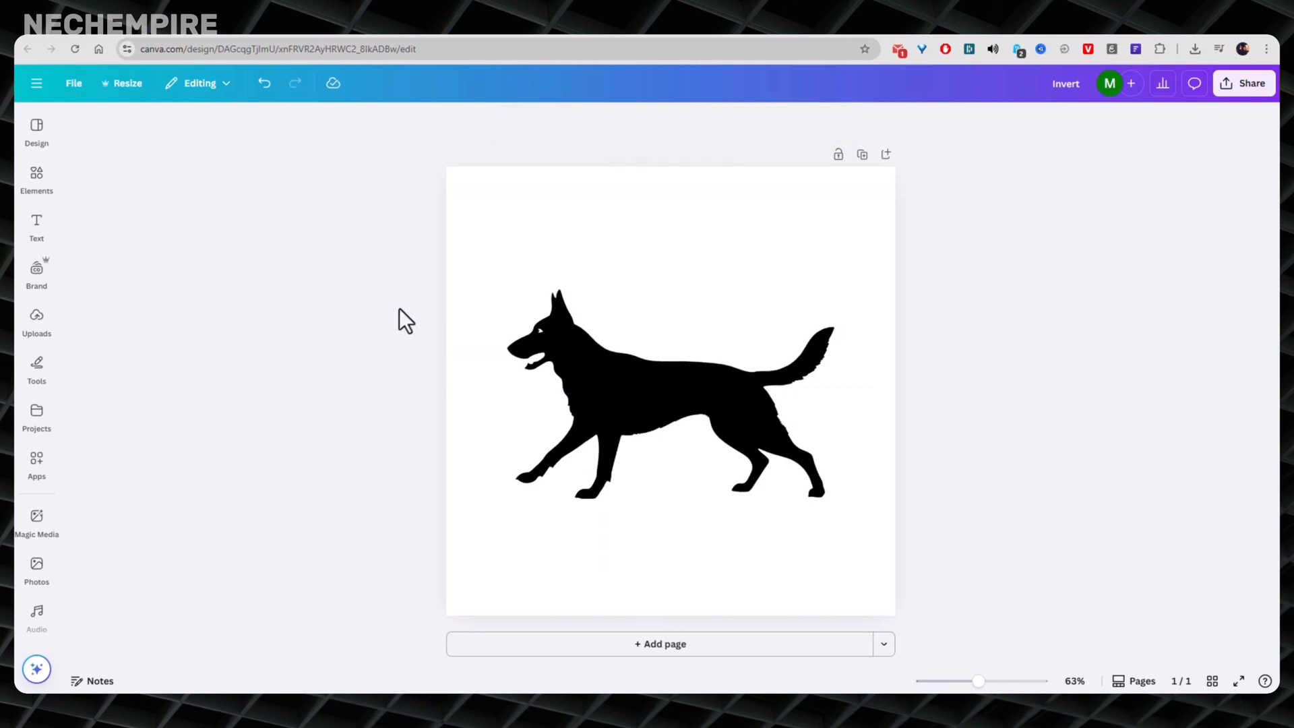
click(689, 381)
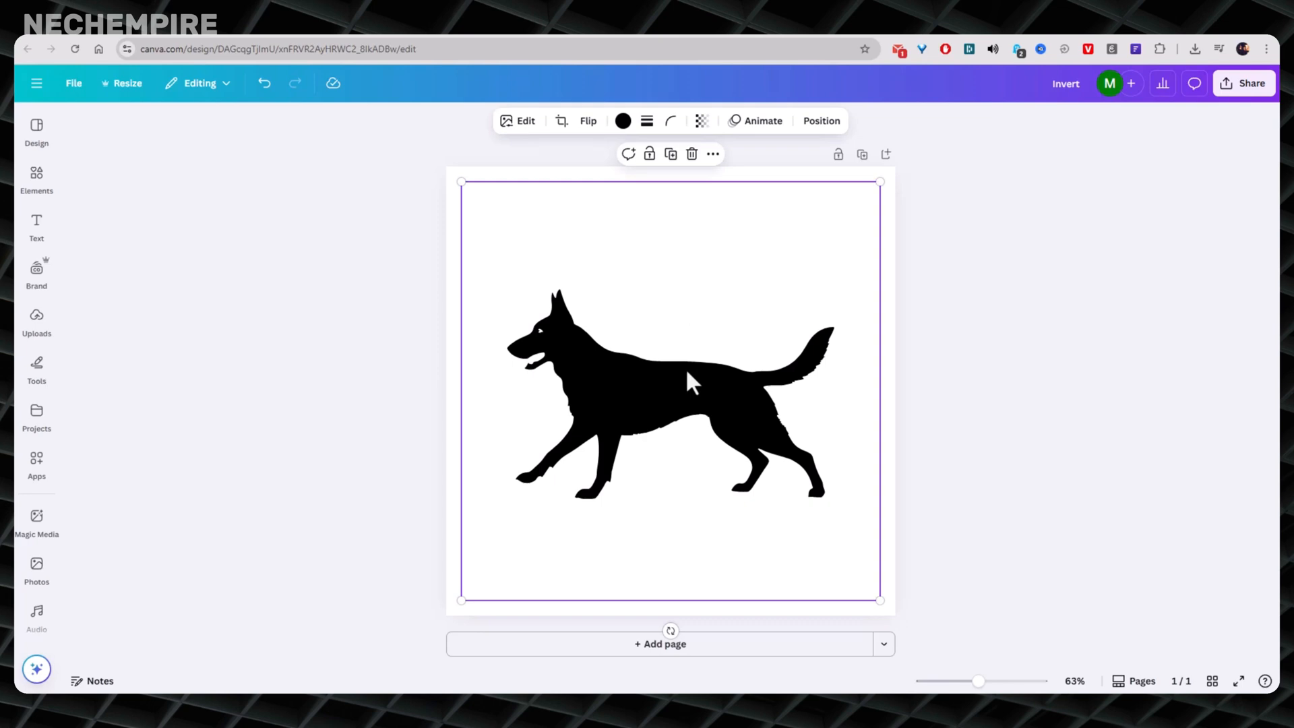
mouse_move(336, 279)
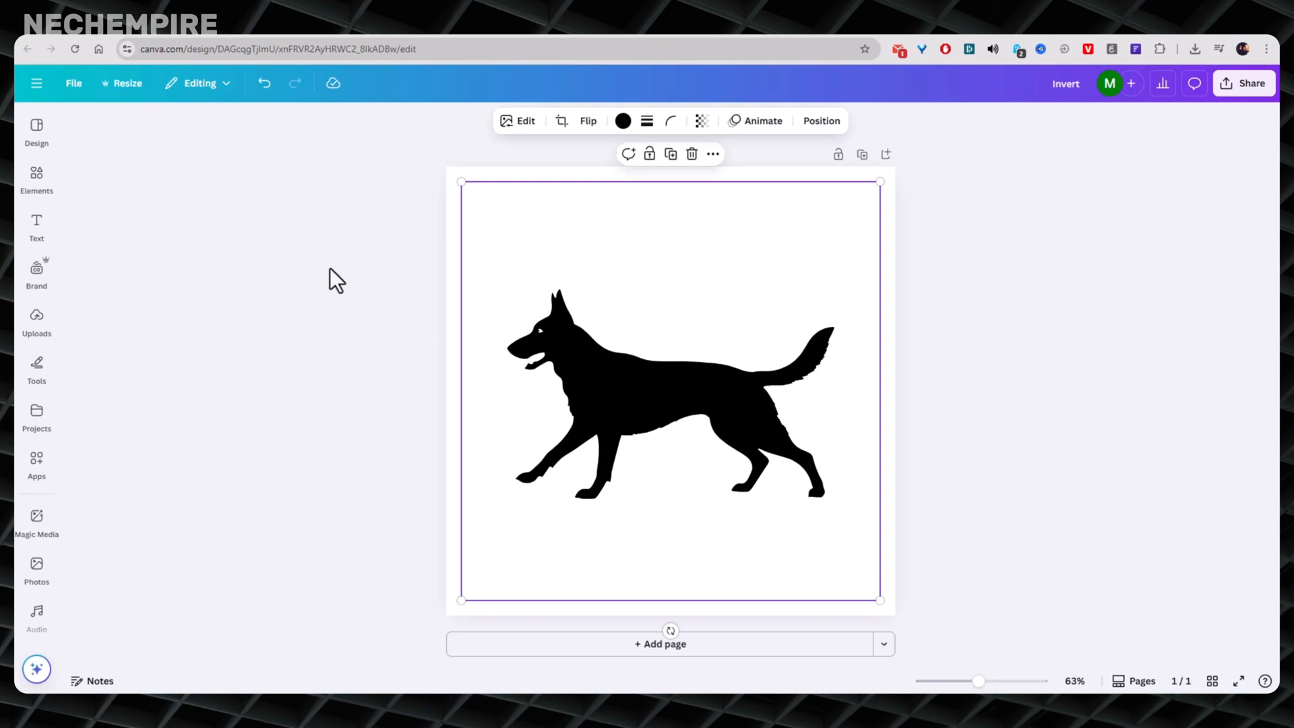
mouse_move(648, 334)
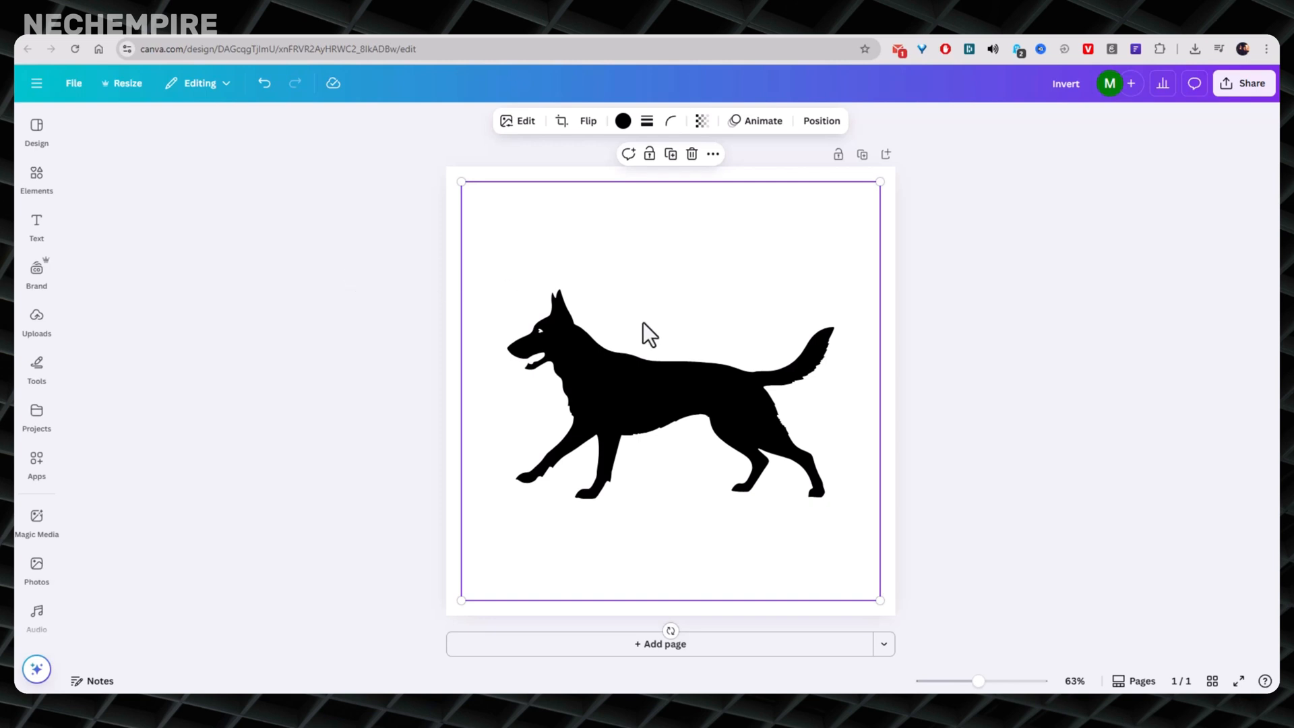
click(427, 300)
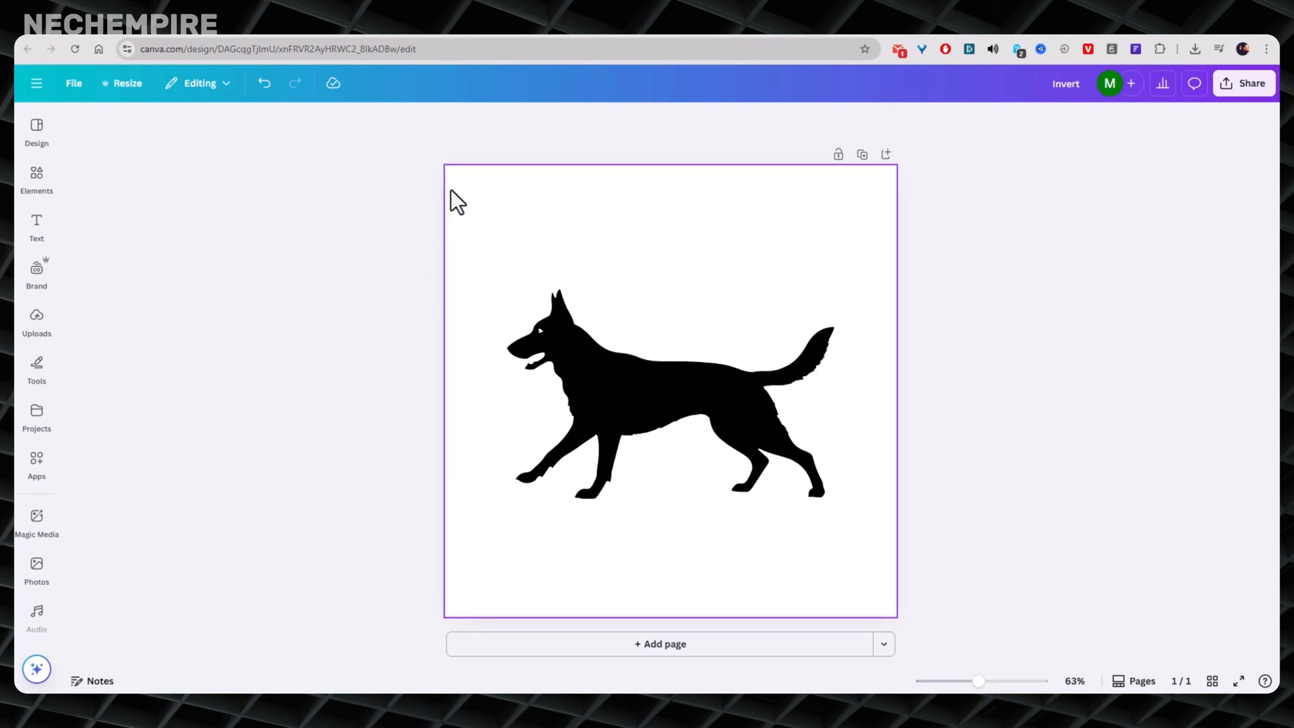
Step: Change the page background colour from white to light grey #a6a6a6 behind the dog
click(309, 301)
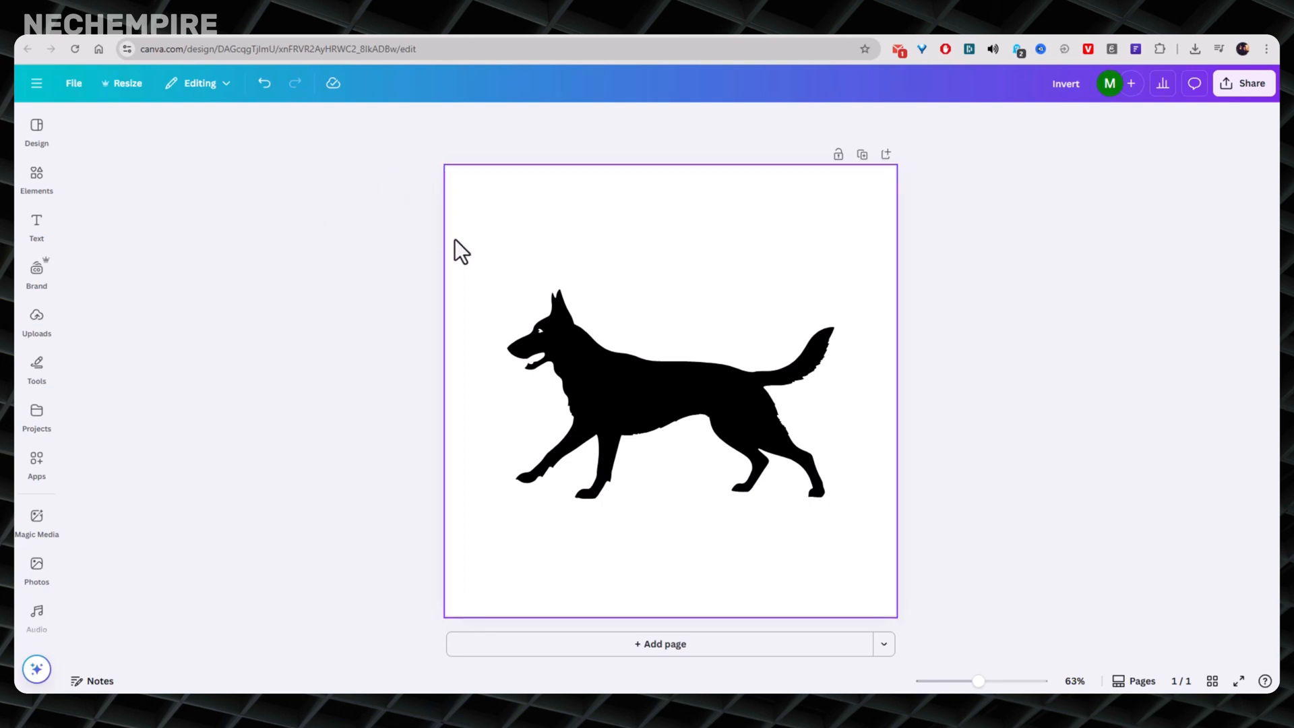
click(660, 388)
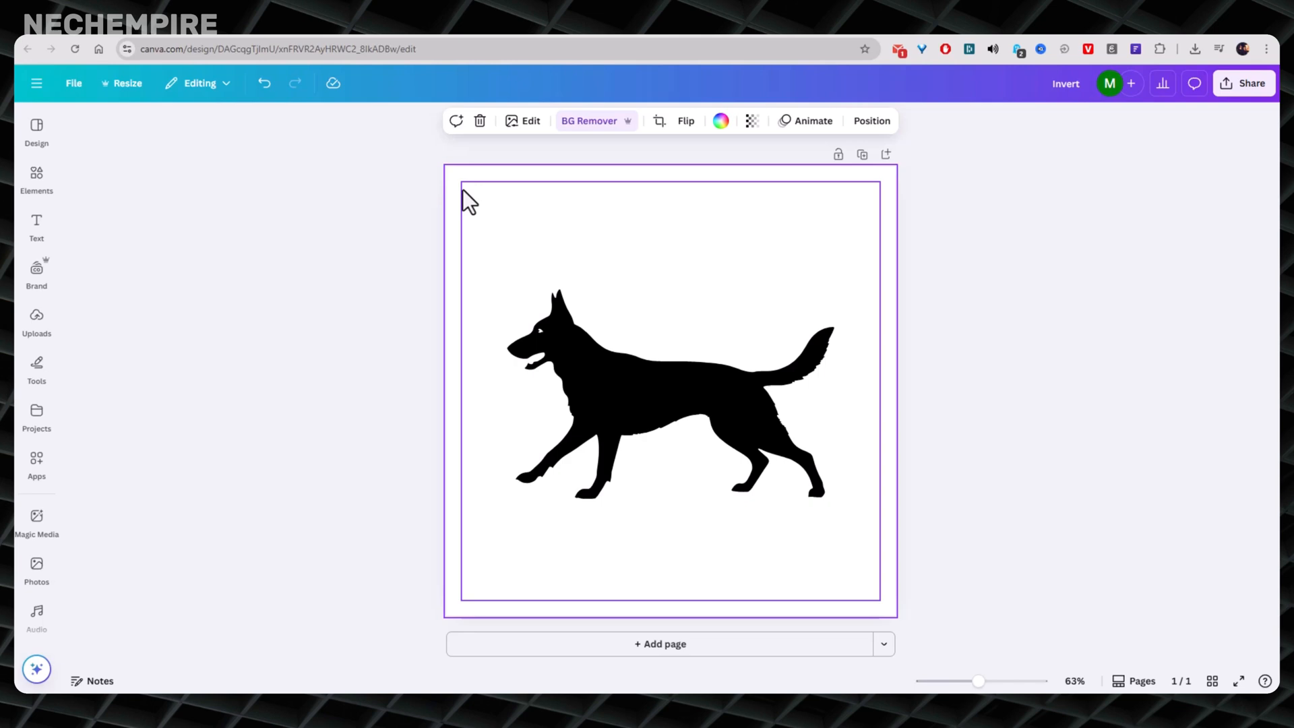
click(720, 120)
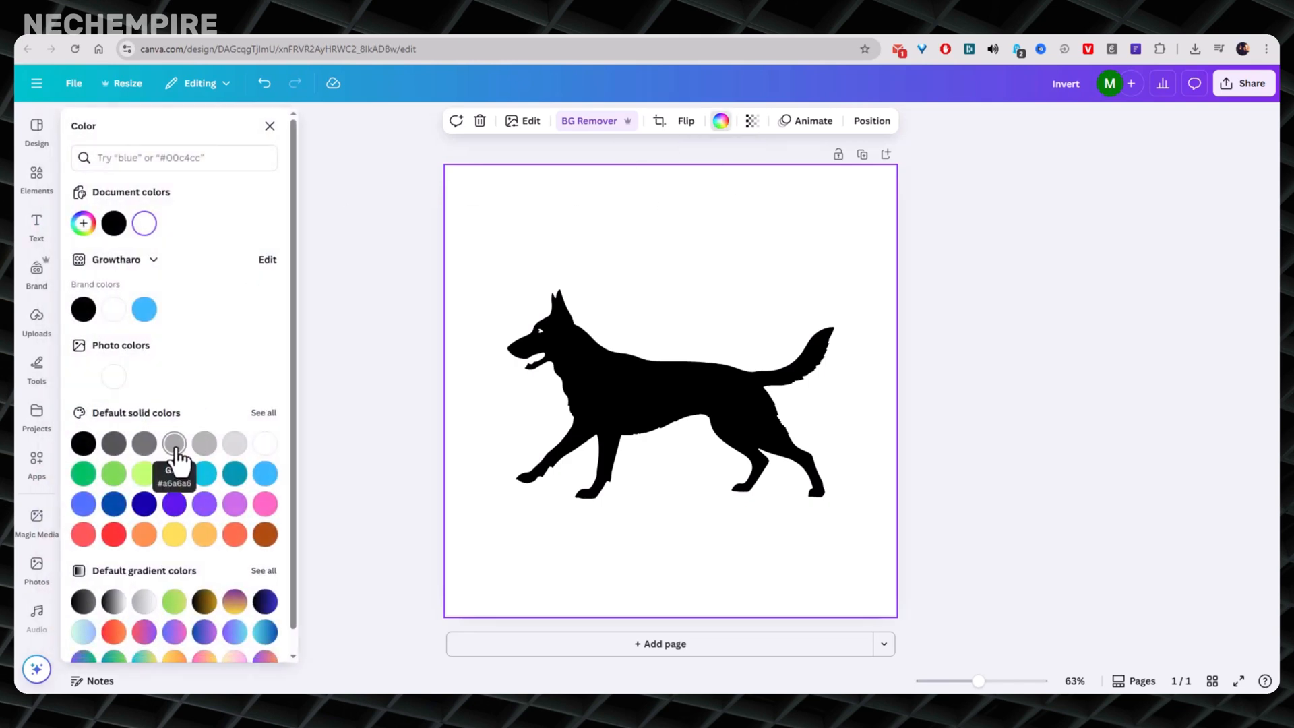
click(174, 444)
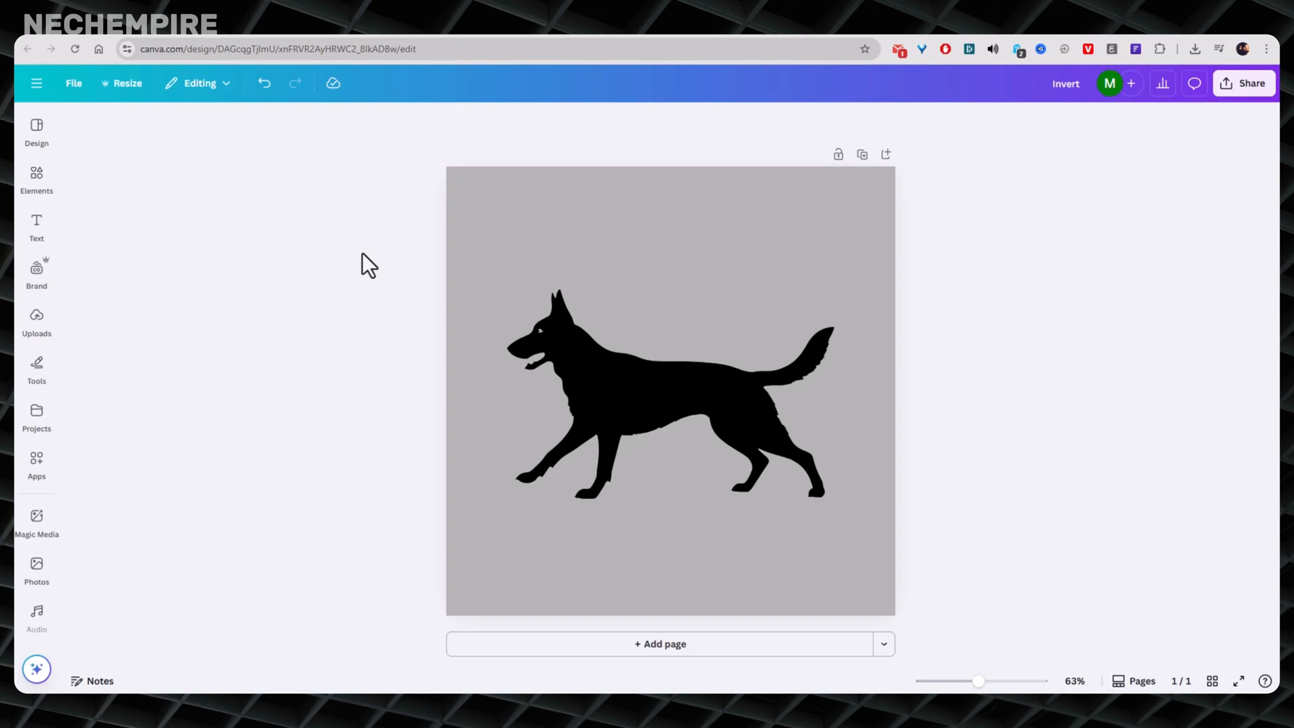
click(669, 397)
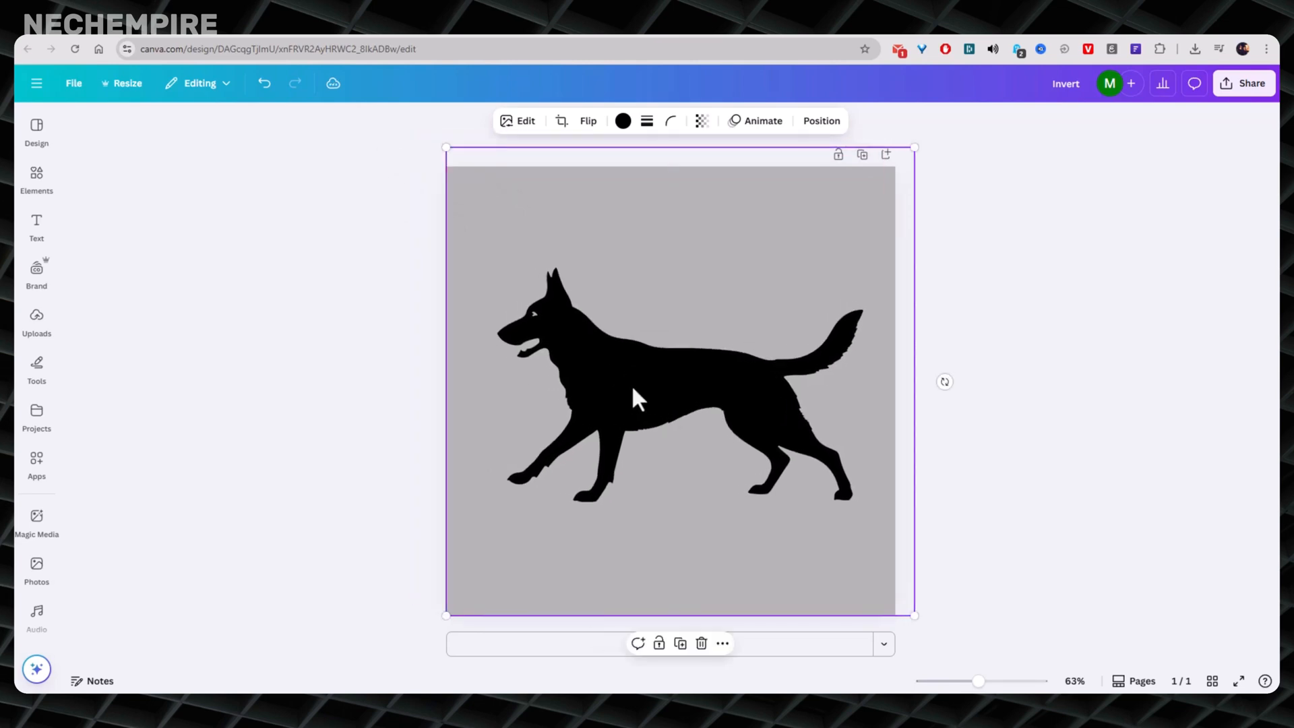
mouse_move(557, 180)
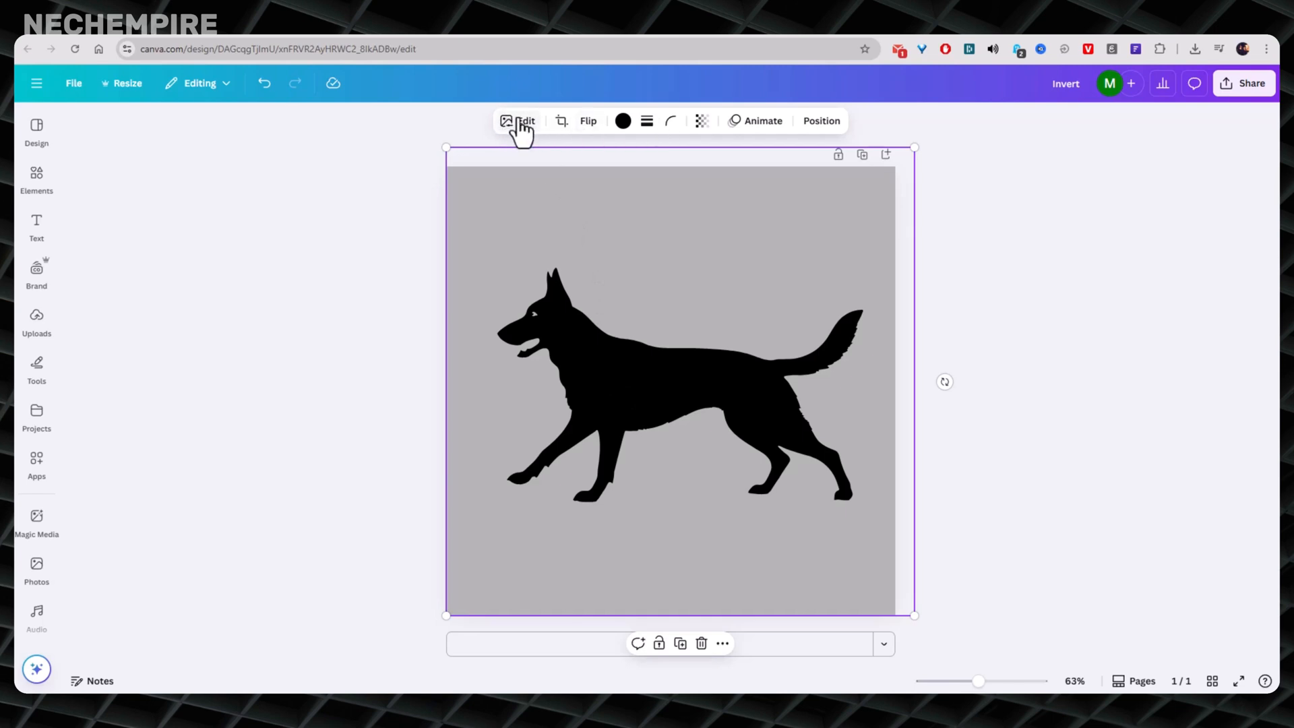
mouse_move(521, 137)
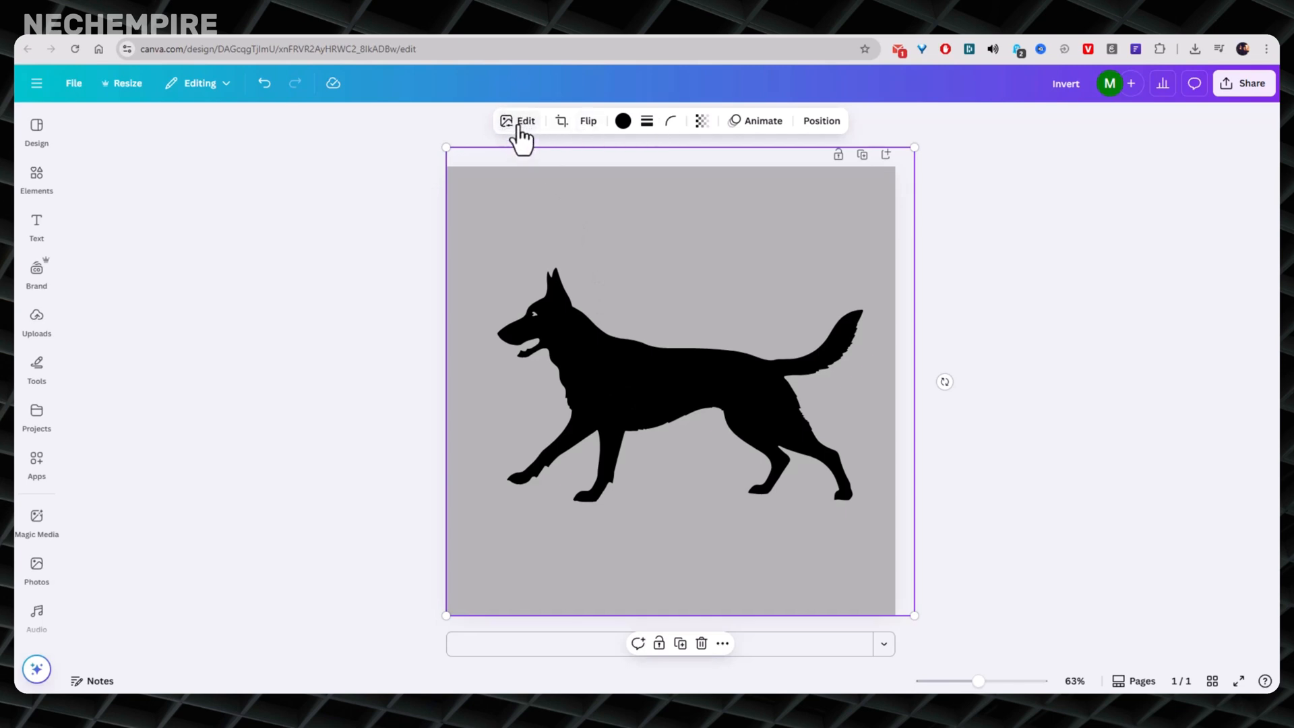
Step: Show the dog graphic's editing options and scroll to the Effects section
click(518, 120)
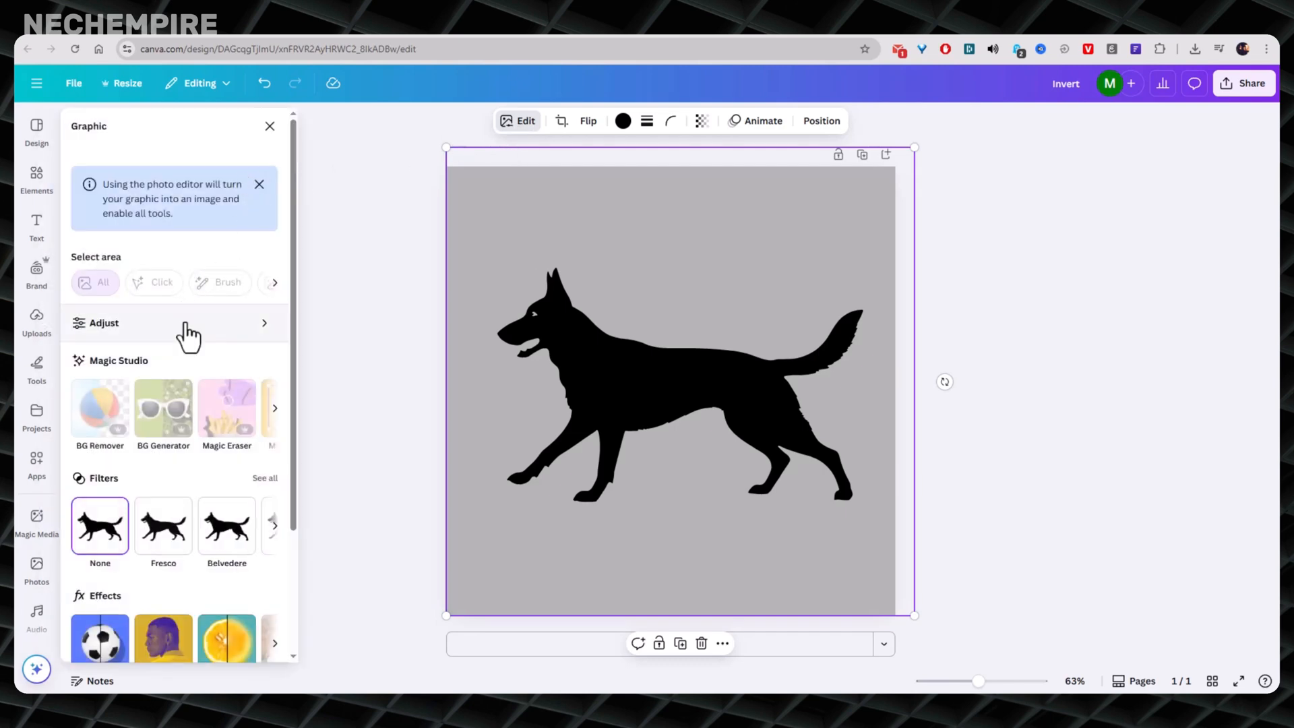
scroll(down, 3)
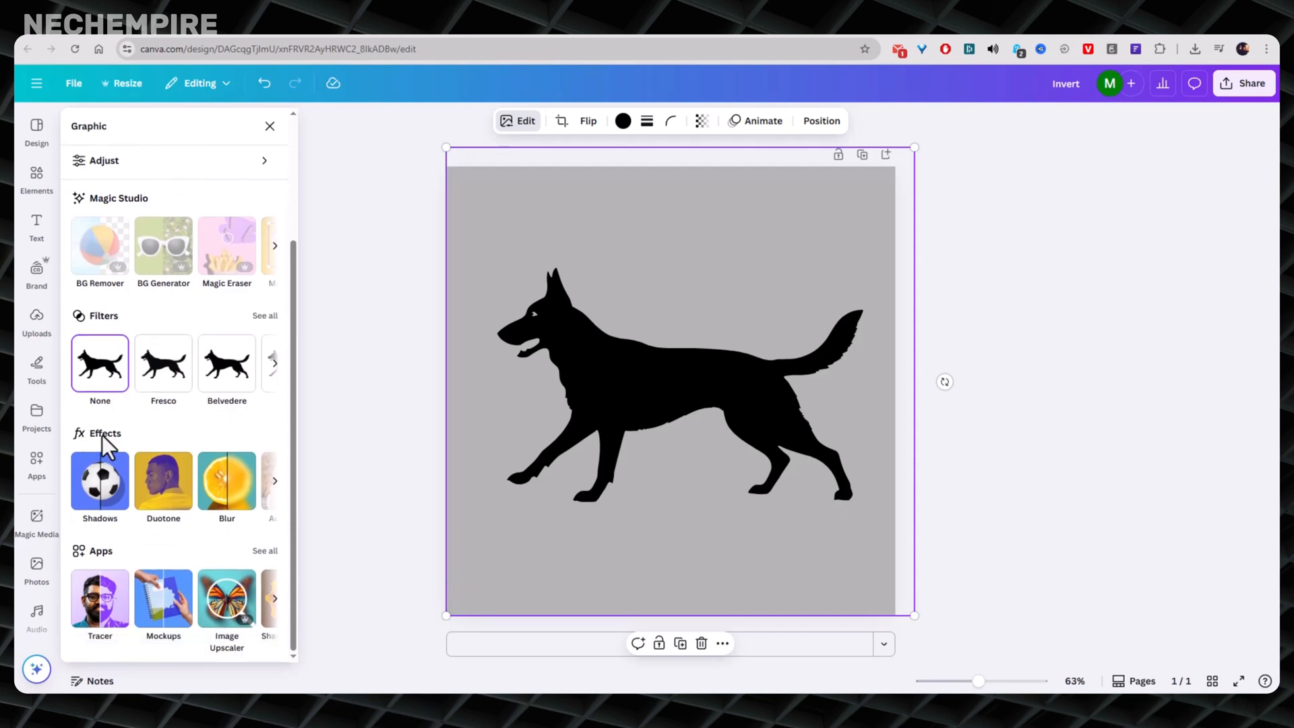
mouse_move(163, 481)
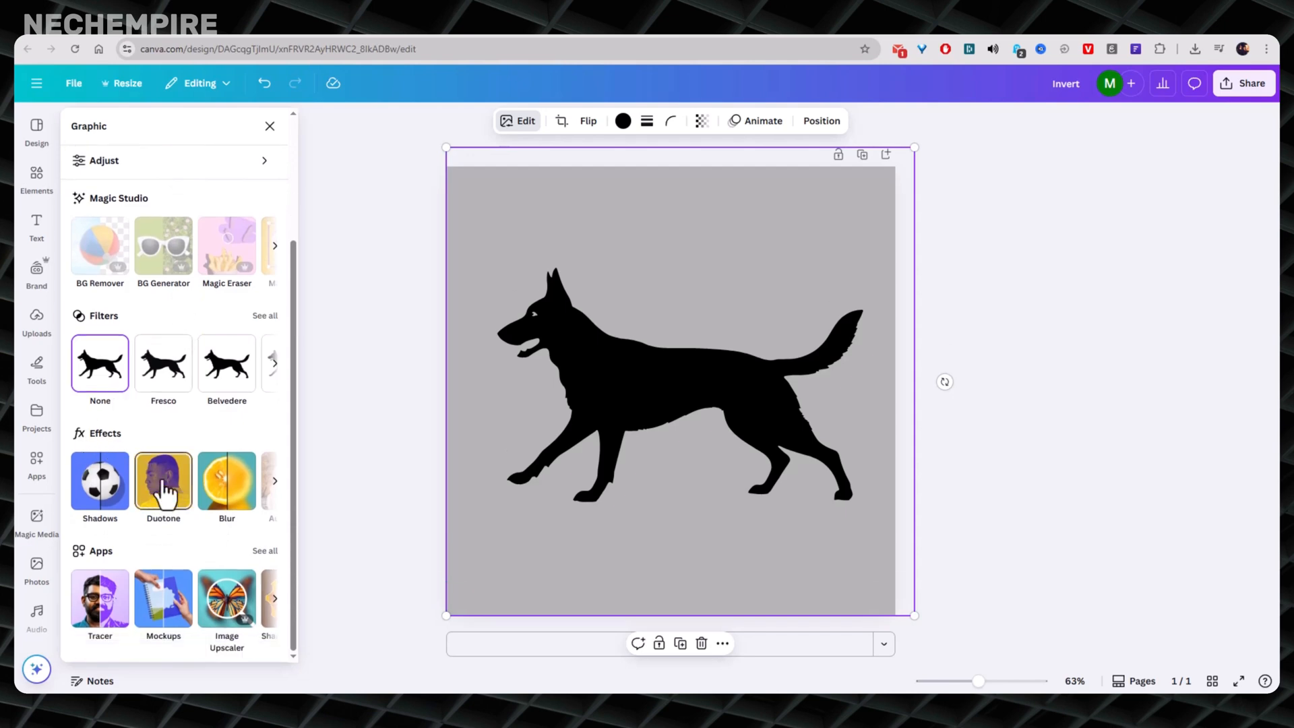
Step: Apply the Amber duotone preset so the dog silhouette turns orange-red
click(163, 481)
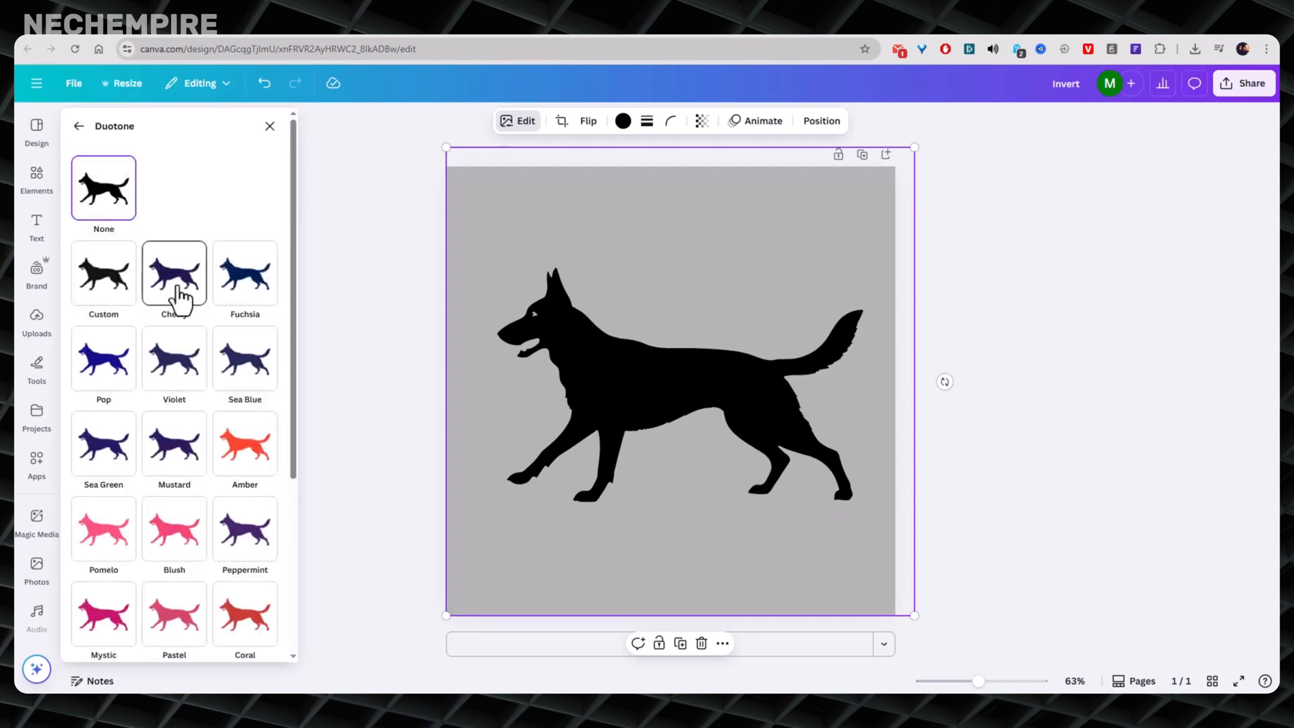
mouse_move(213, 233)
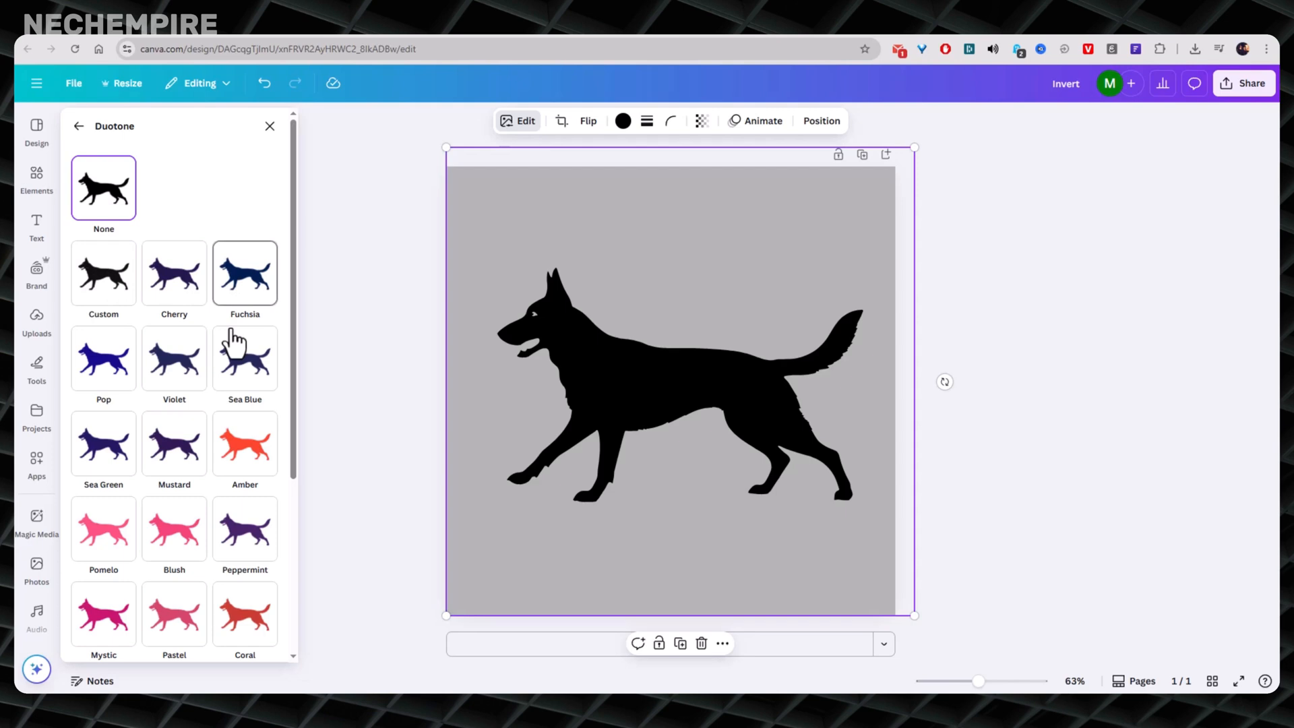
scroll(down, 3)
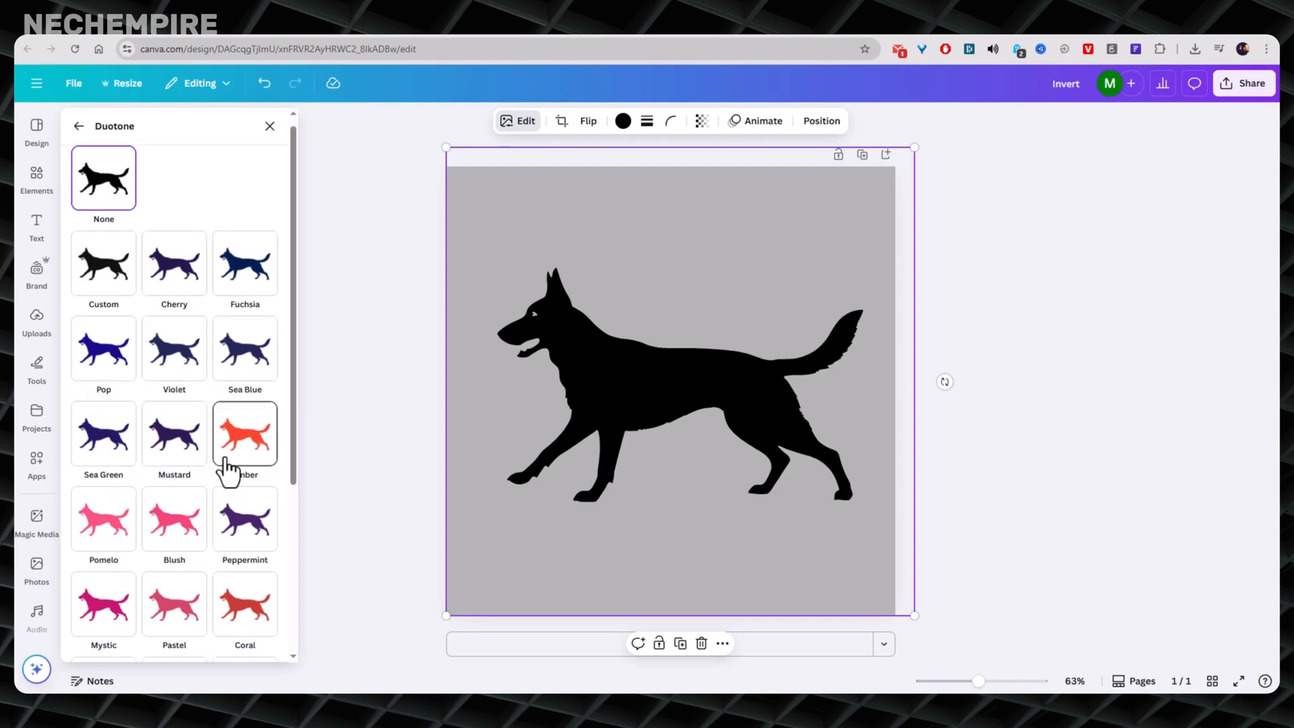
scroll(down, 3)
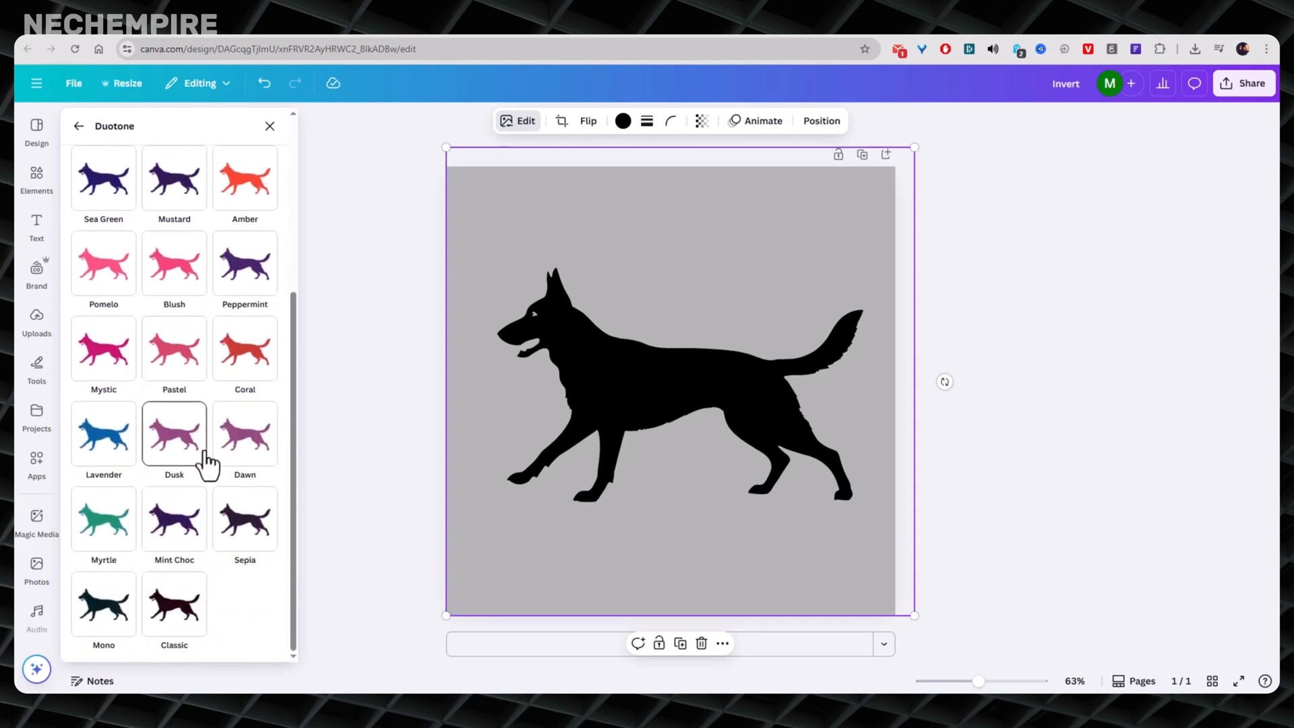
scroll(up, 3)
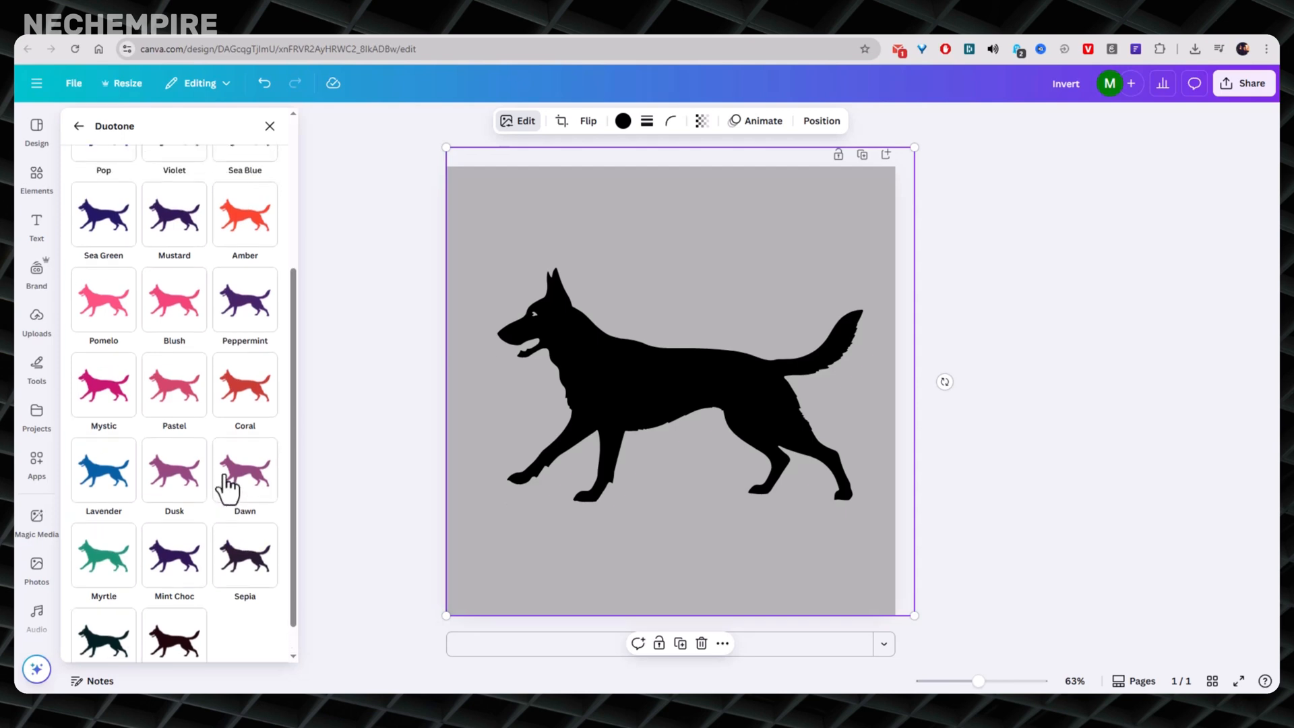
scroll(up, 3)
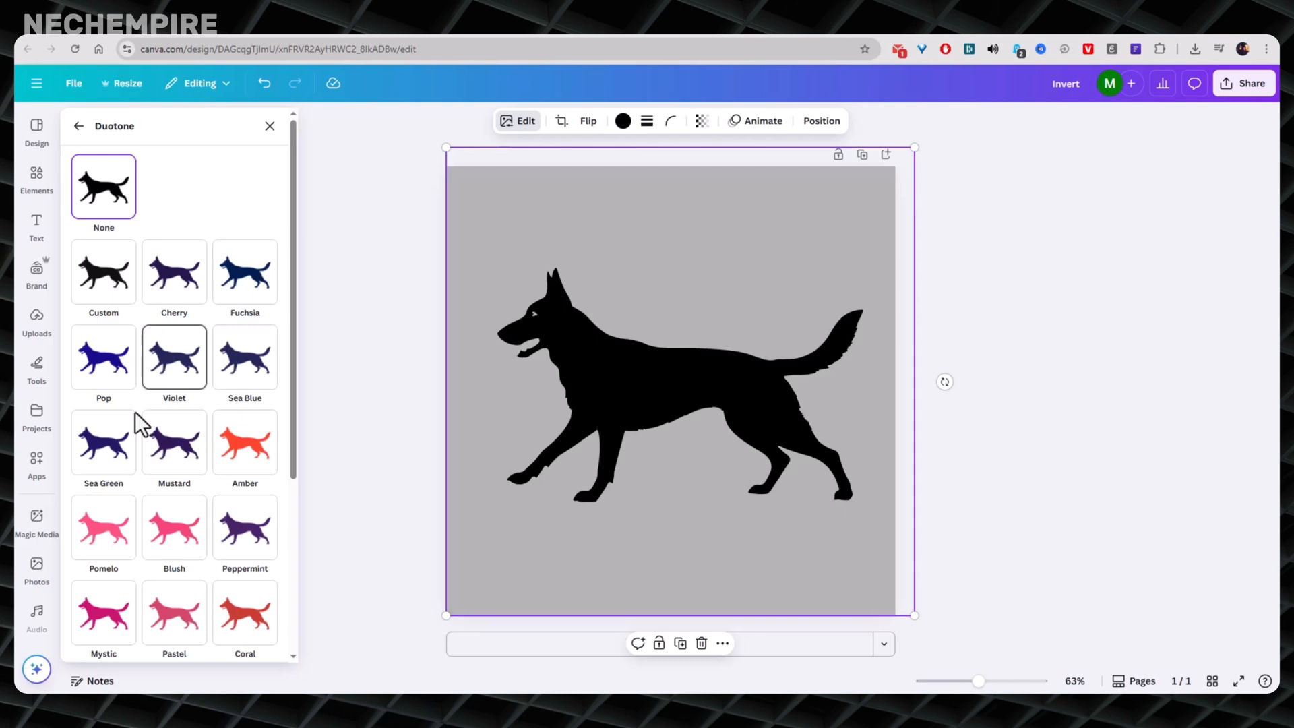
click(244, 442)
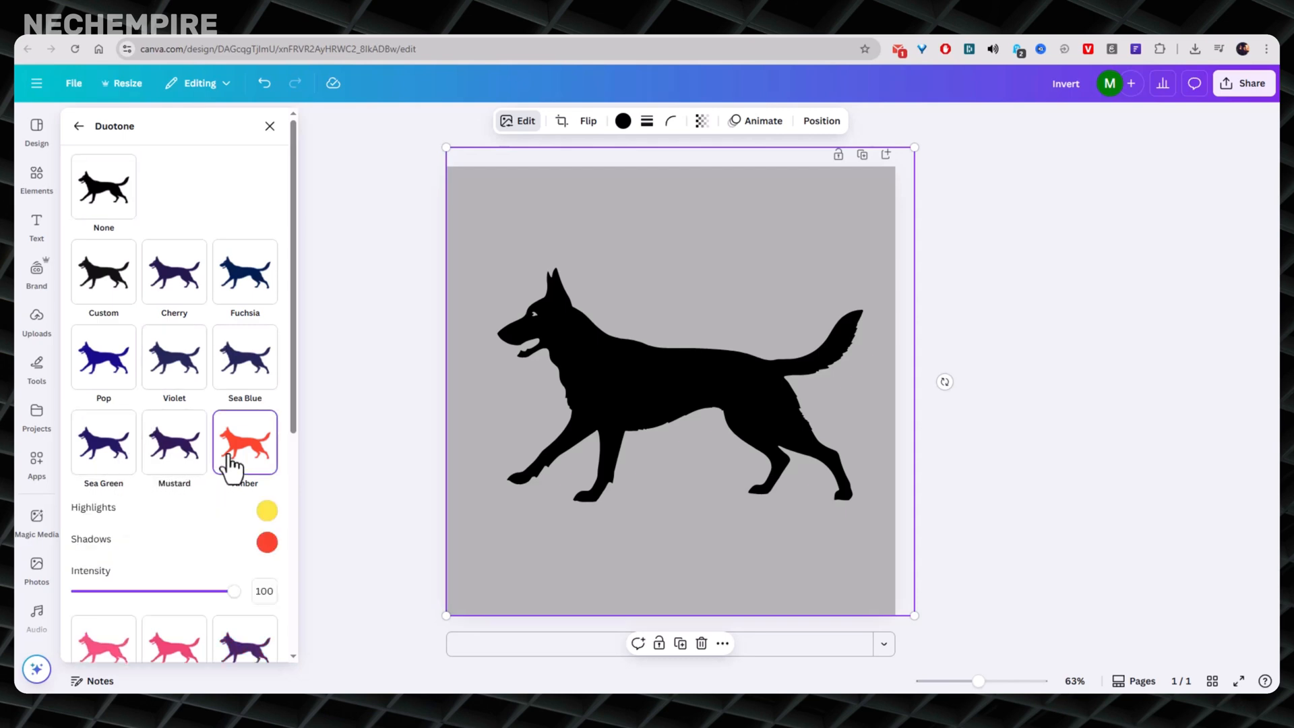
click(244, 441)
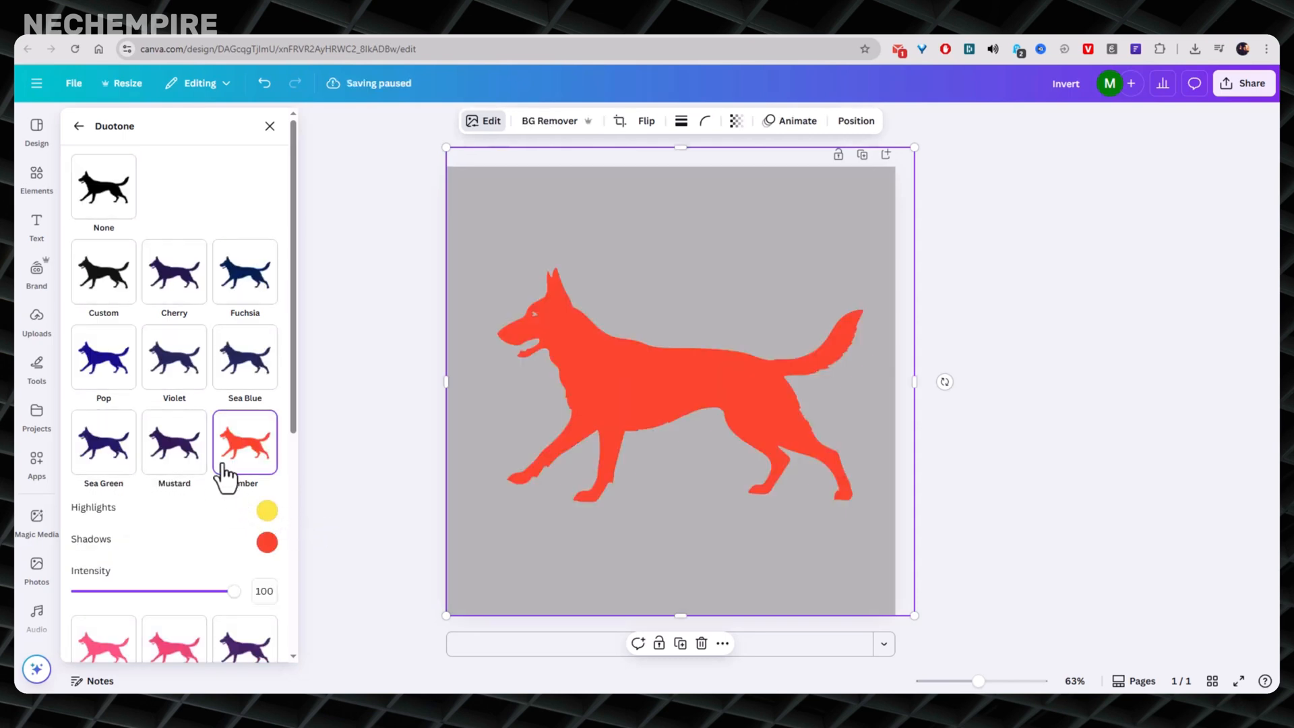
scroll(down, 3)
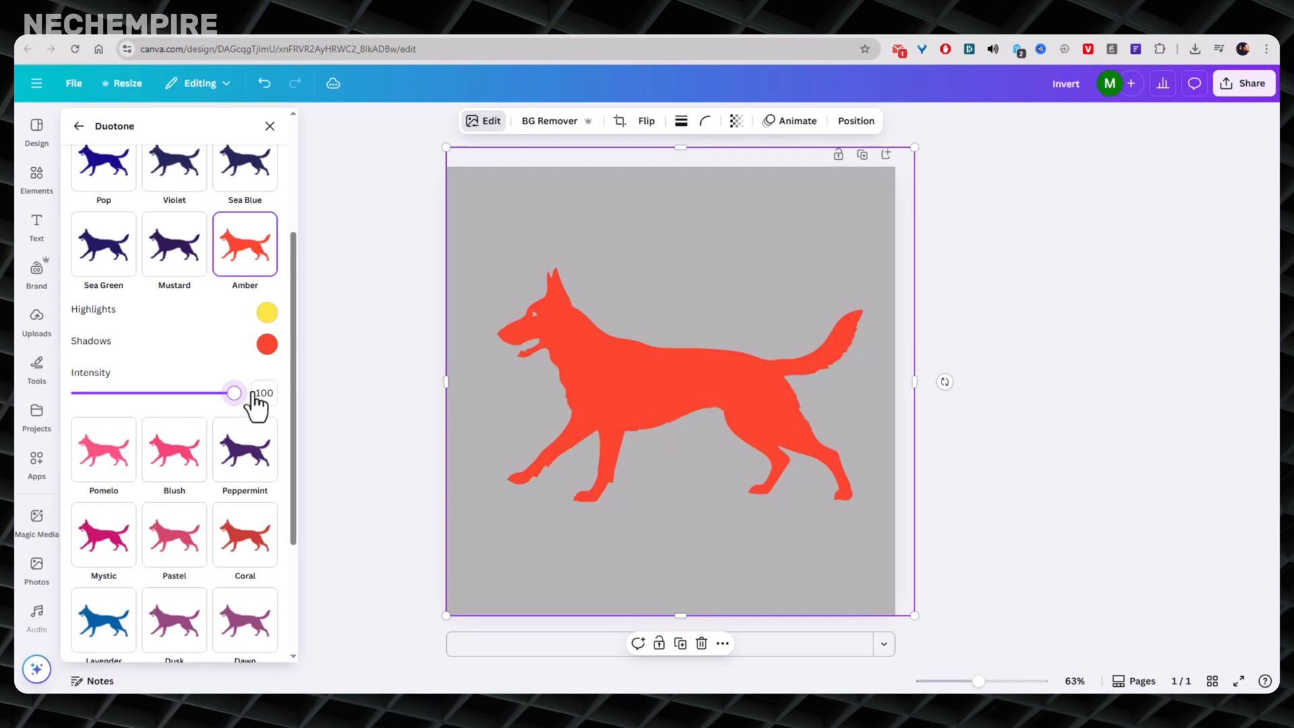
mouse_move(86, 325)
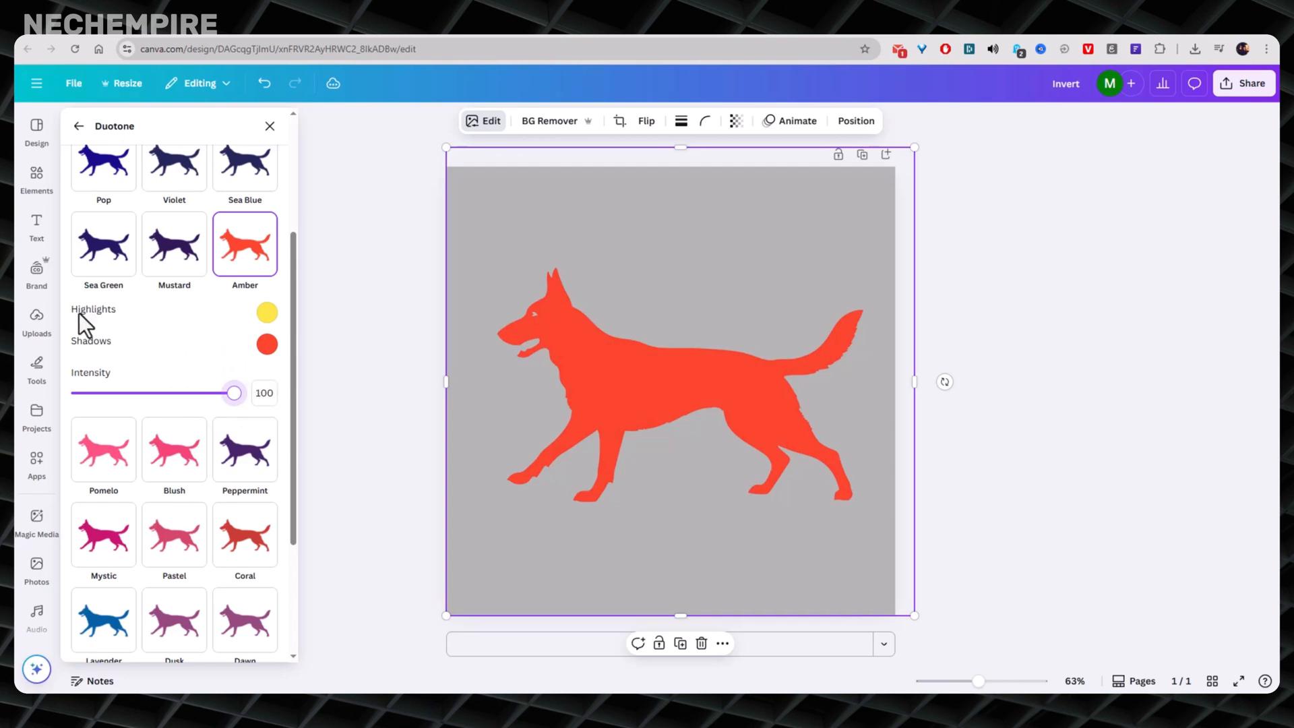
mouse_move(90, 326)
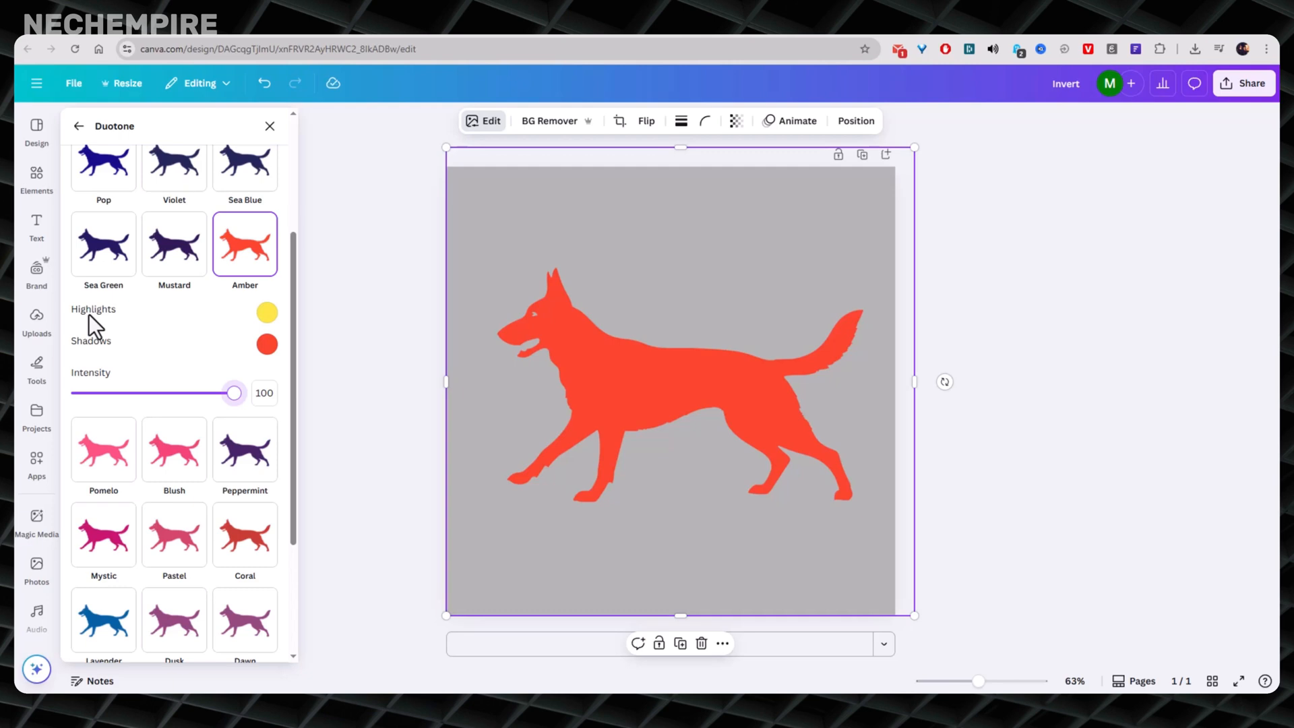
mouse_move(197, 356)
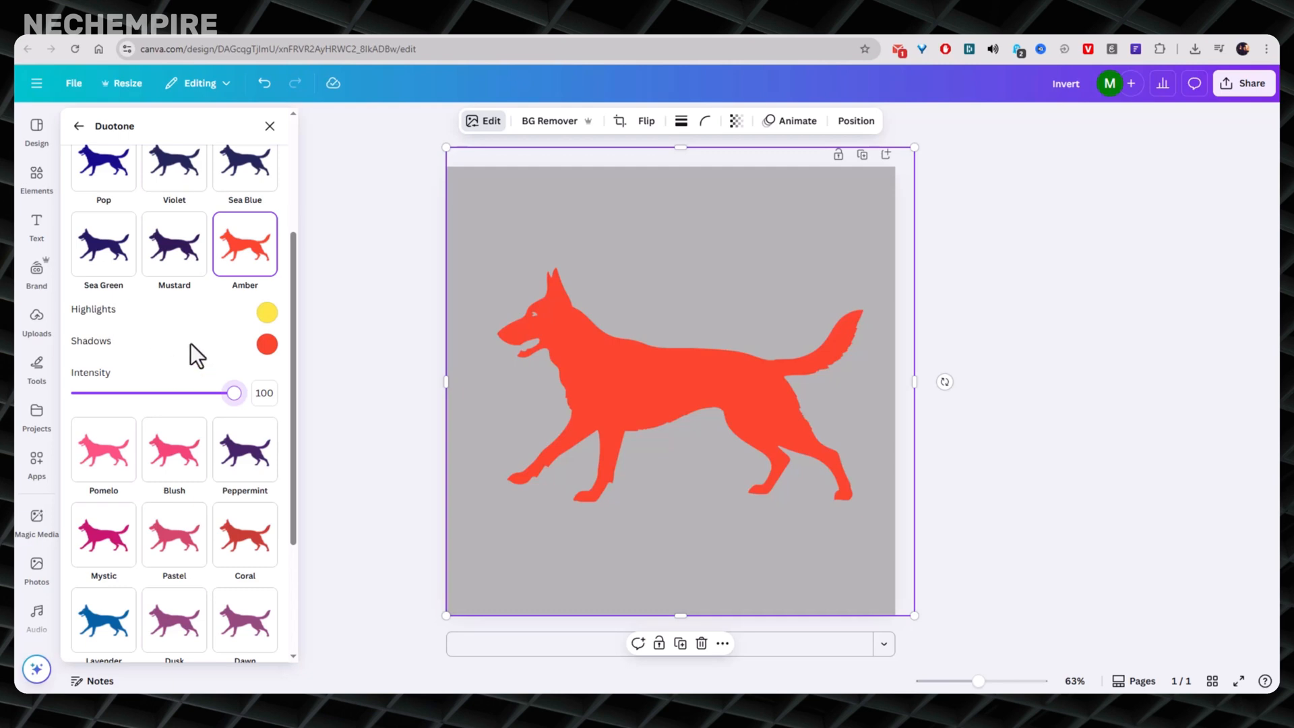
mouse_move(105, 329)
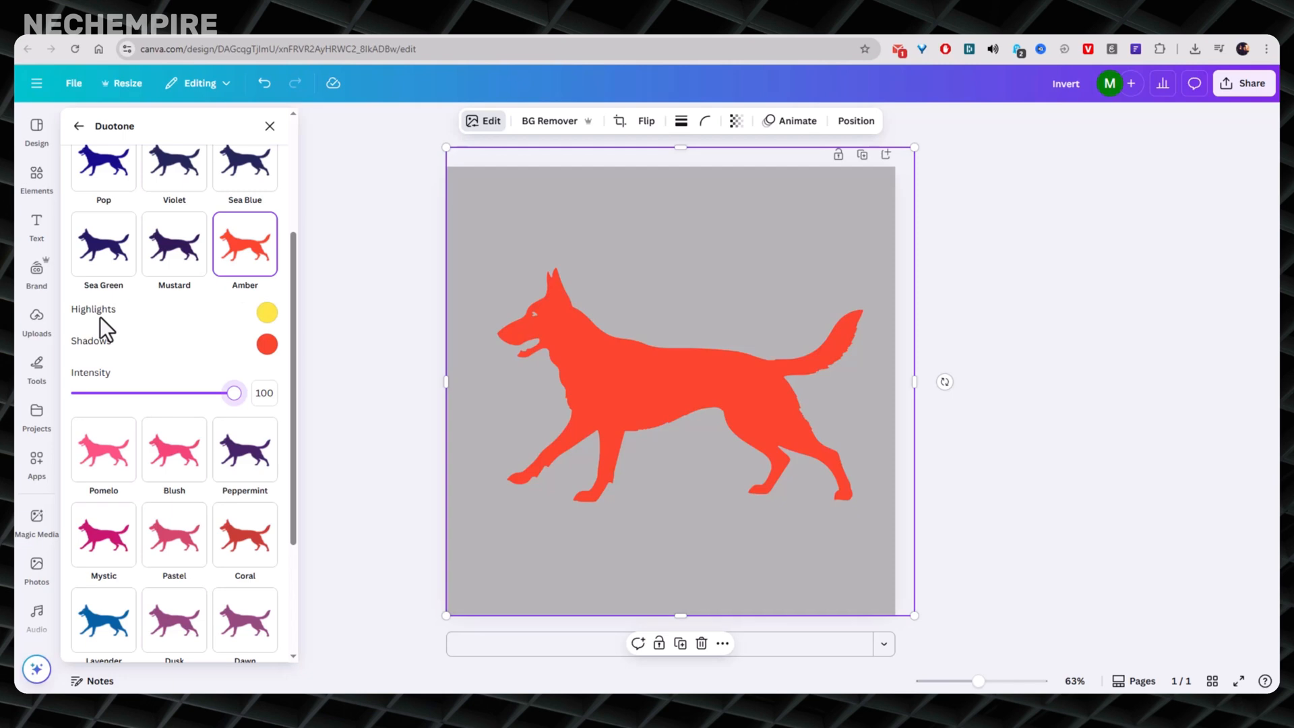
mouse_move(207, 351)
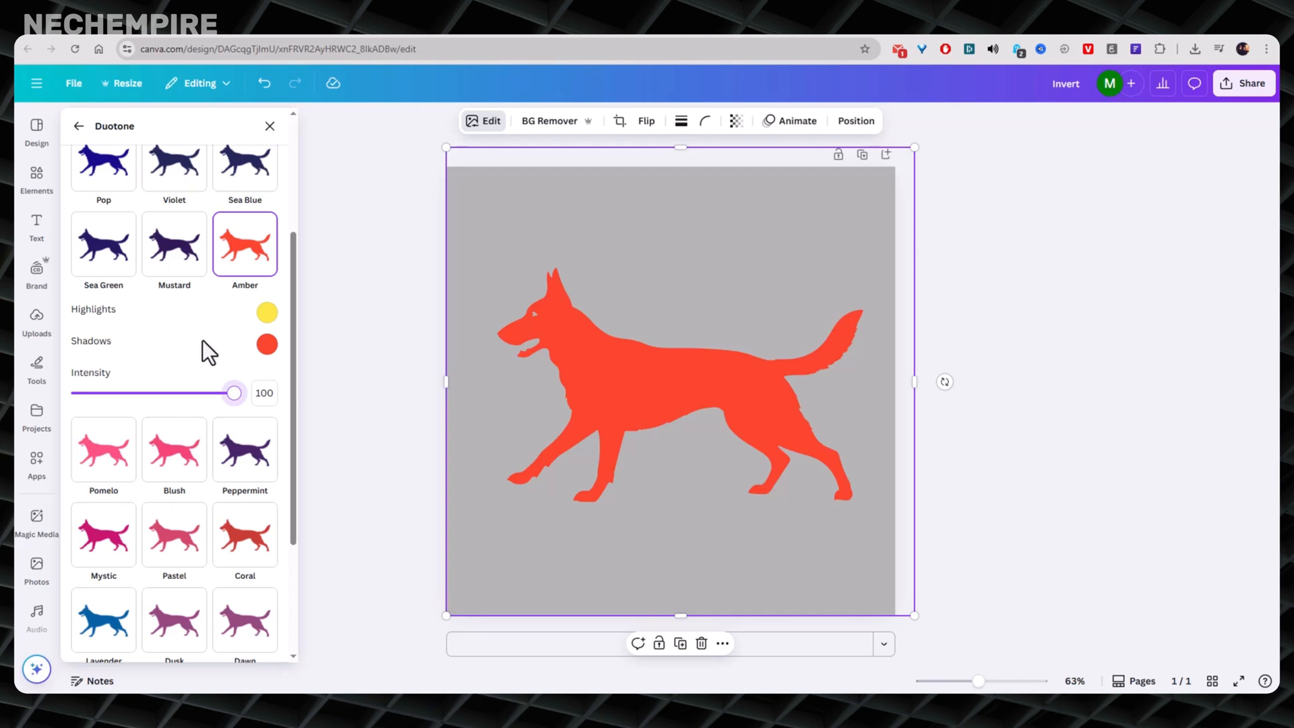
mouse_move(218, 342)
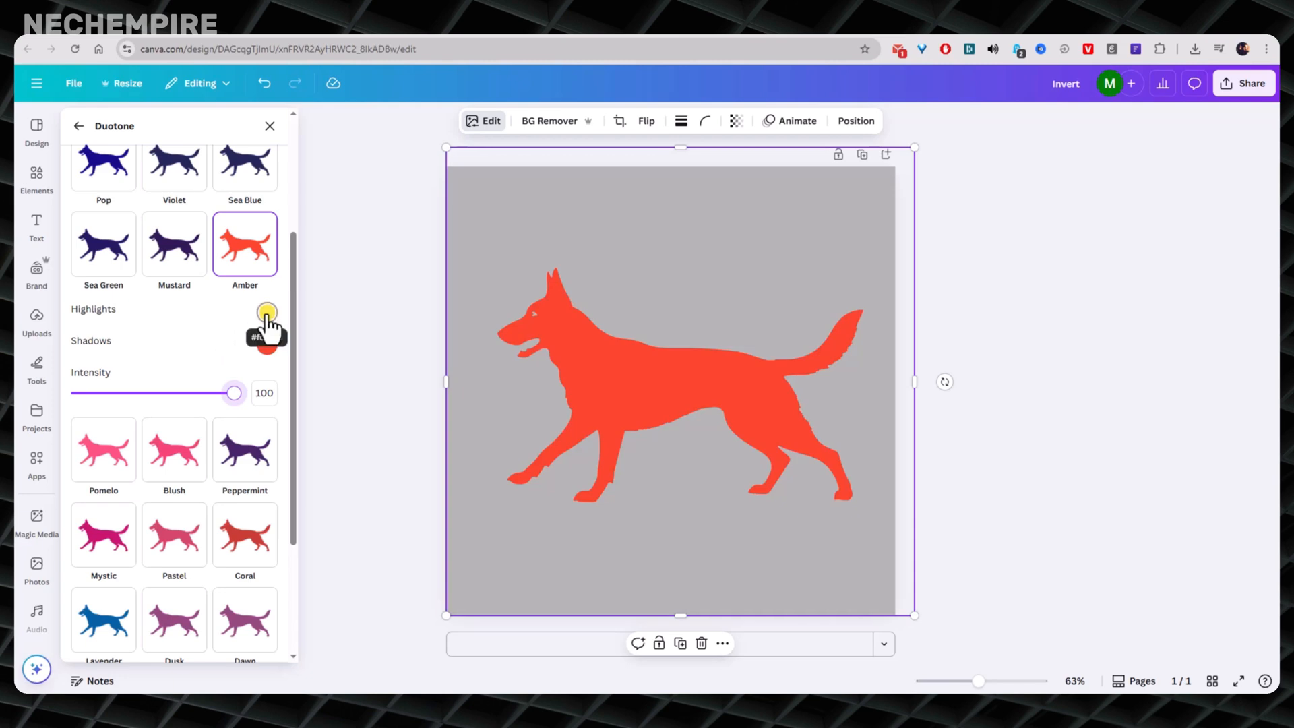
Step: Set Duotone Highlights and Shadows to white making the dog solid white, then go to Share
click(267, 311)
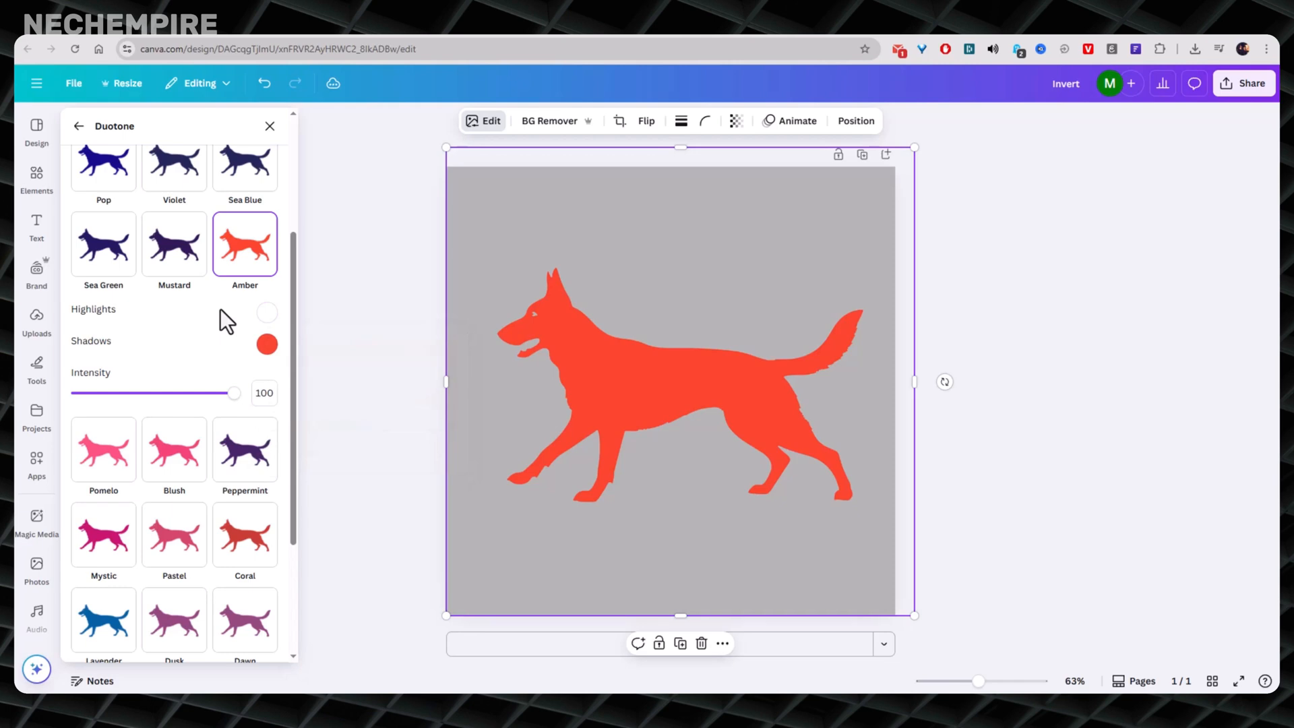
click(267, 343)
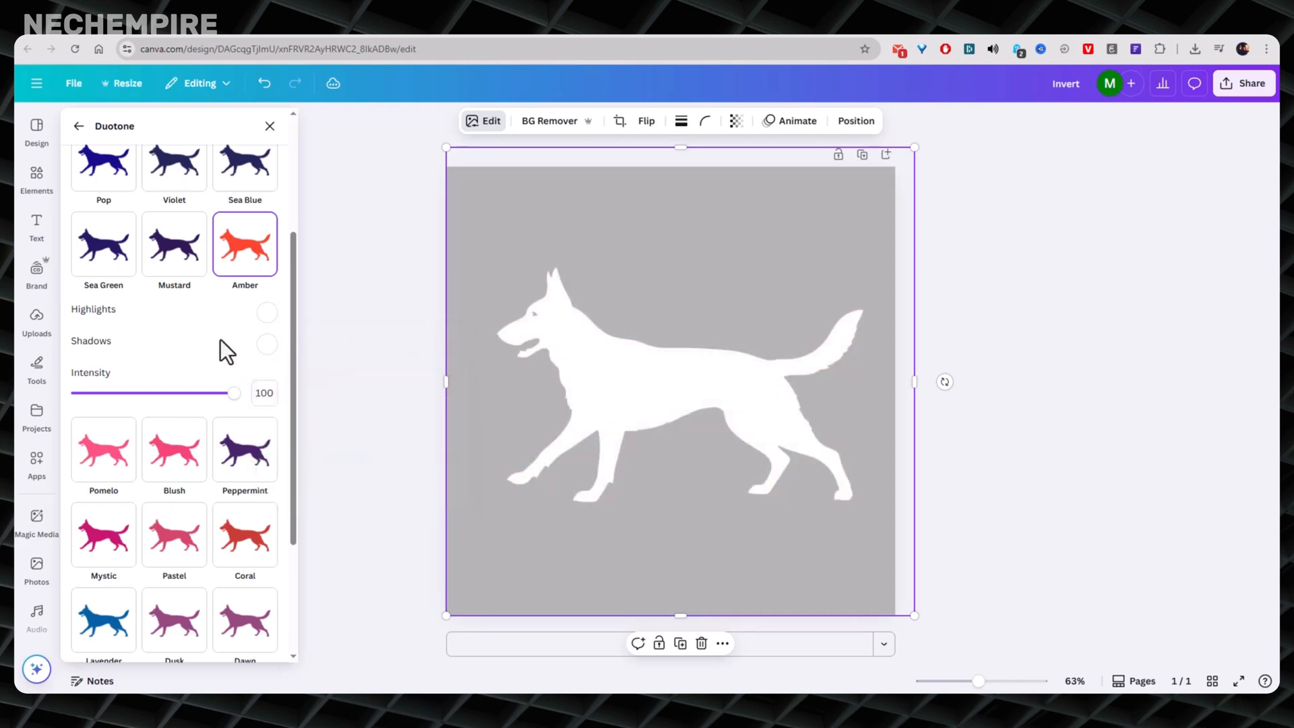
scroll(up, 3)
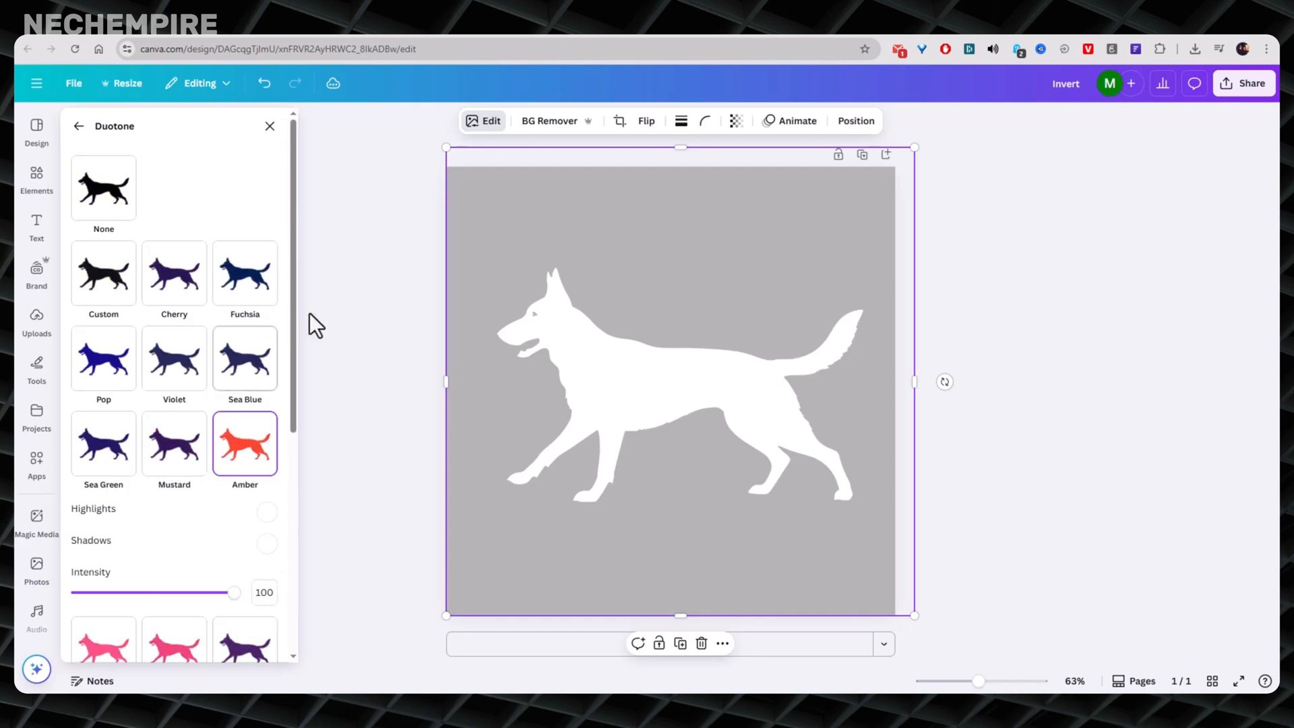
click(269, 125)
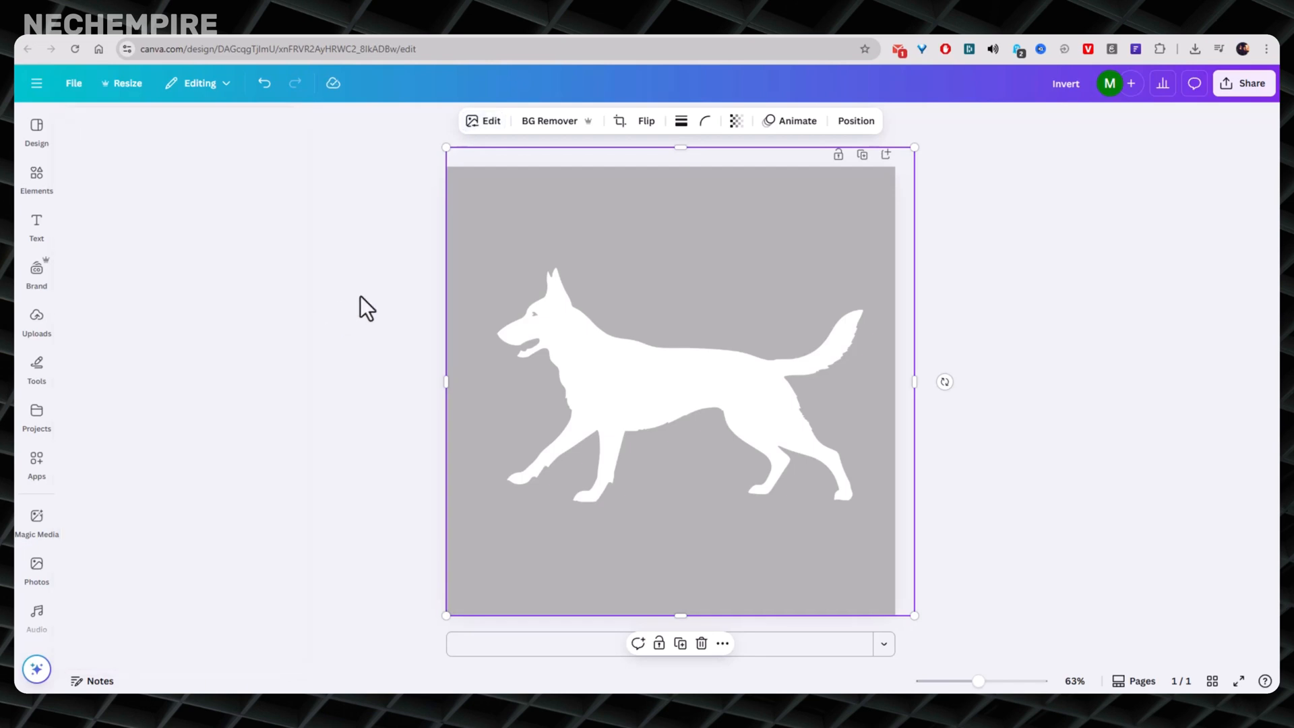
click(354, 322)
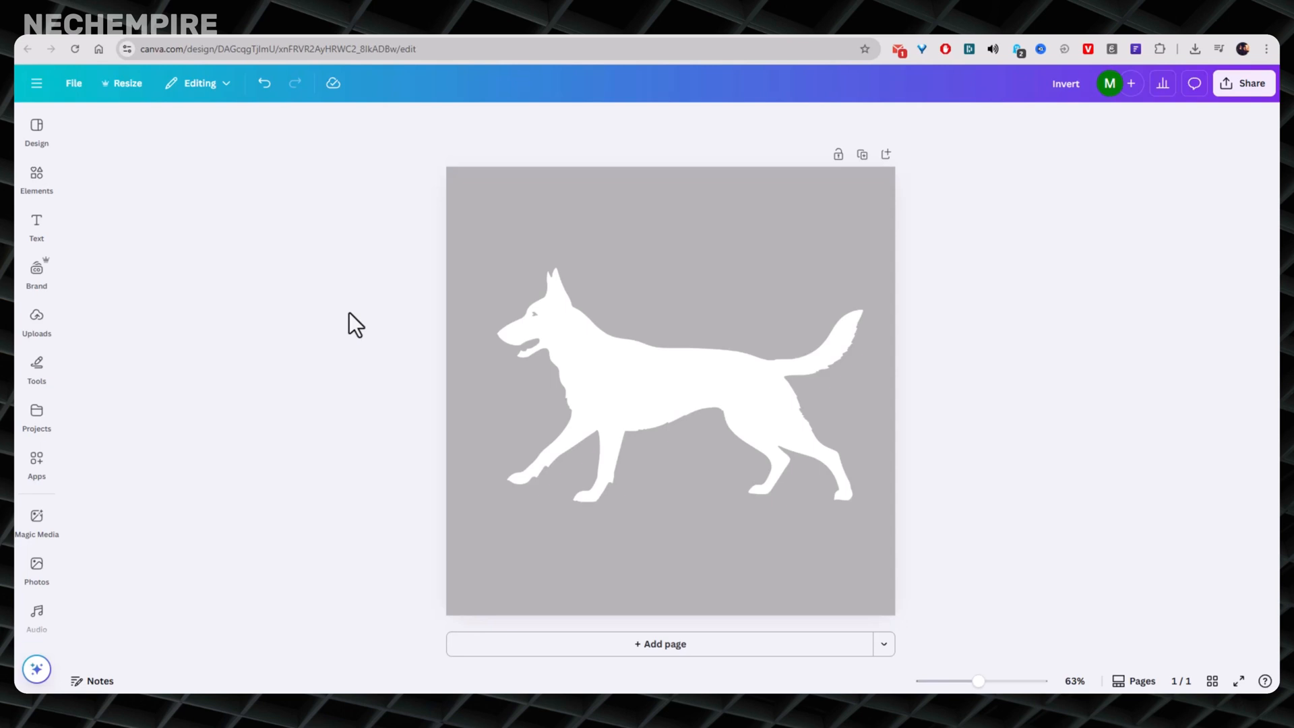
mouse_move(1115, 220)
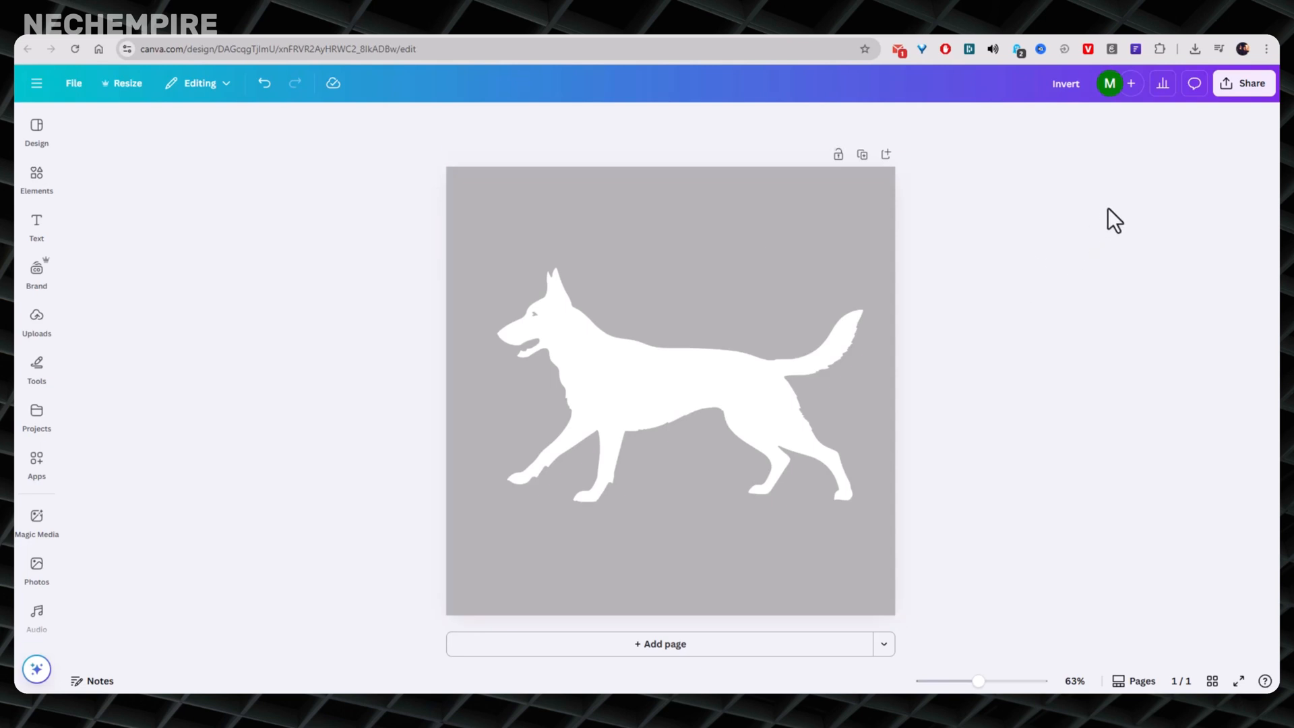
click(1250, 83)
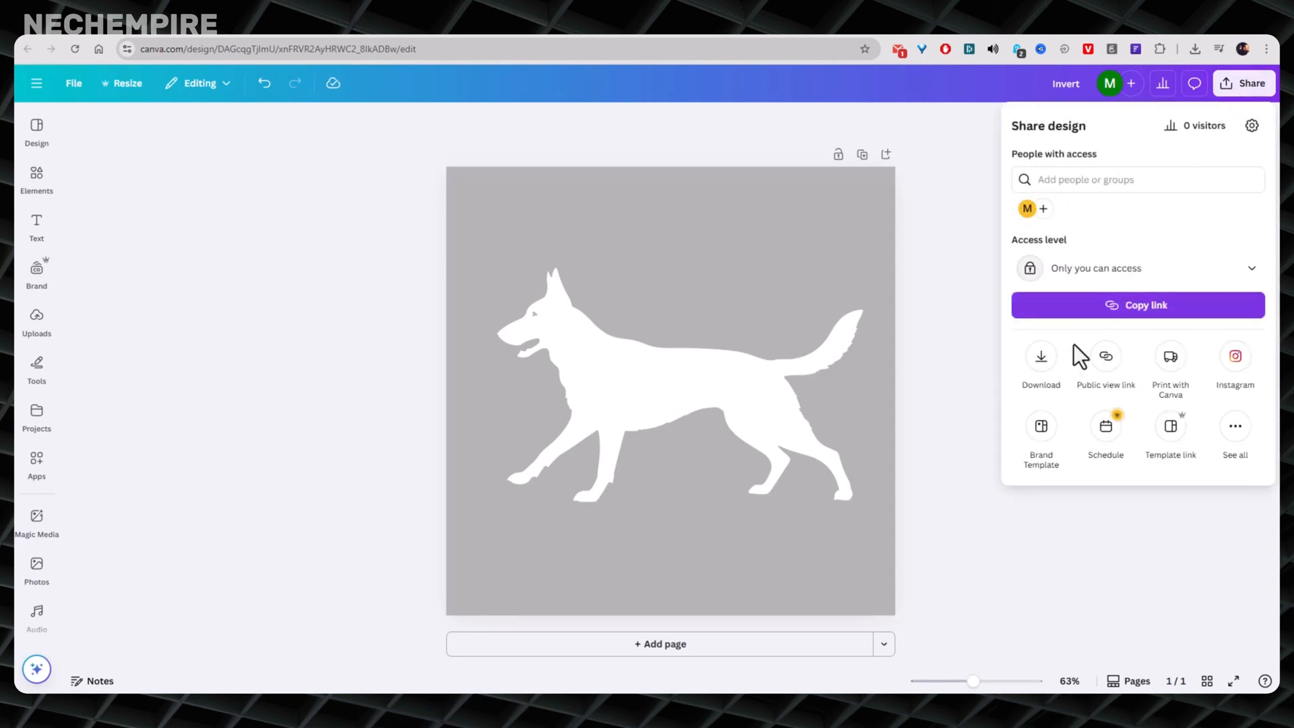
Step: Choose Download as PNG 1080 × 1080 px with Transparent background ticked
click(1040, 356)
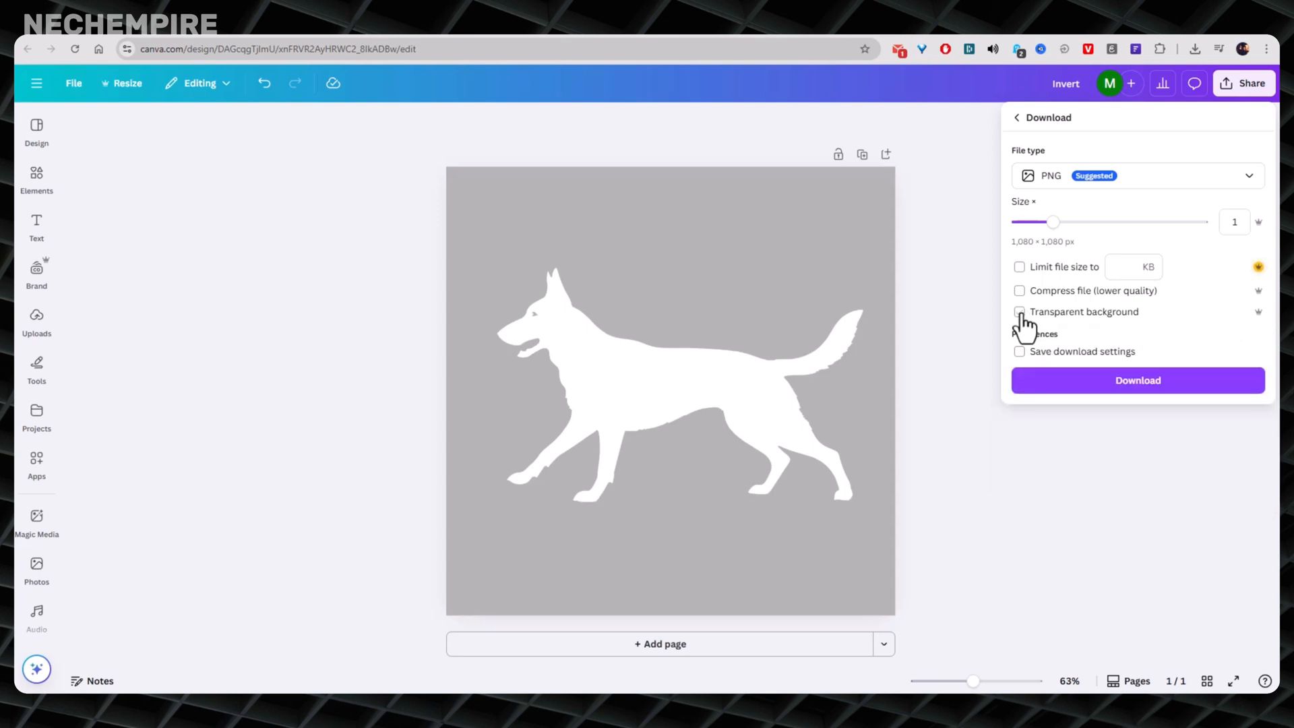
click(1019, 312)
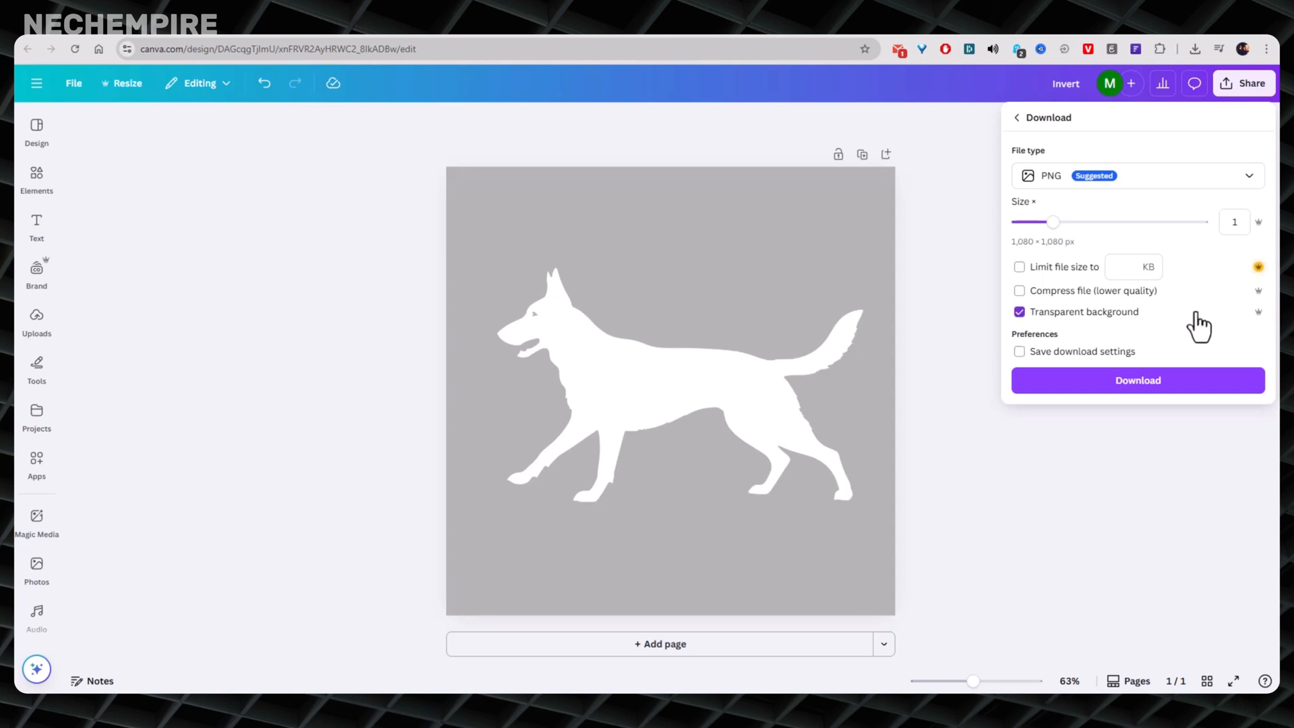
mouse_move(1070, 330)
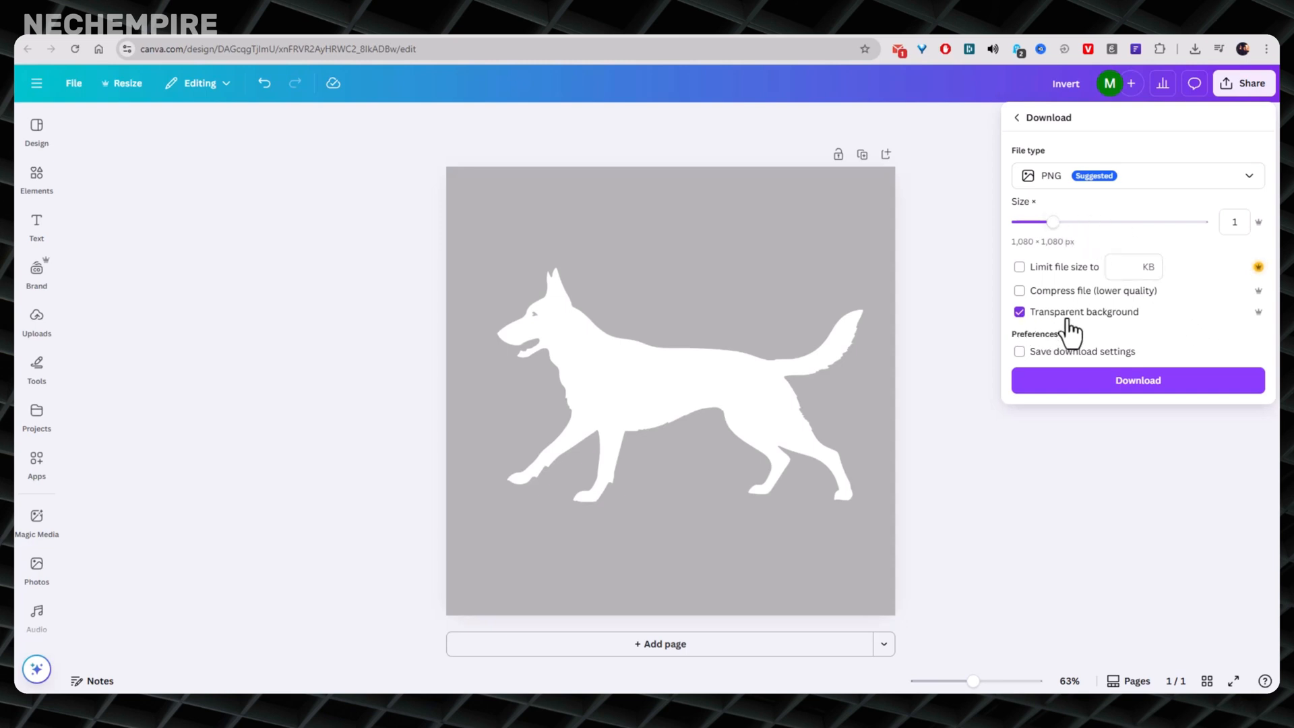
mouse_move(1061, 331)
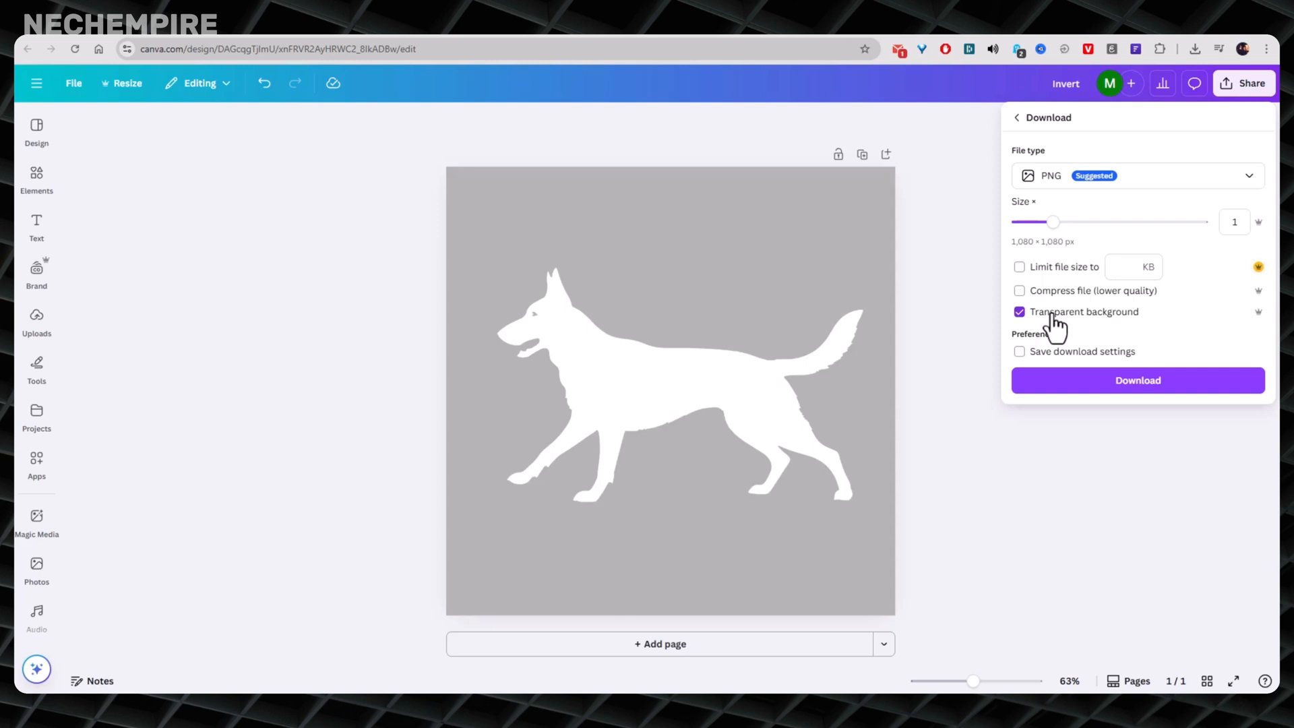
mouse_move(1129, 326)
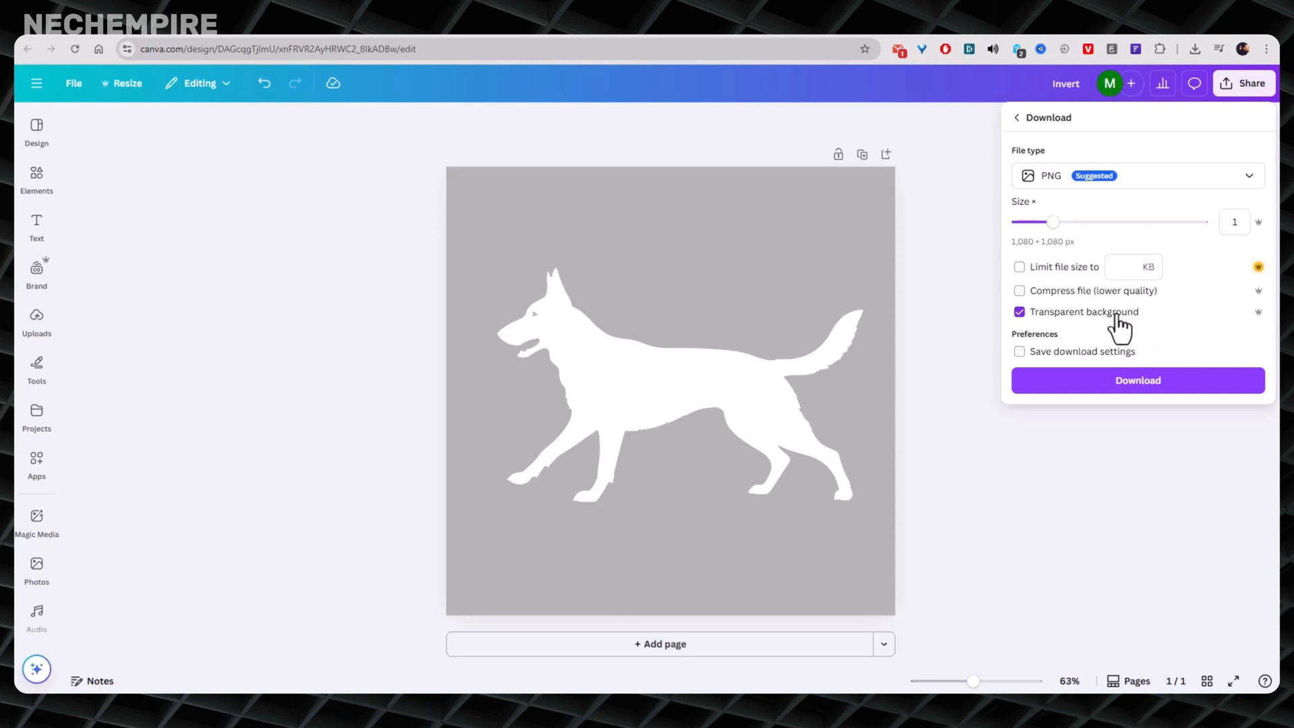
mouse_move(1262, 324)
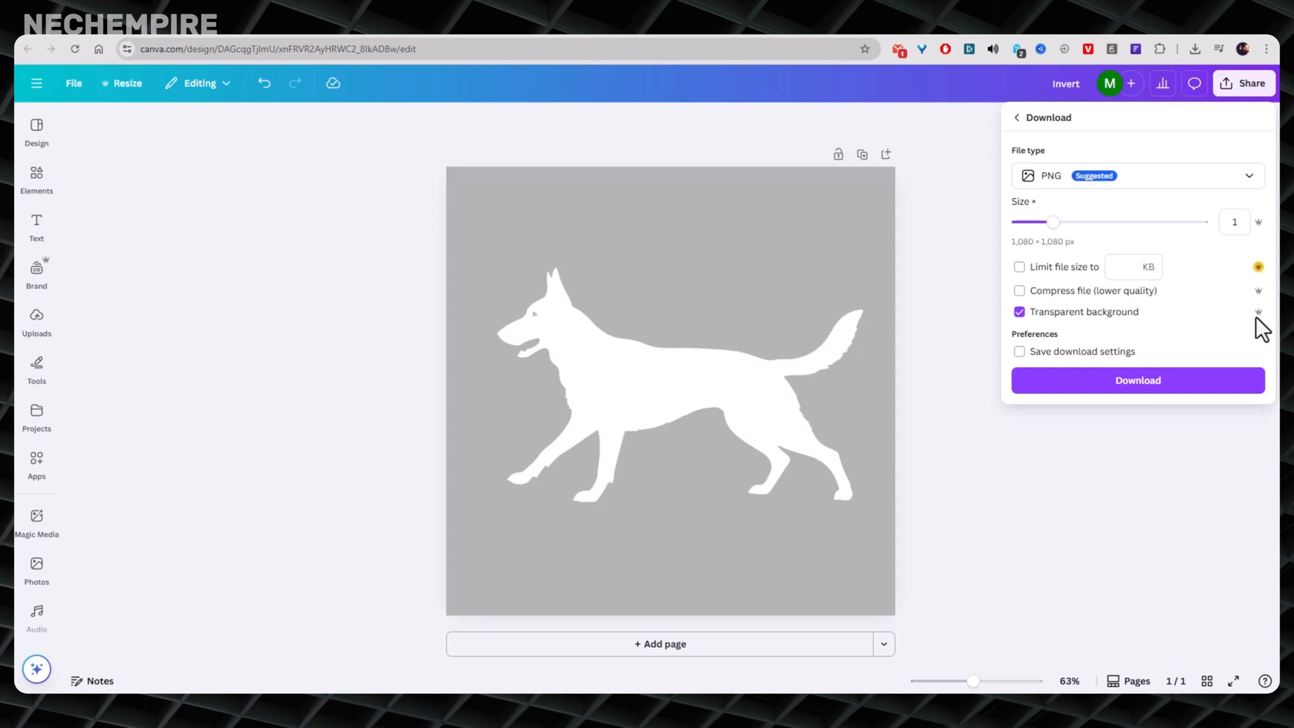
mouse_move(1128, 330)
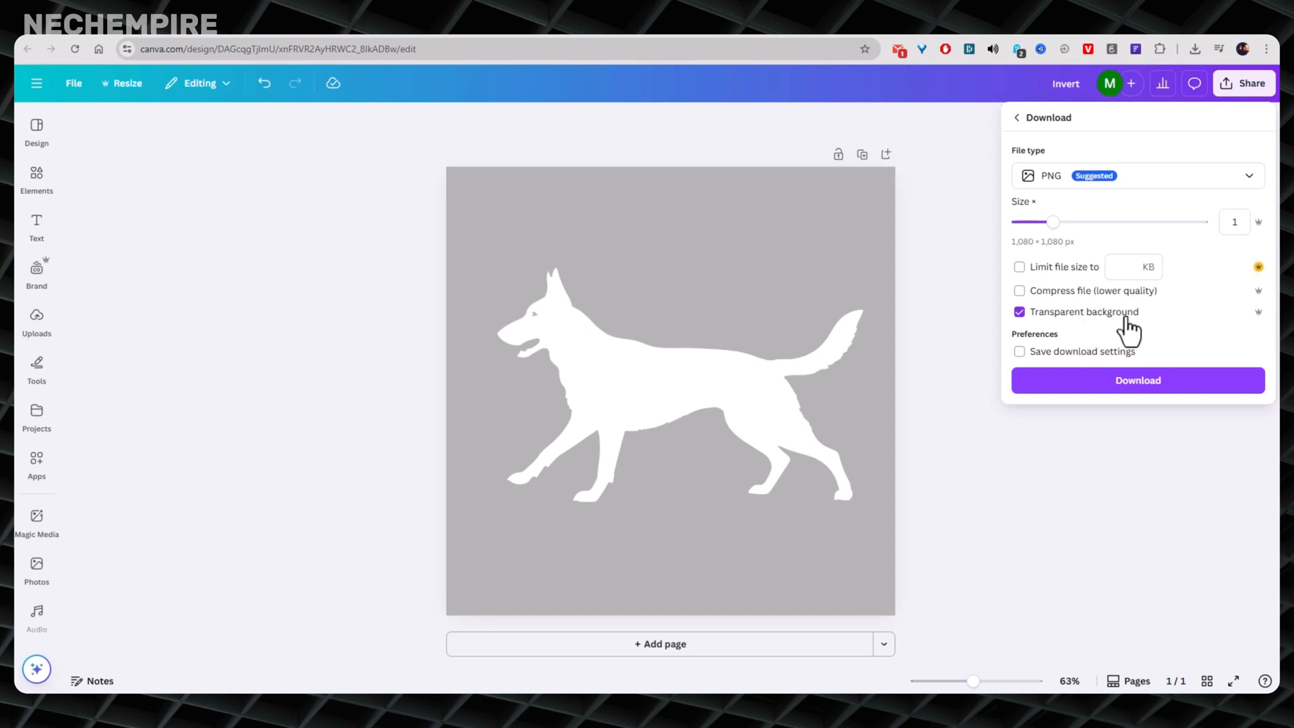
mouse_move(1196, 443)
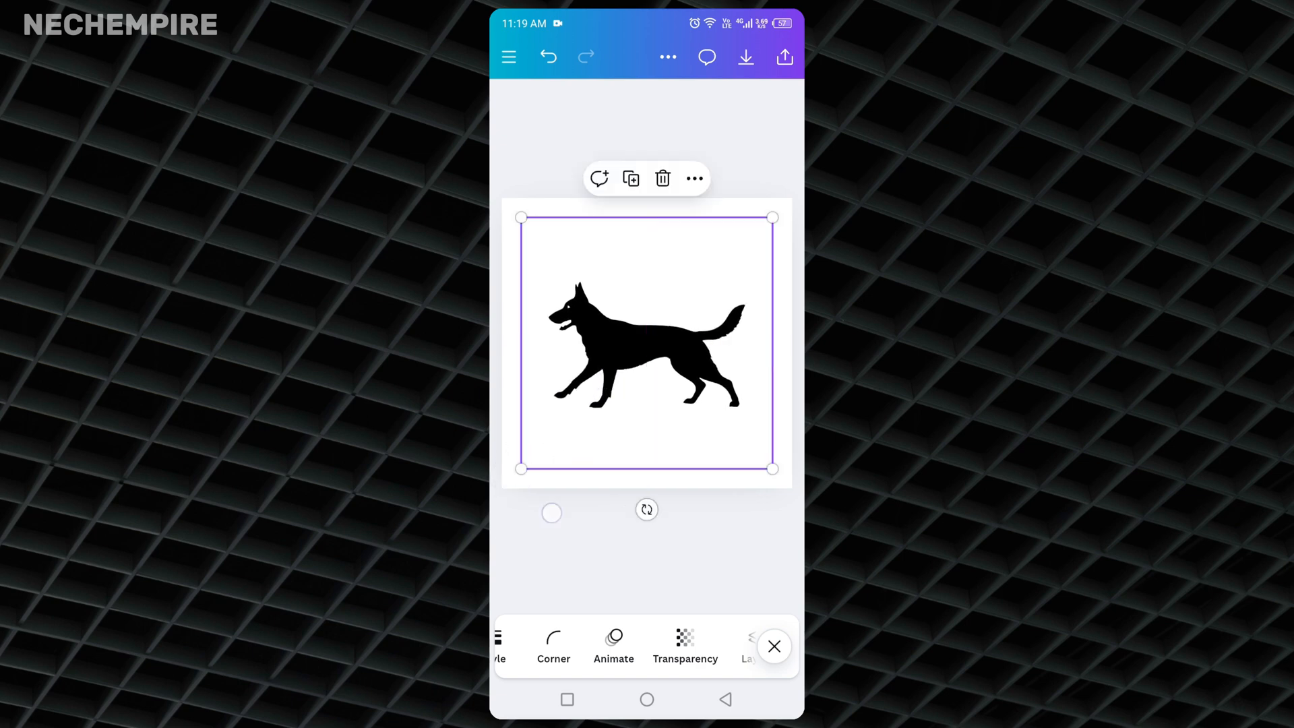
Step: Select the dog image in the mobile app and apply the Classic duotone preset under Effects
click(772, 645)
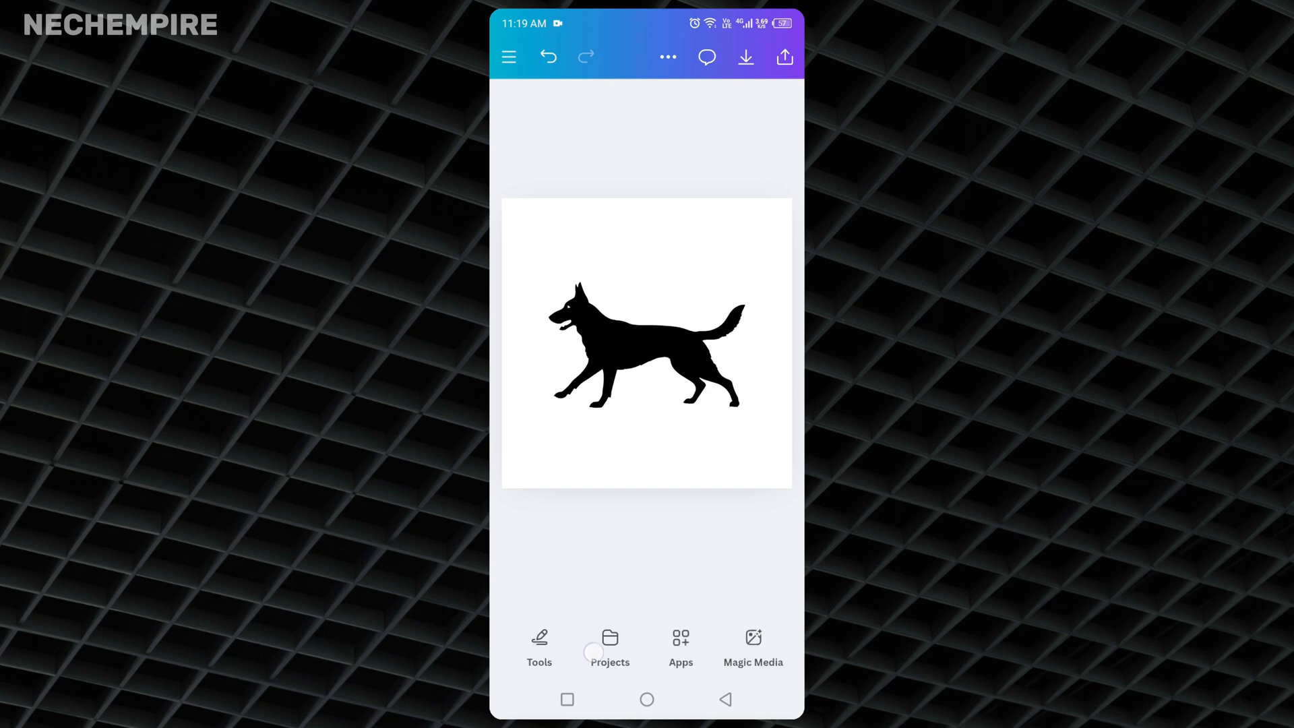
click(646, 344)
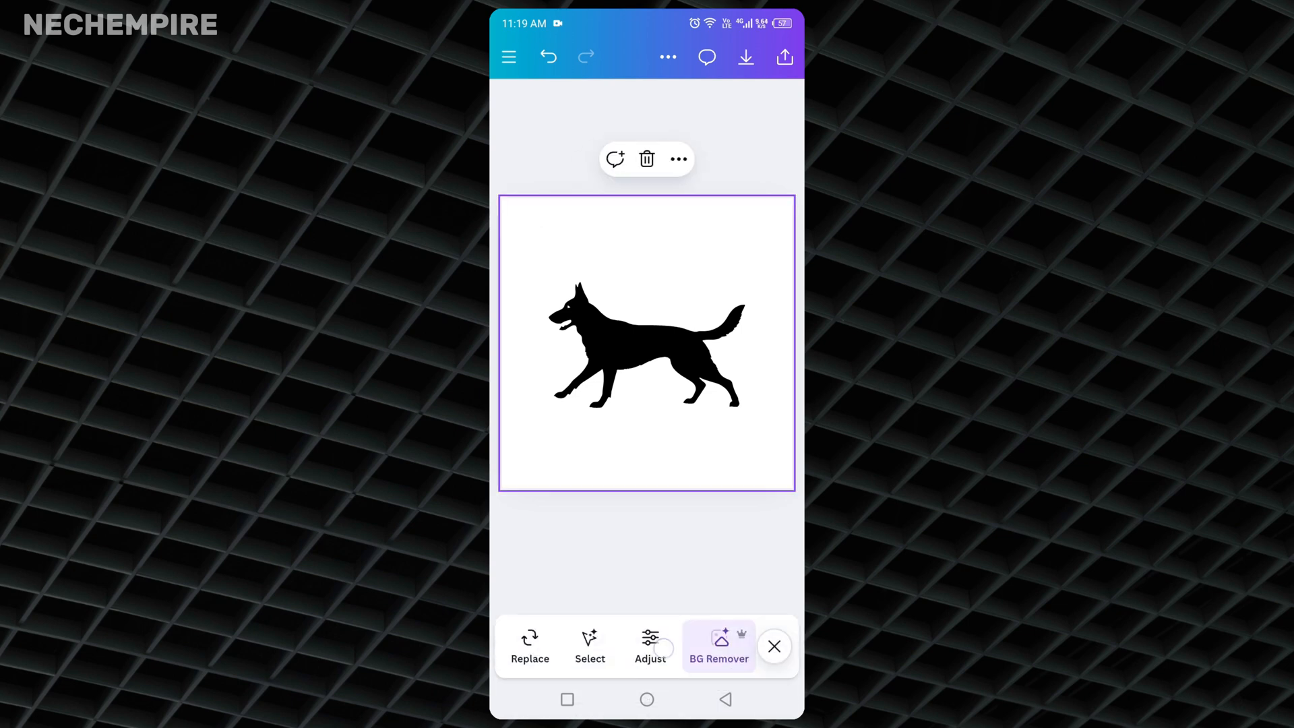
scroll(left, 3)
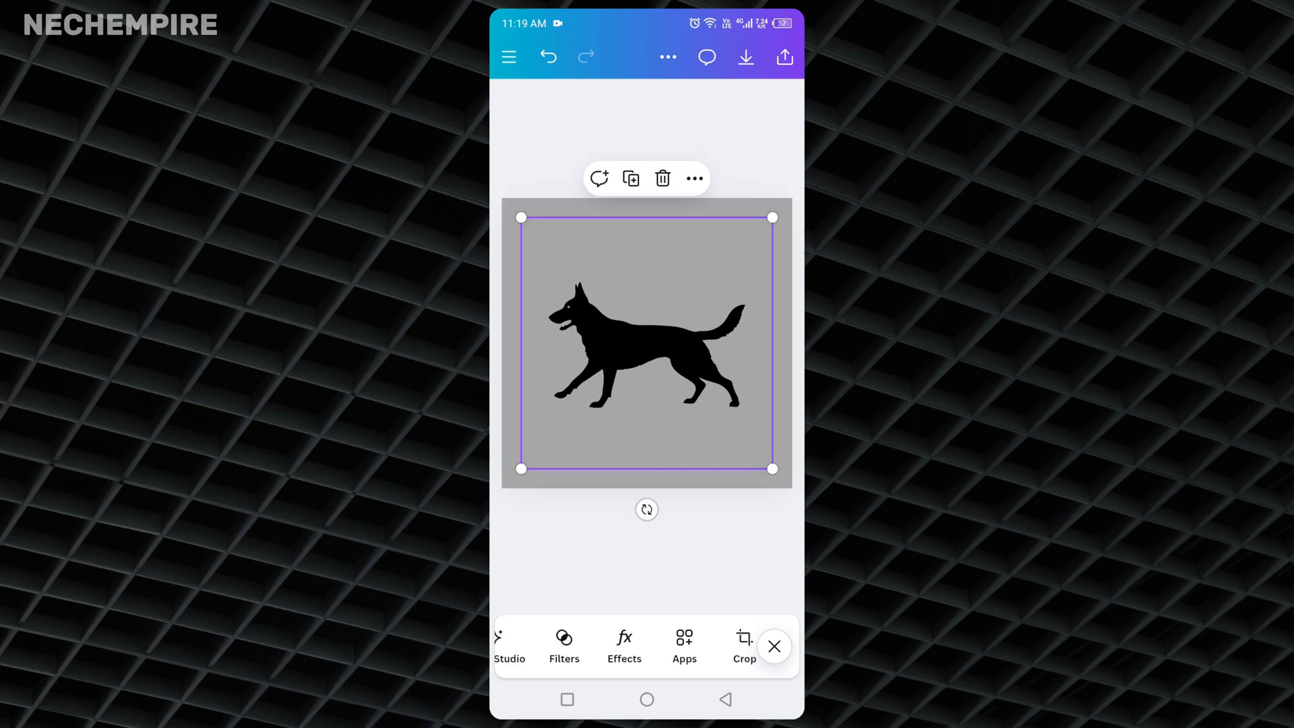
click(624, 645)
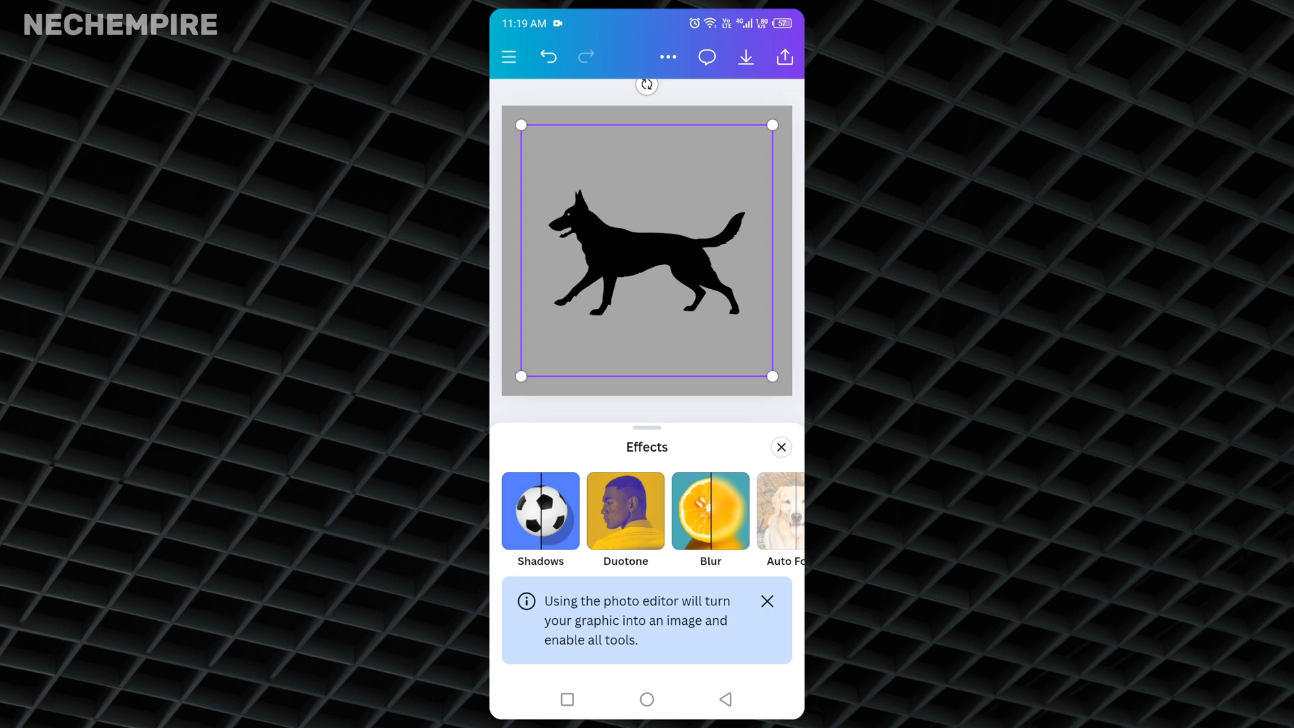
click(624, 510)
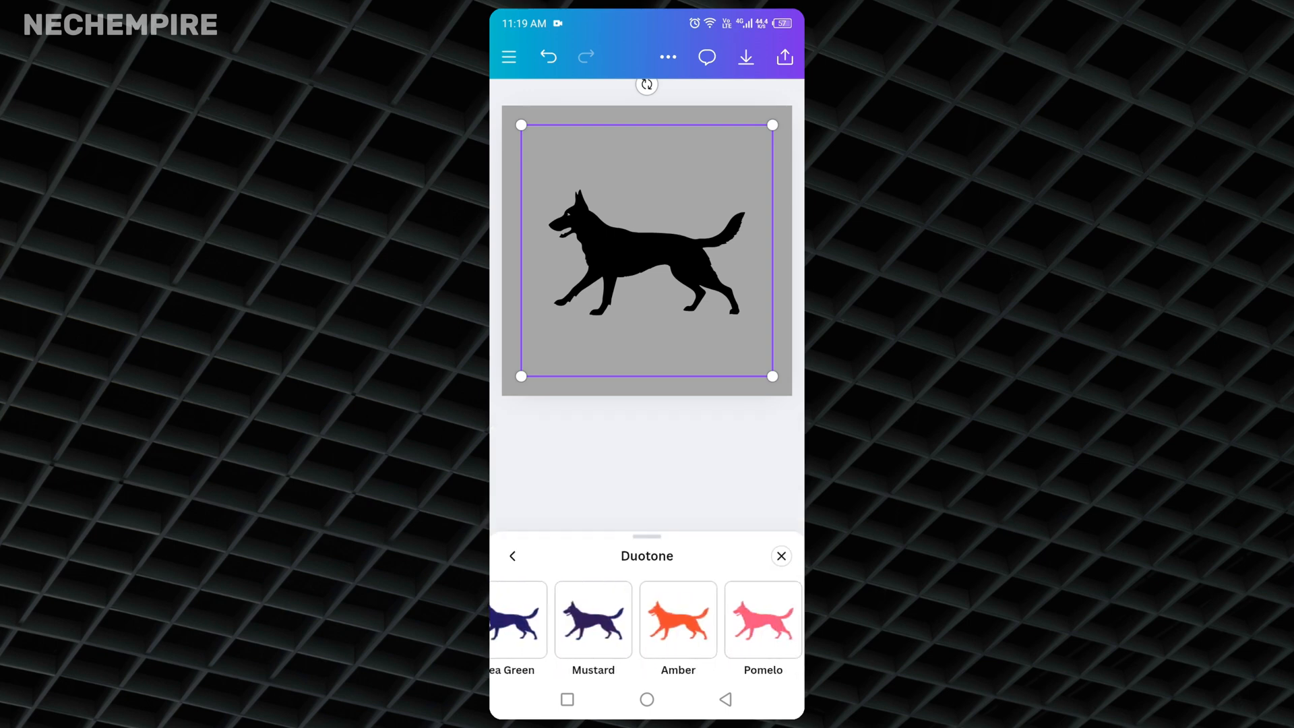
scroll(left, 3)
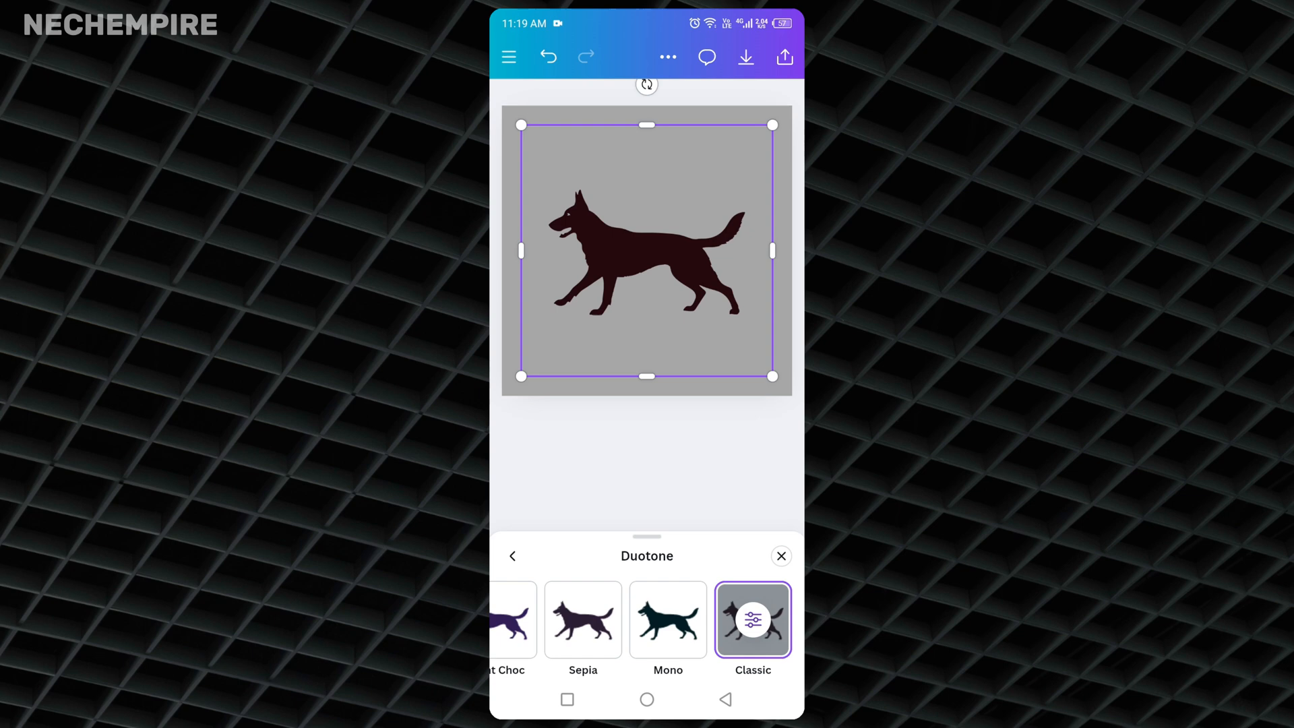
Step: Set the Classic duotone's Shadows to white so the dog is white, then go to Share
click(752, 619)
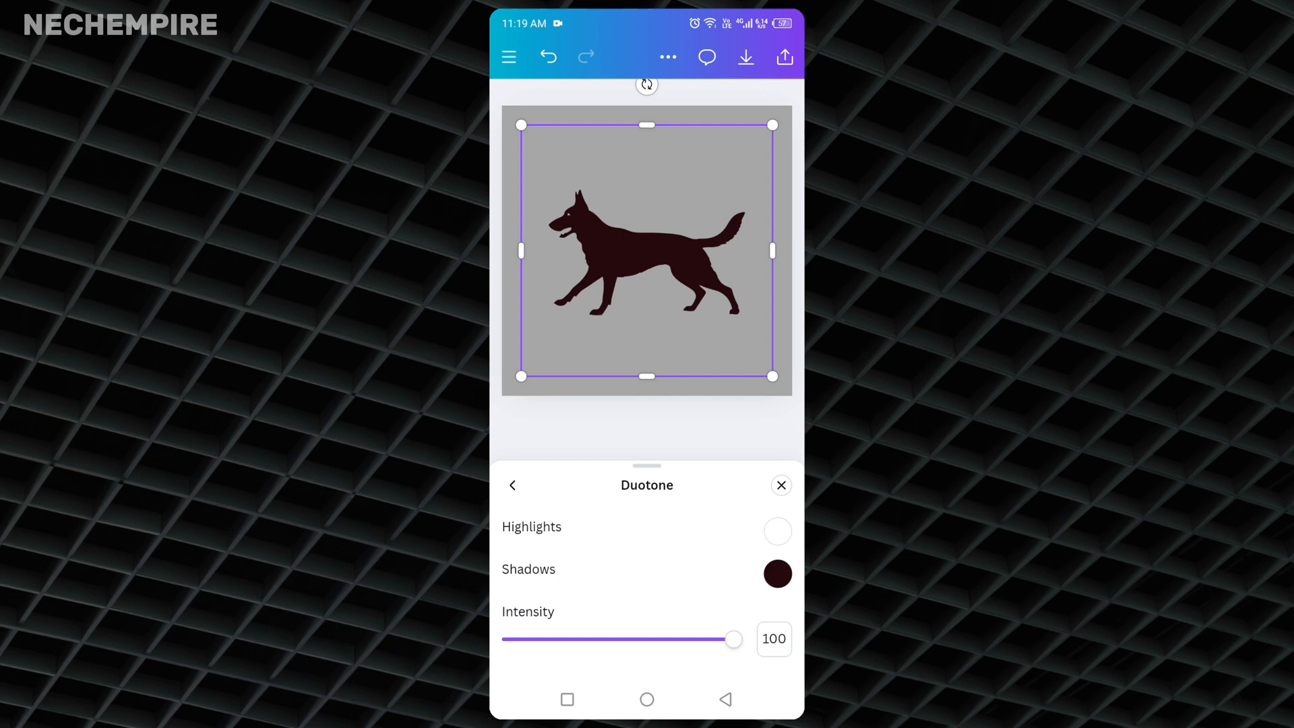
click(777, 532)
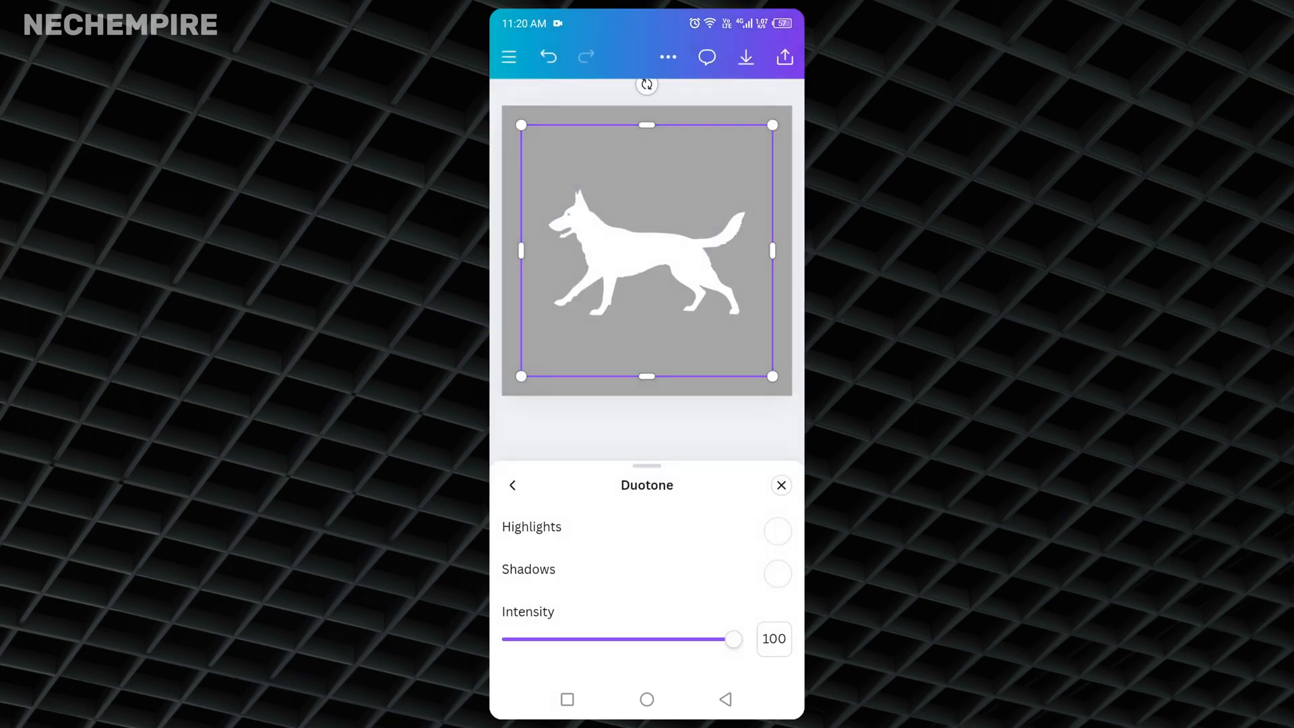
click(783, 56)
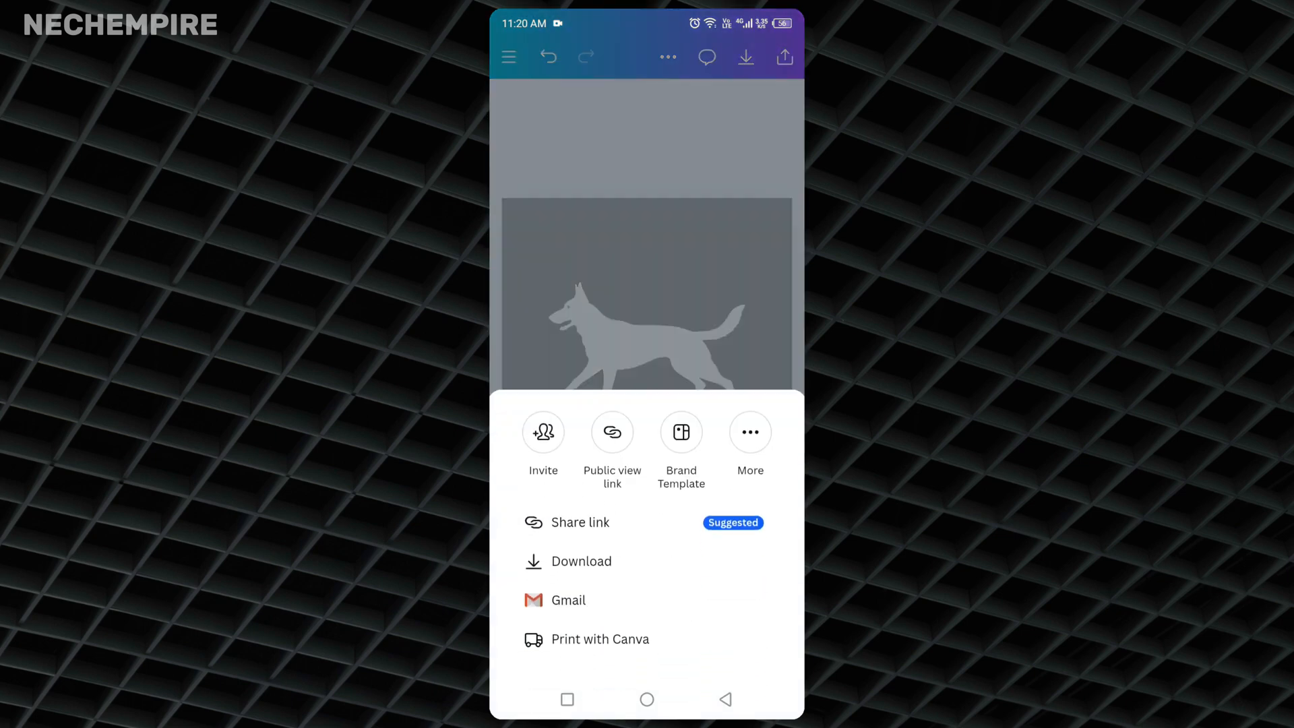
Step: Choose Download as PNG with Transparent background ticked in the mobile share sheet
click(583, 560)
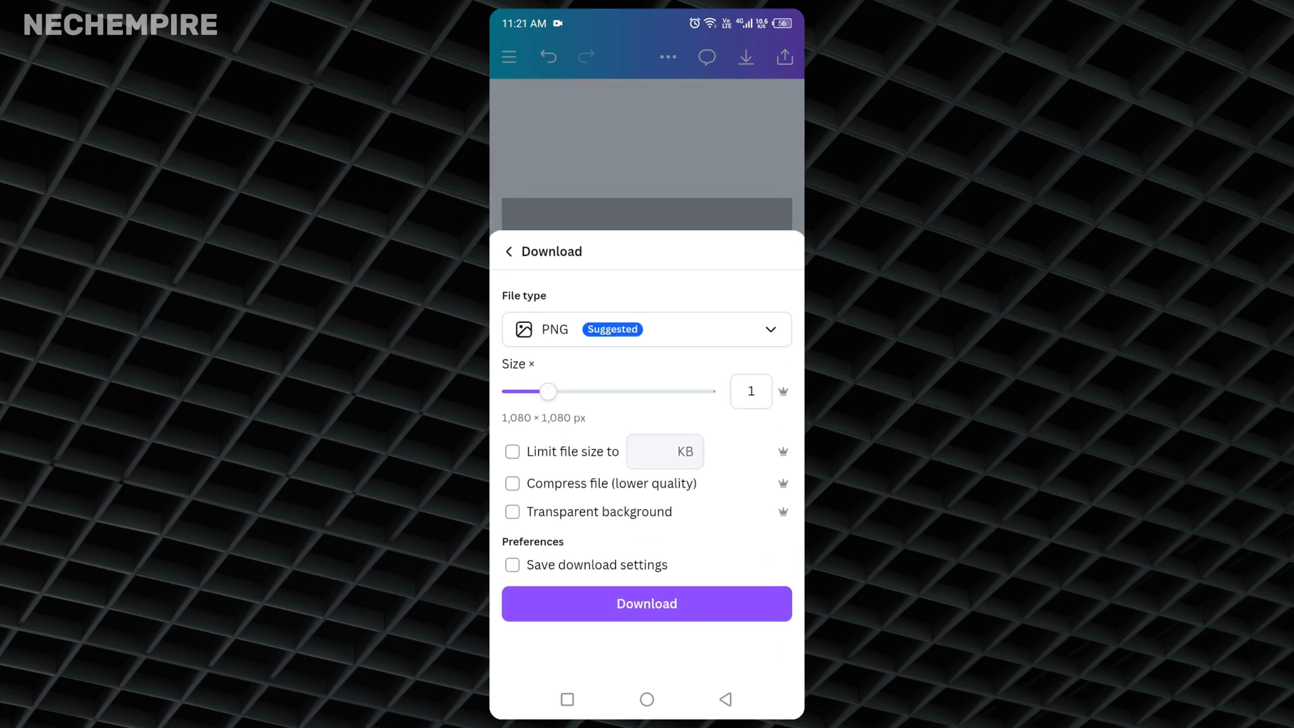
click(512, 511)
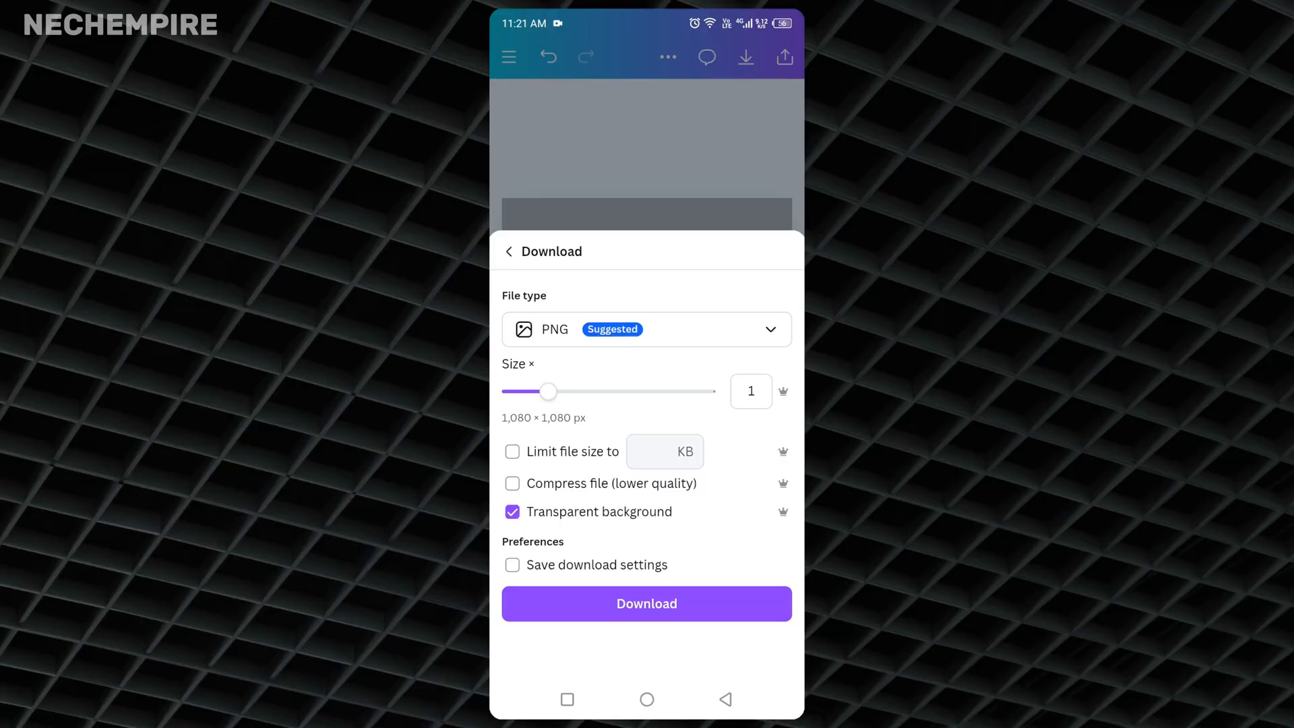
click(646, 604)
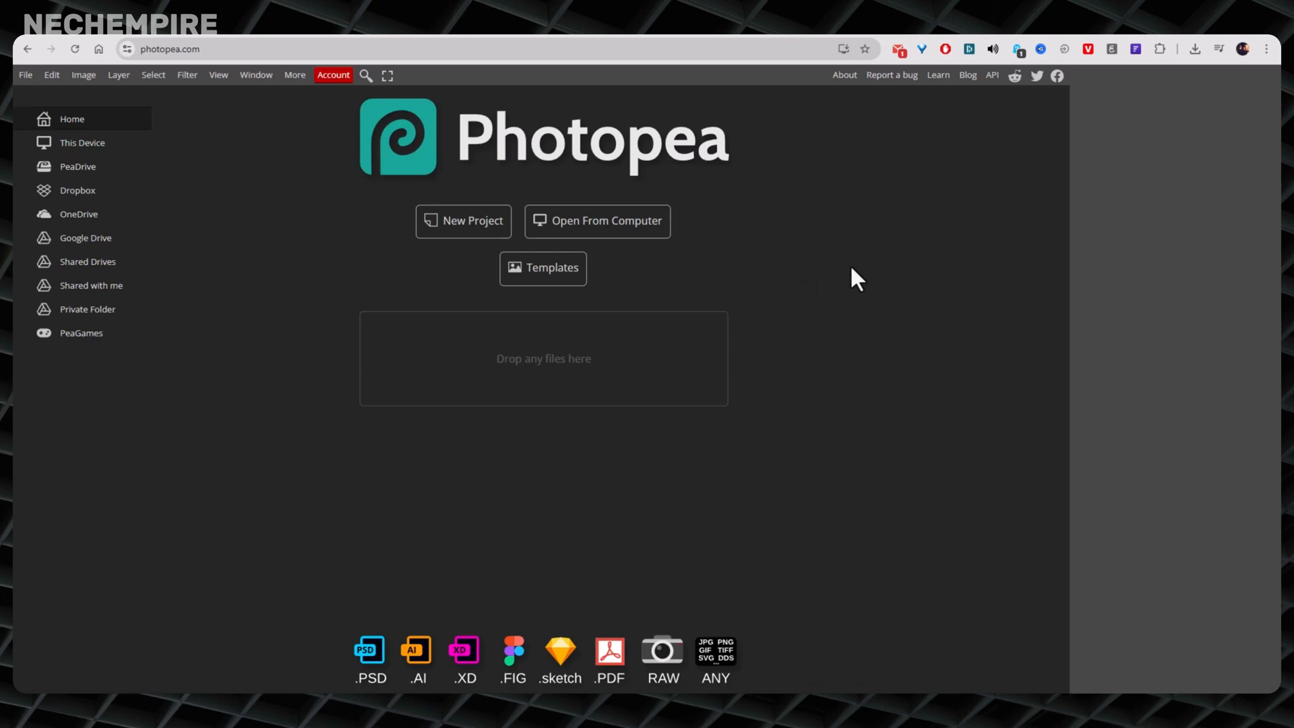
mouse_move(779, 266)
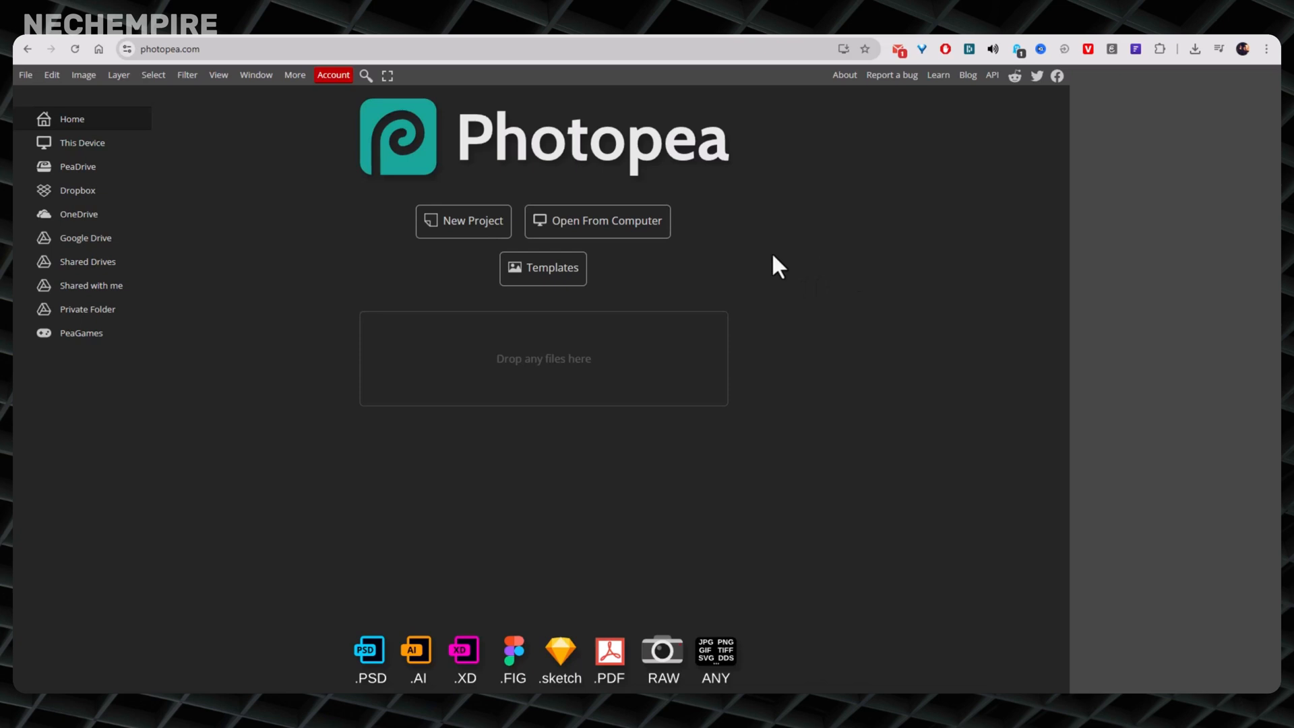
mouse_move(823, 287)
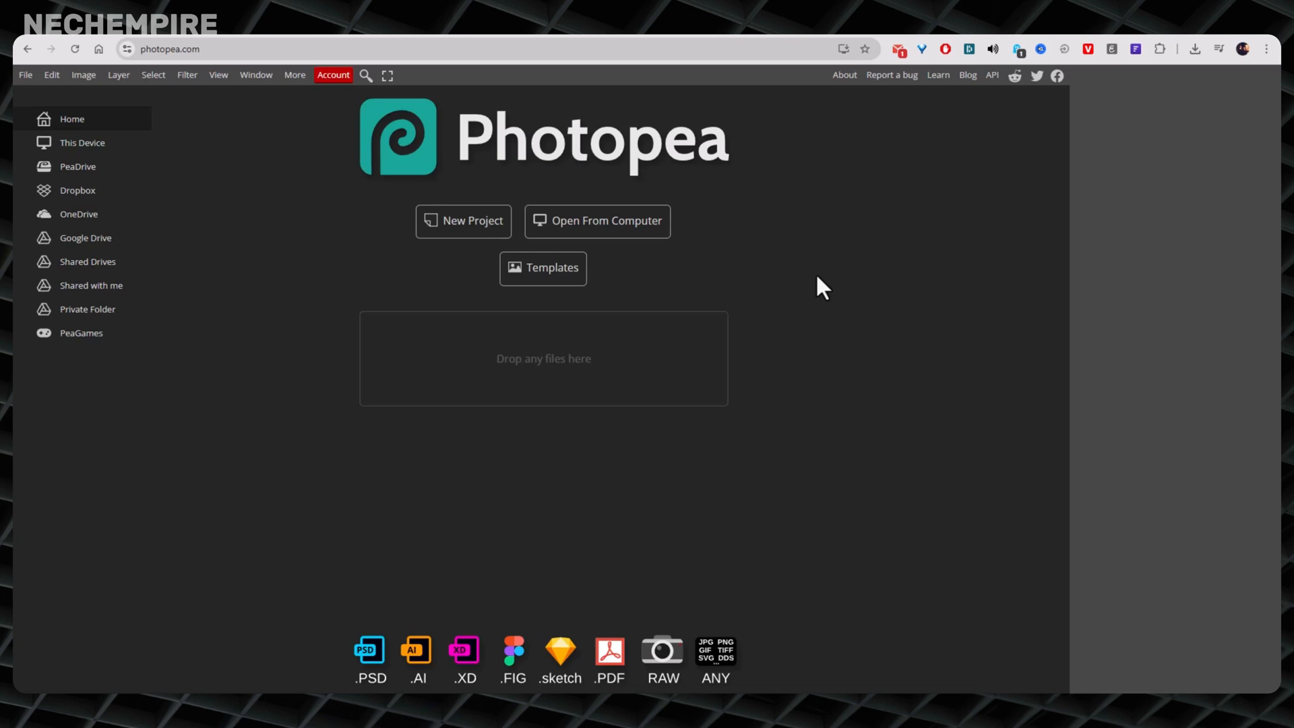
mouse_move(779, 287)
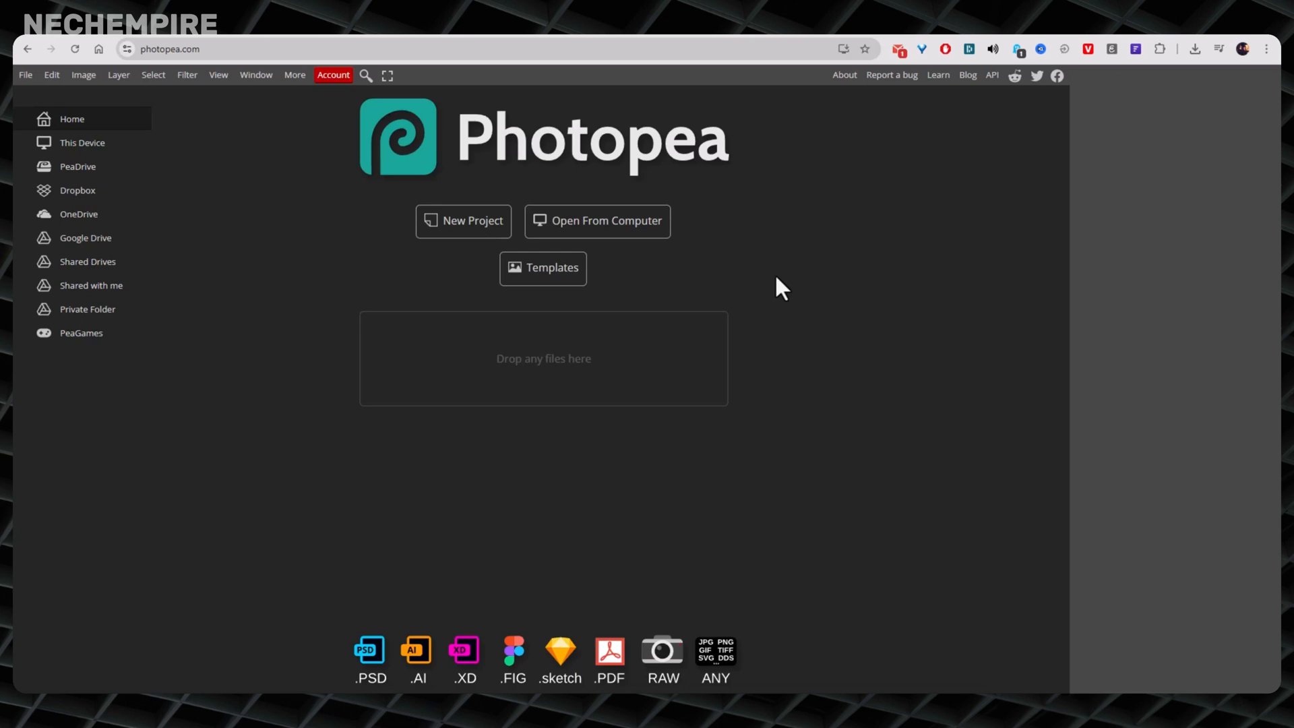
mouse_move(600, 267)
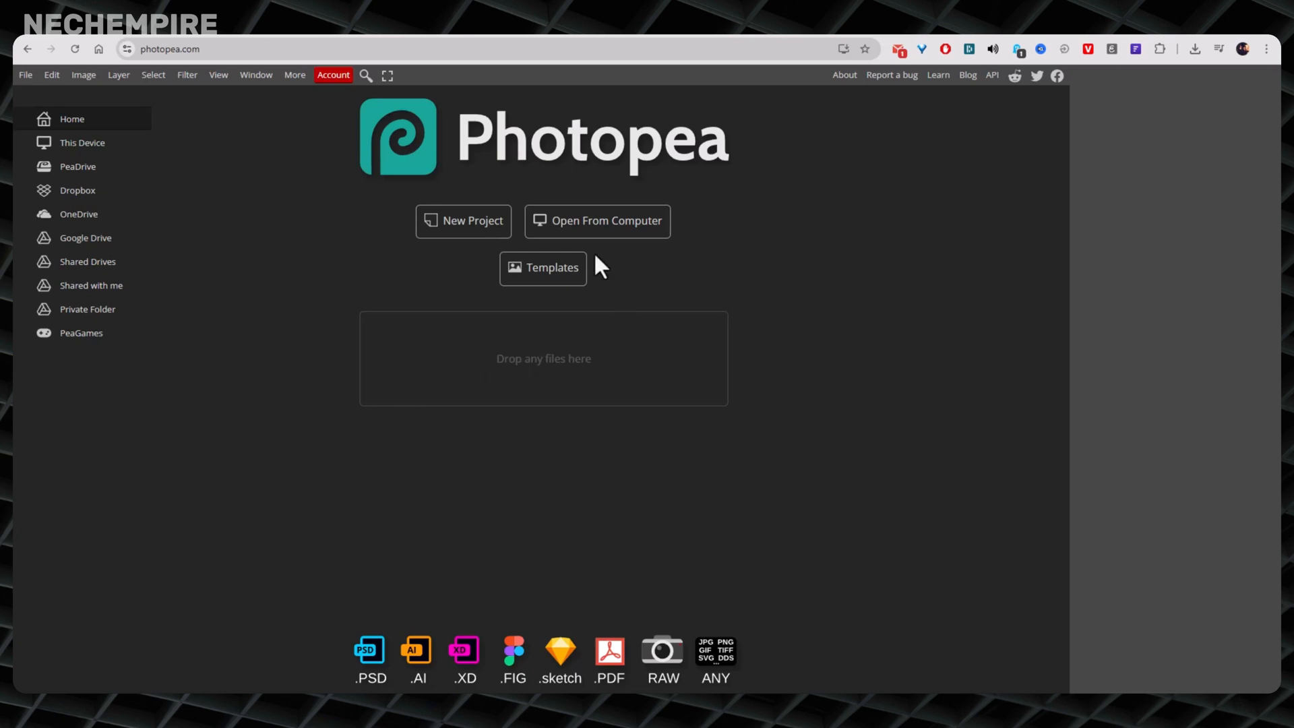
mouse_move(767, 237)
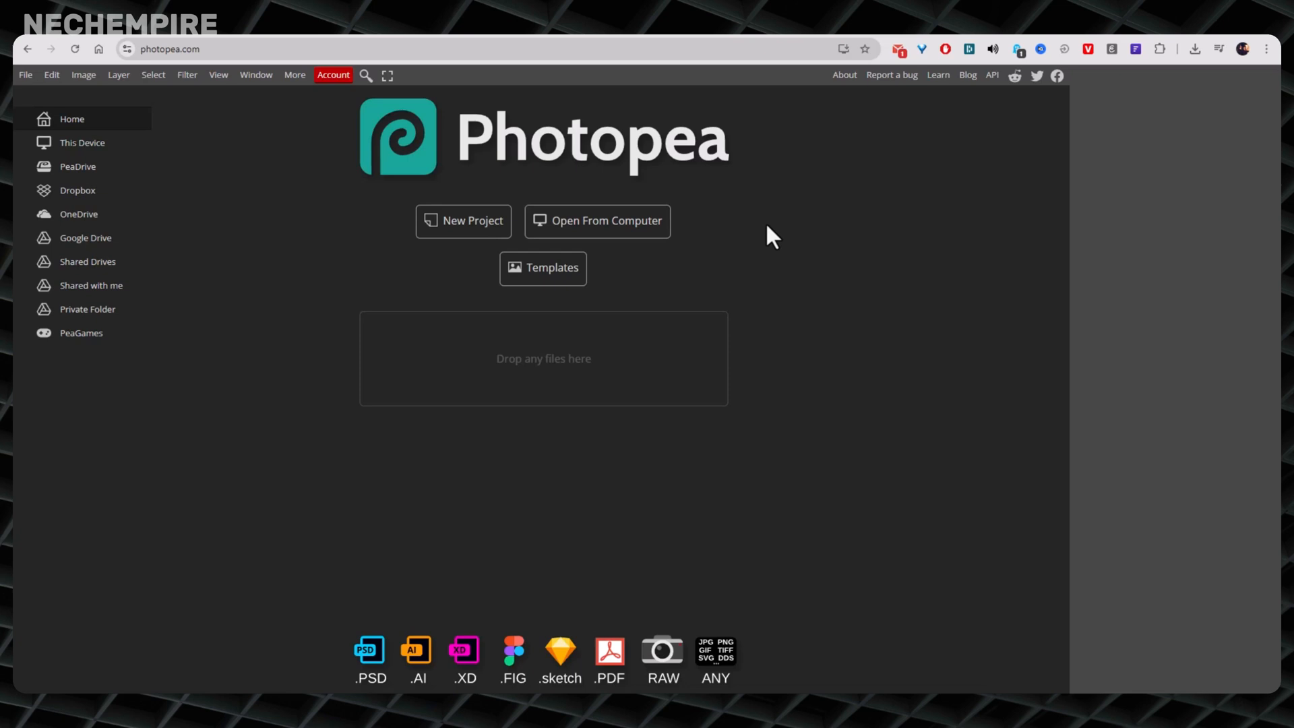
mouse_move(645, 204)
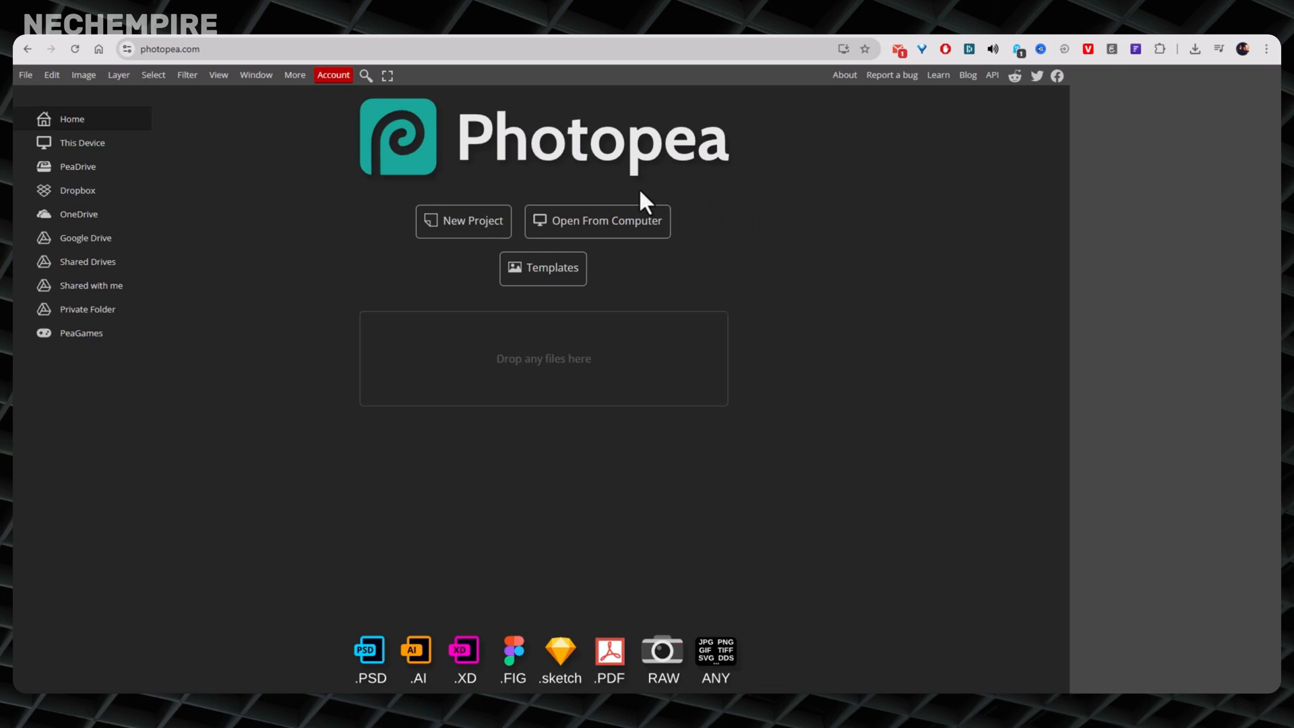
mouse_move(597, 220)
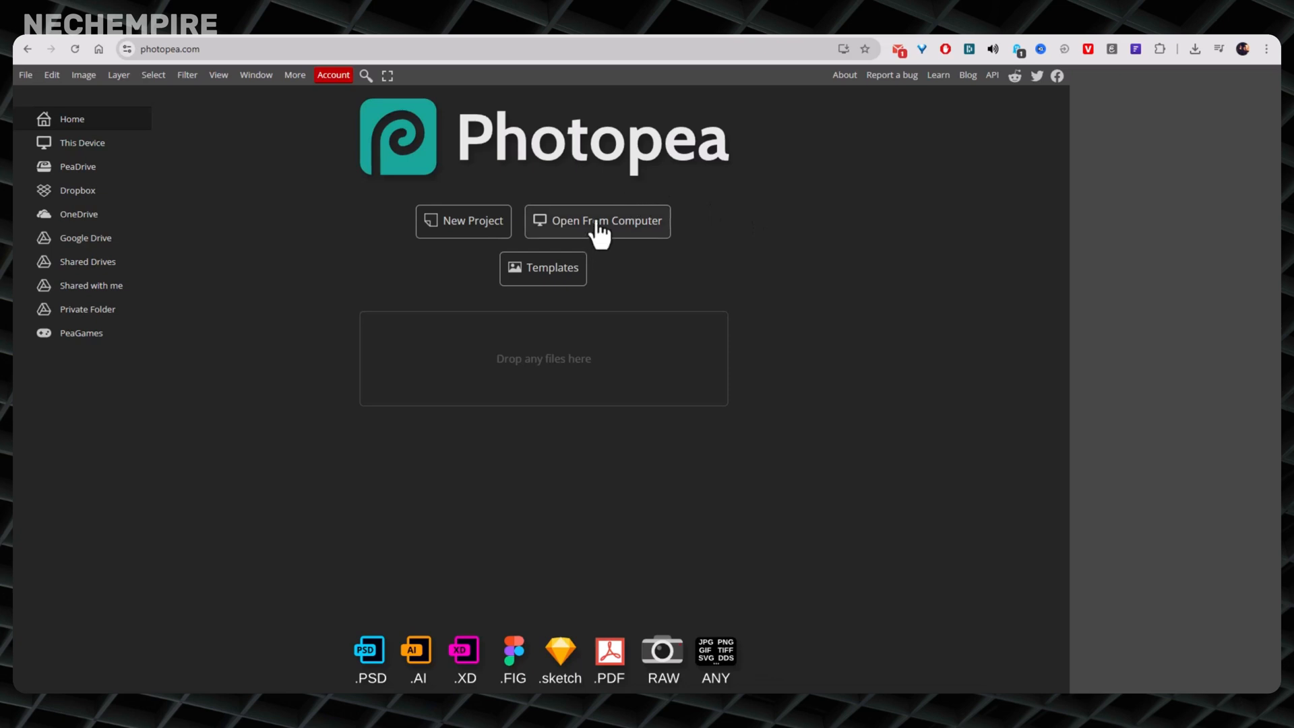
mouse_move(850, 329)
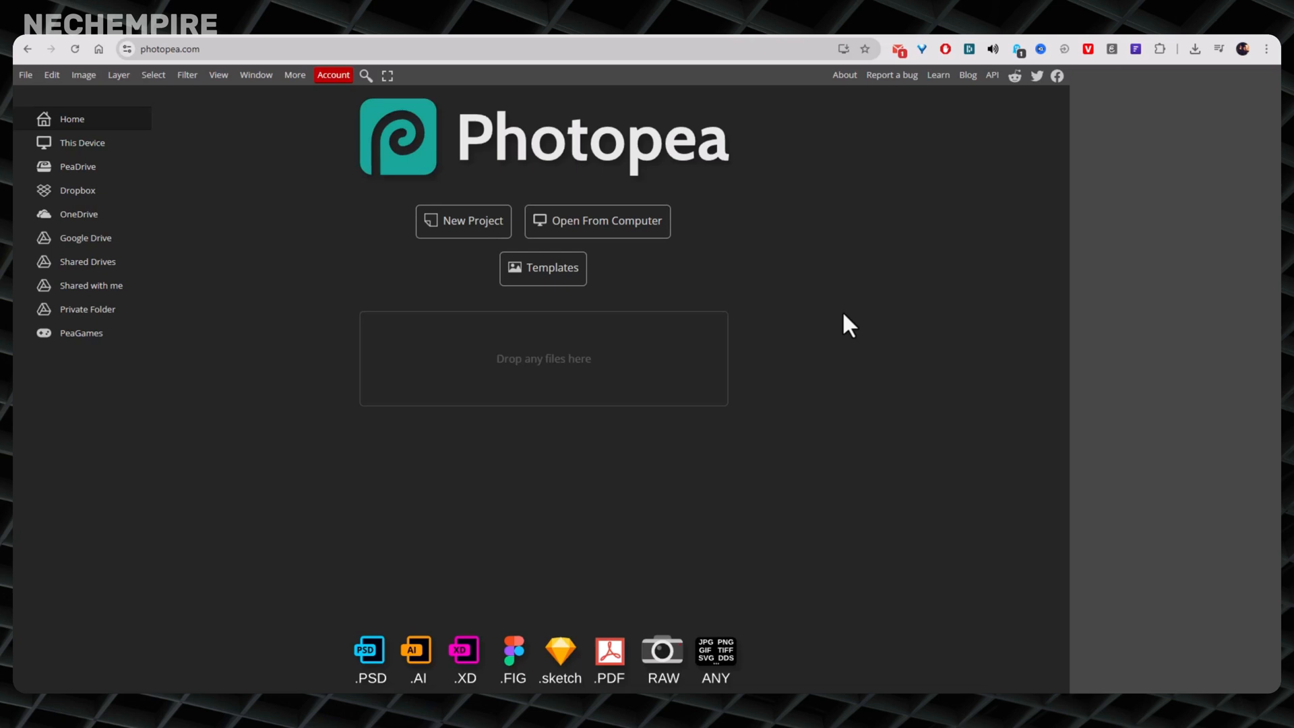
mouse_move(586, 235)
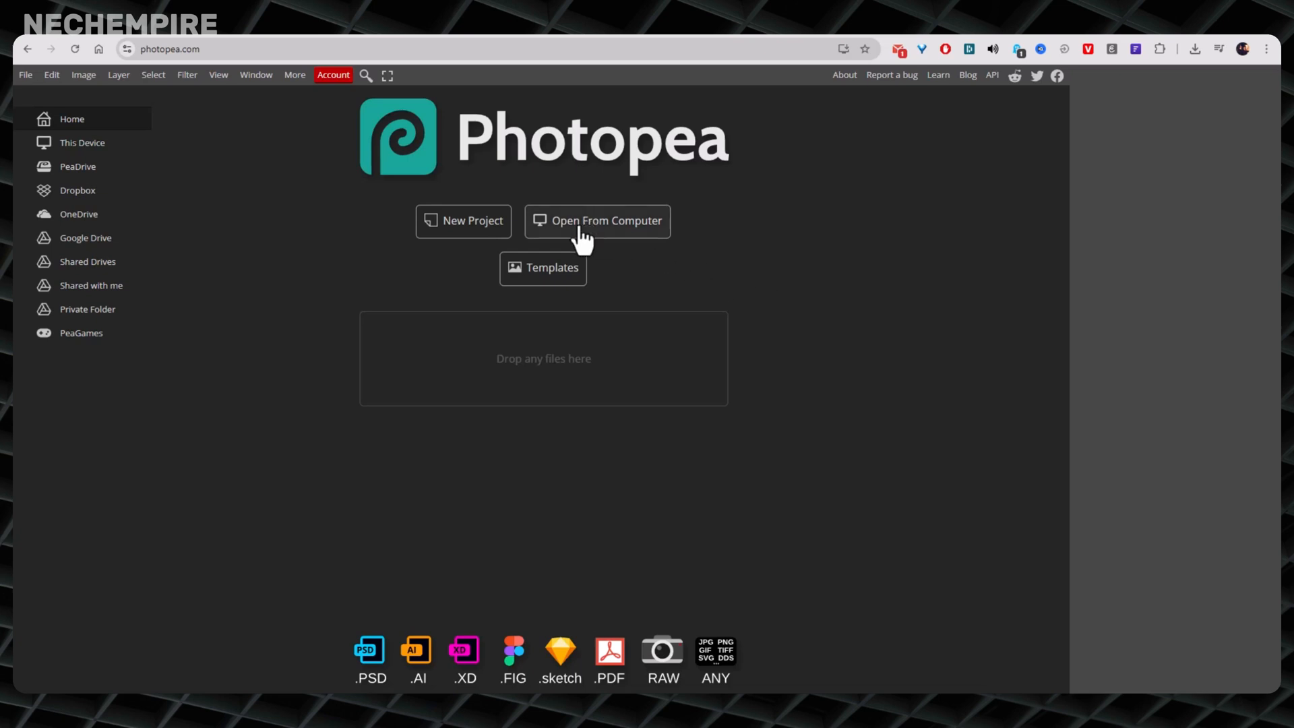
Step: Open dog to invert.png from the Downloads folder onto a transparent canvas
click(597, 220)
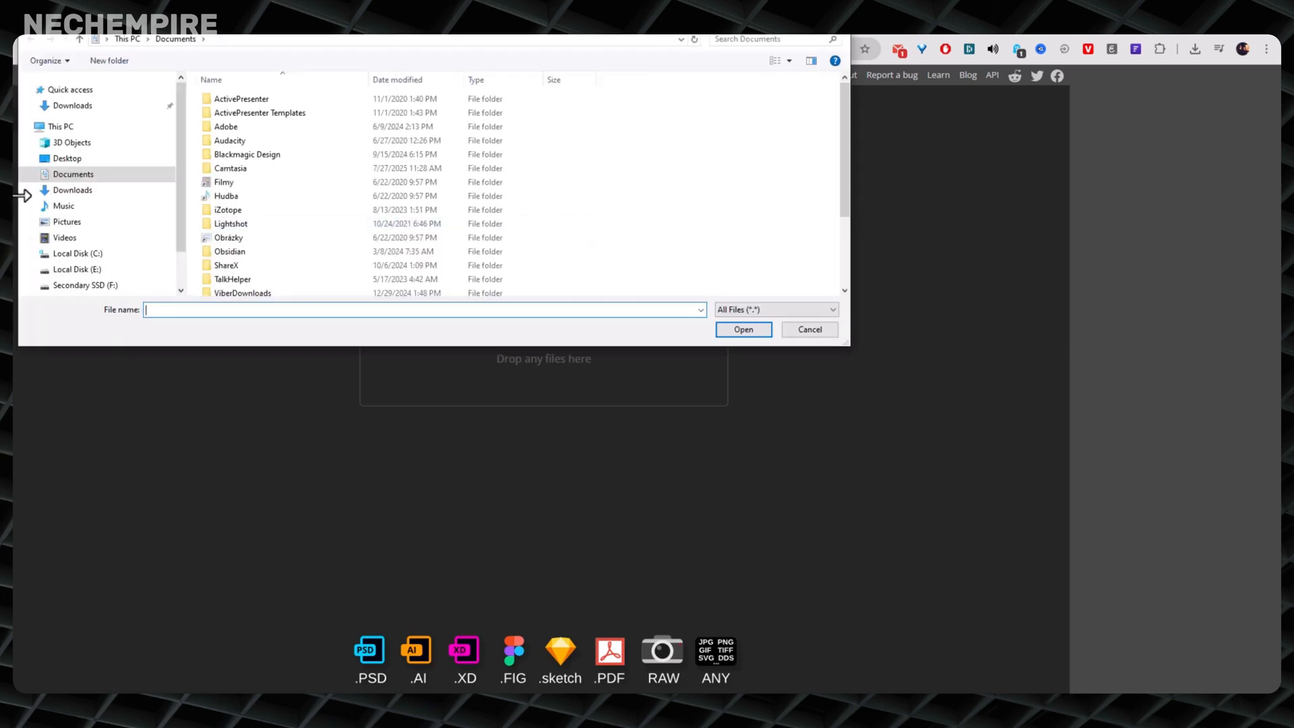
click(72, 190)
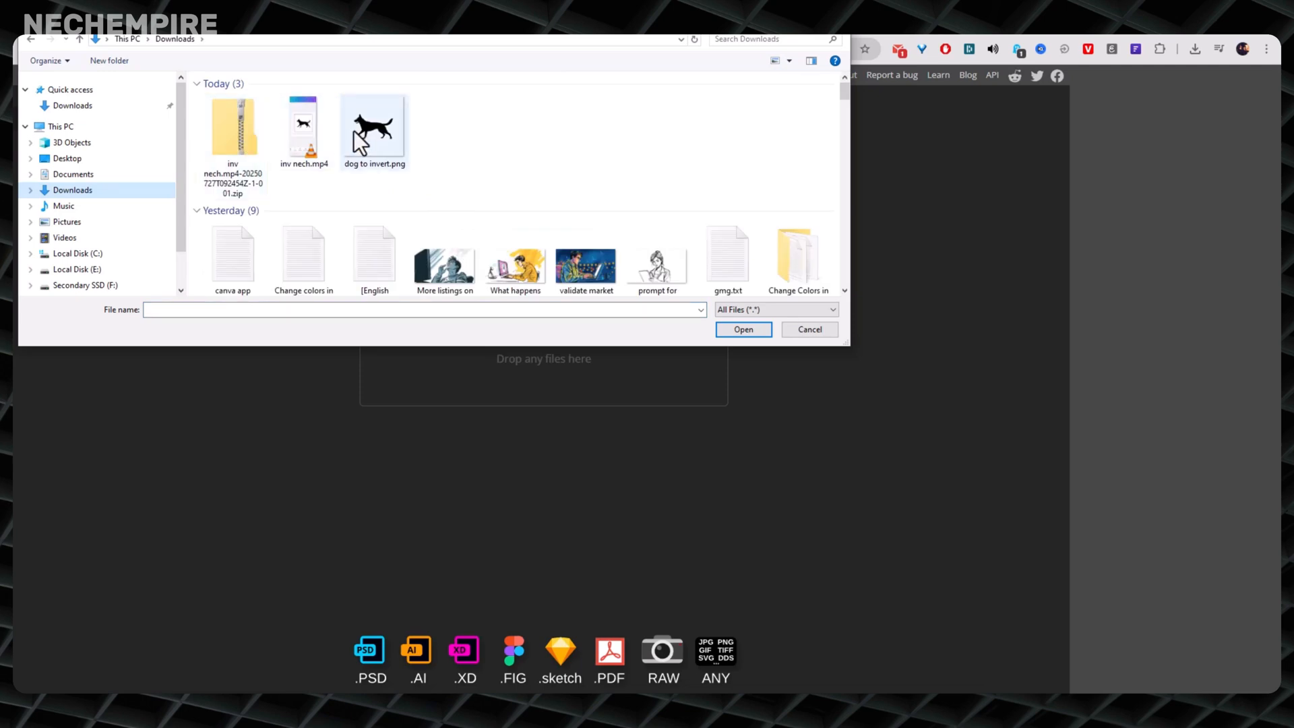
click(741, 329)
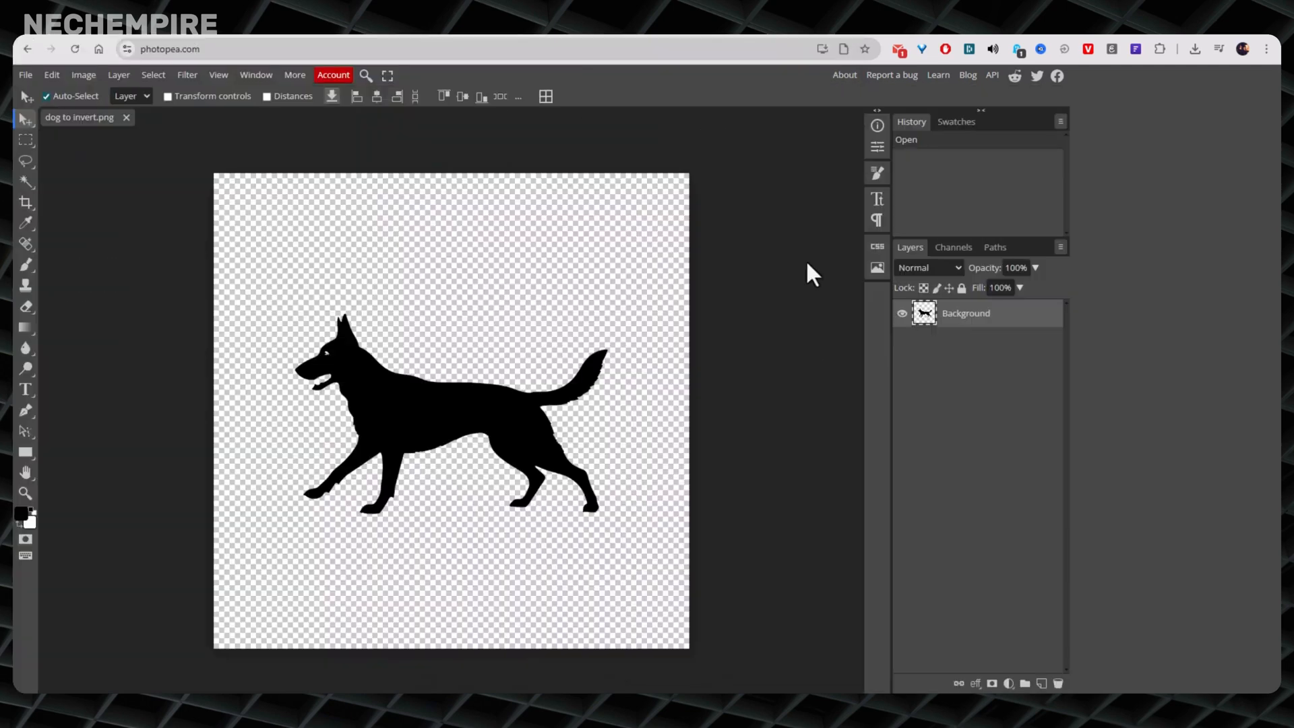
mouse_move(417, 310)
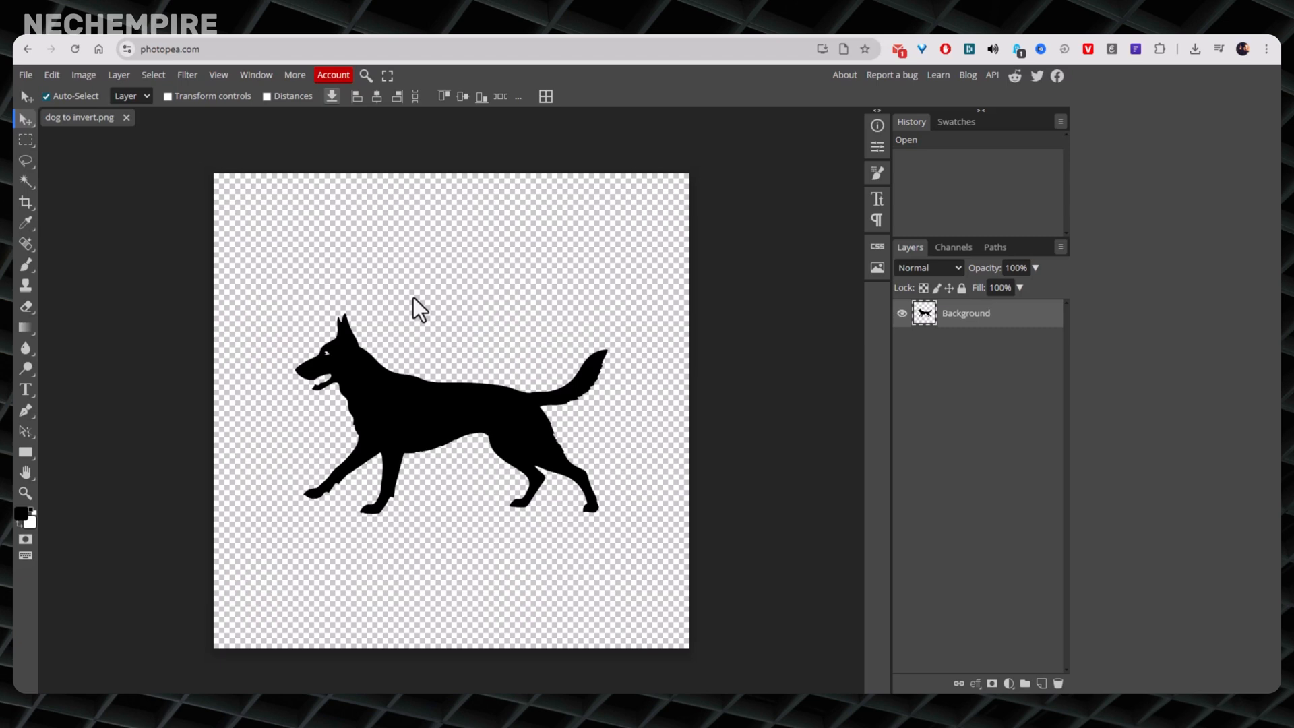
mouse_move(451, 319)
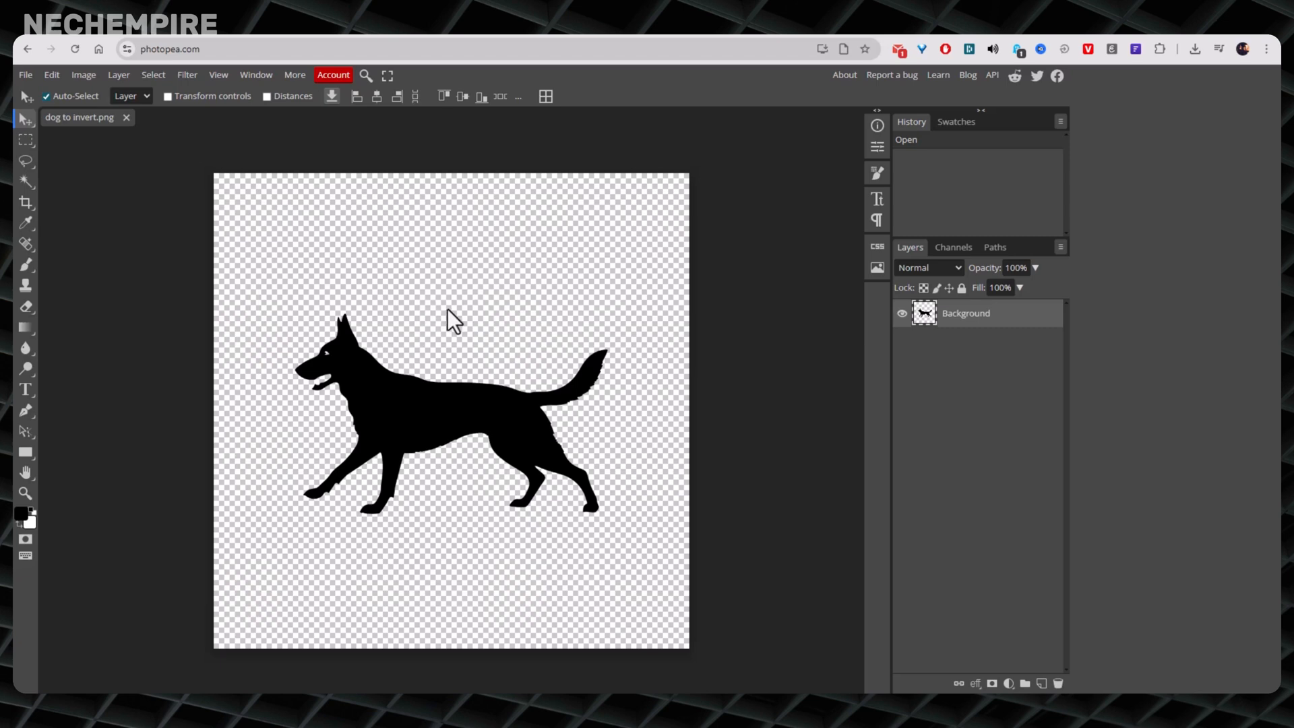
mouse_move(422, 316)
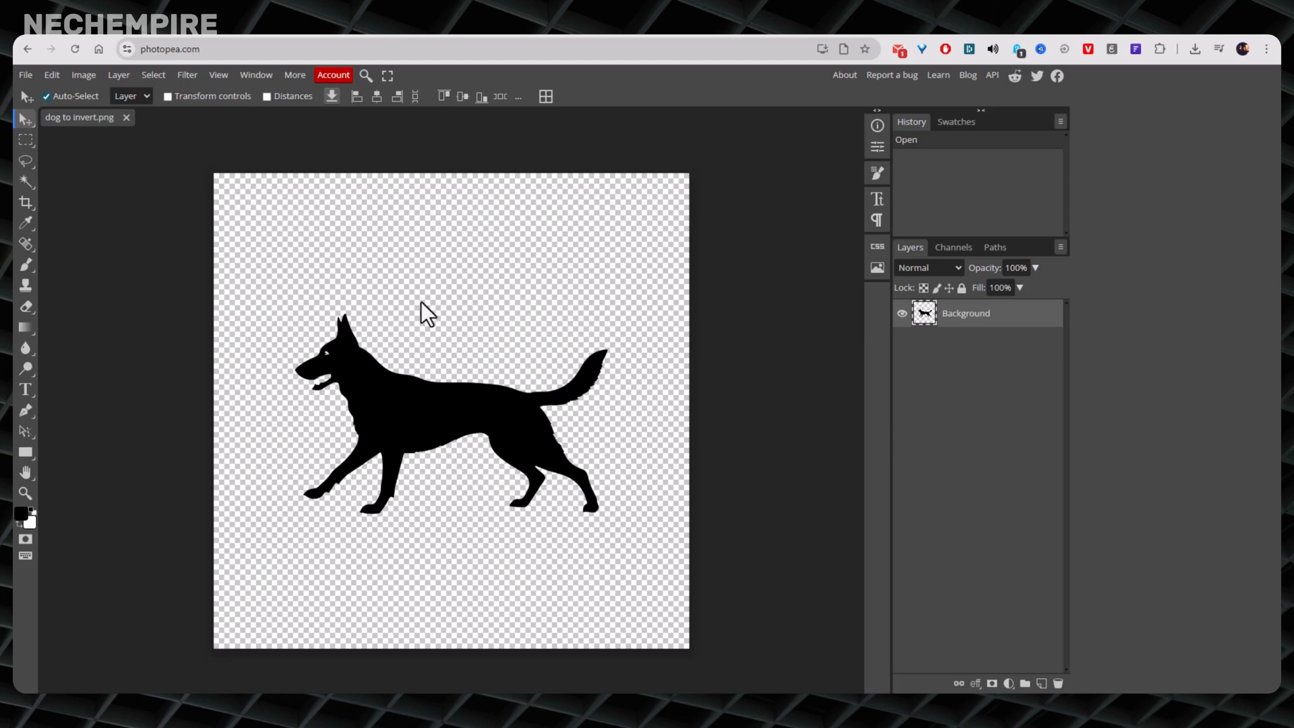
mouse_move(395, 332)
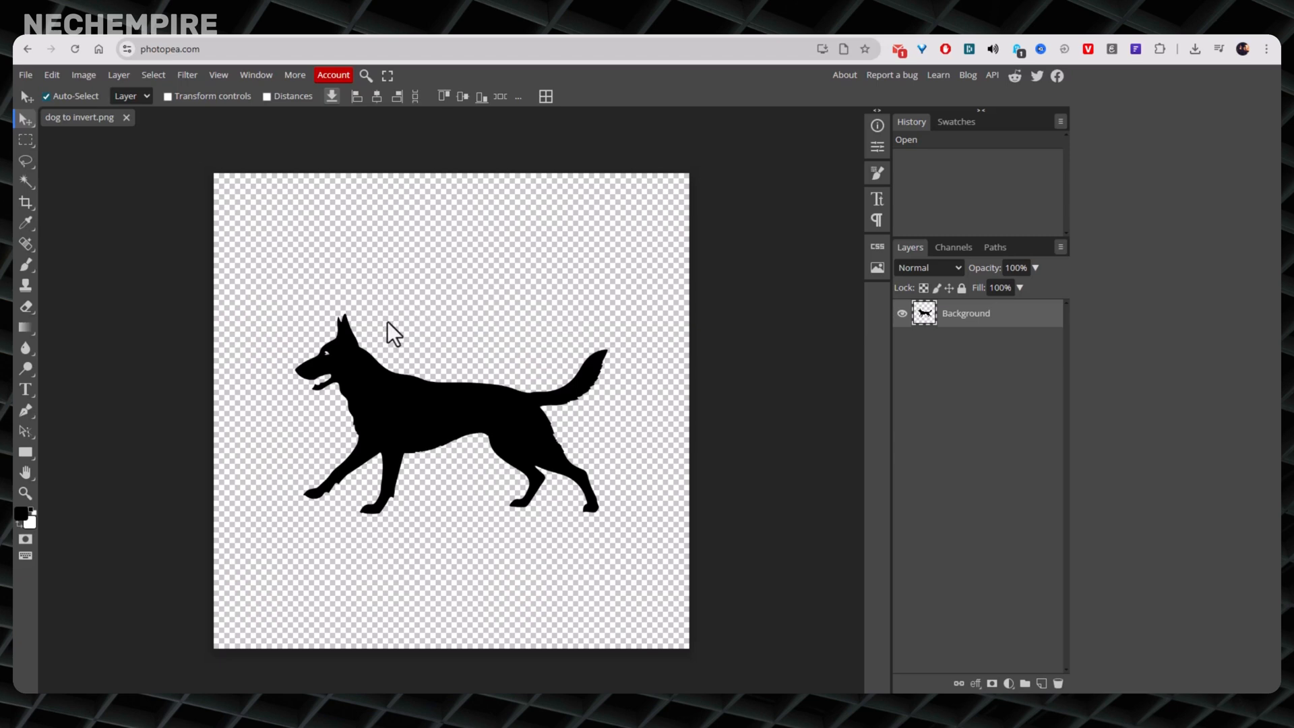
mouse_move(140, 195)
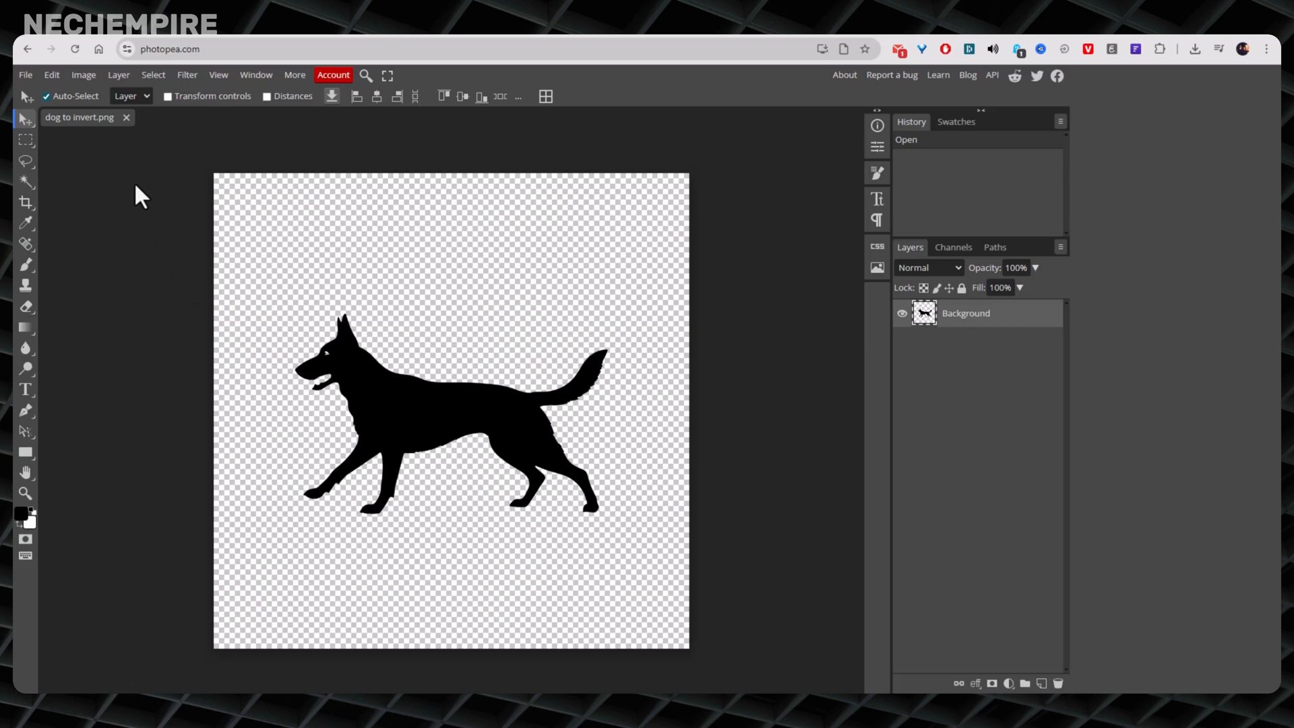
mouse_move(82, 75)
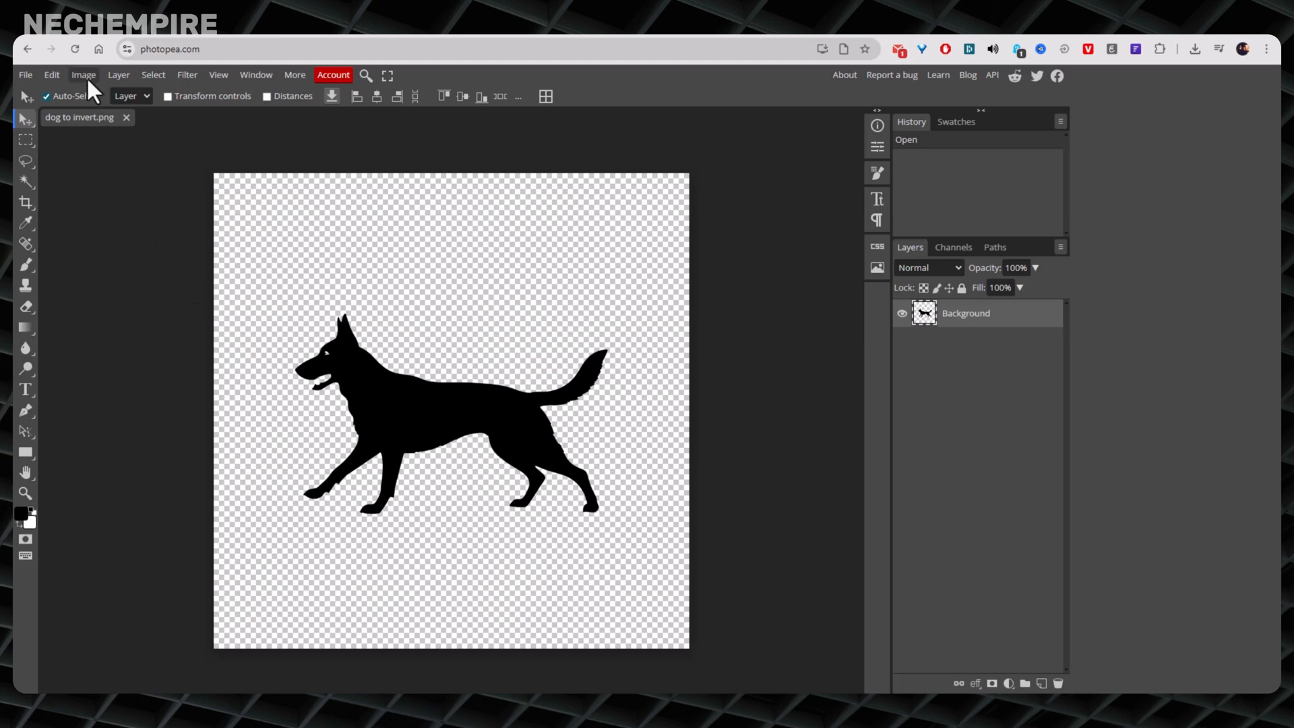
Step: Invert the black dog silhouette to white via Image > Adjustments > Invert
click(82, 74)
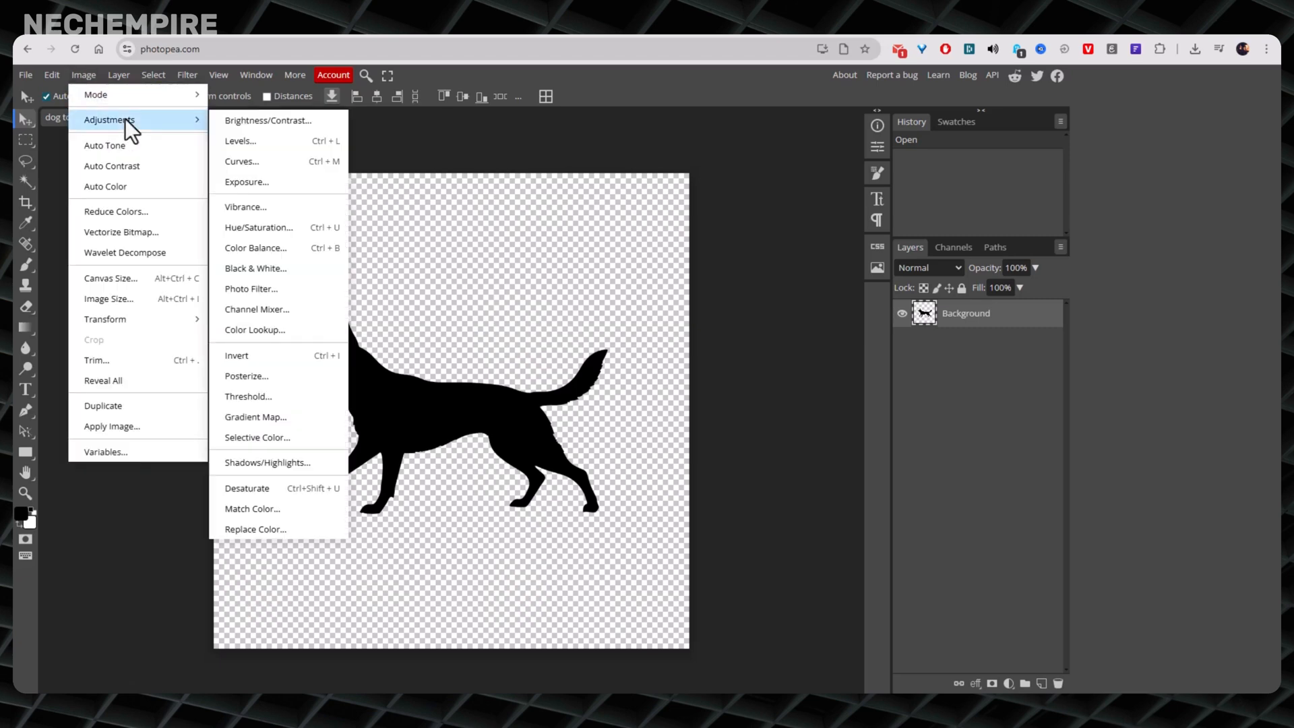
mouse_move(275, 365)
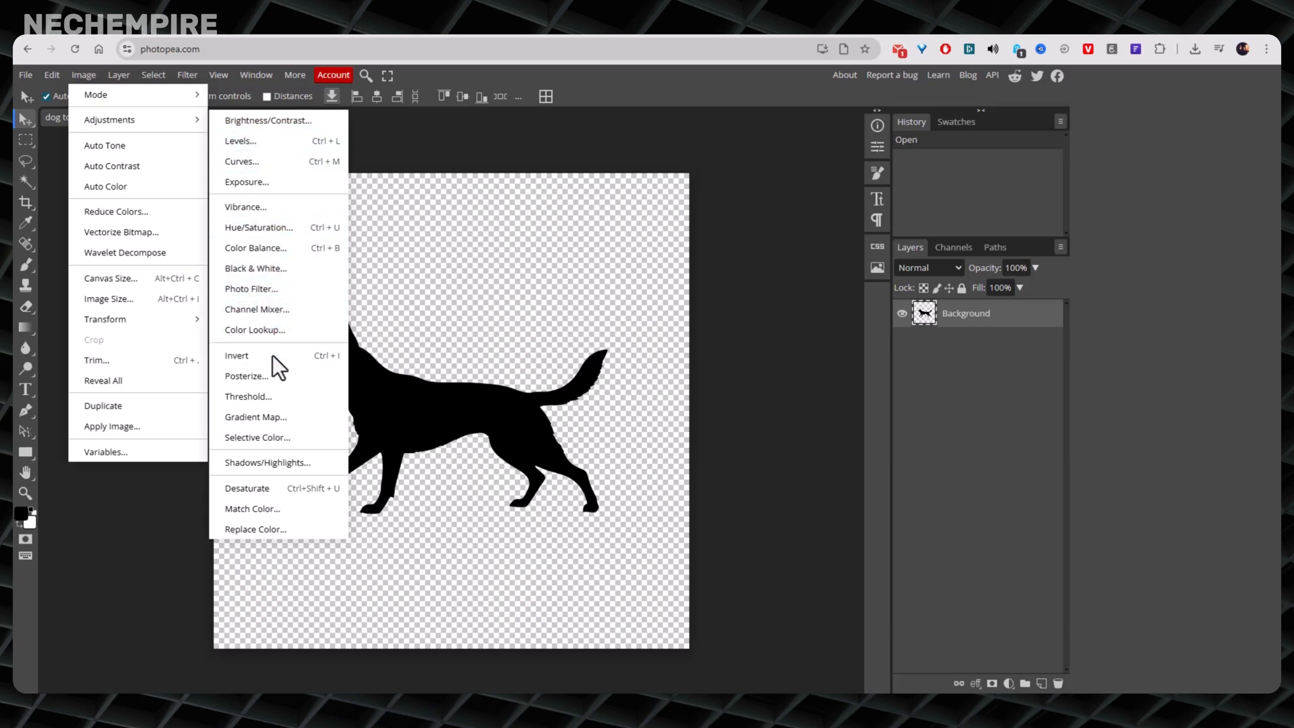
mouse_move(248, 354)
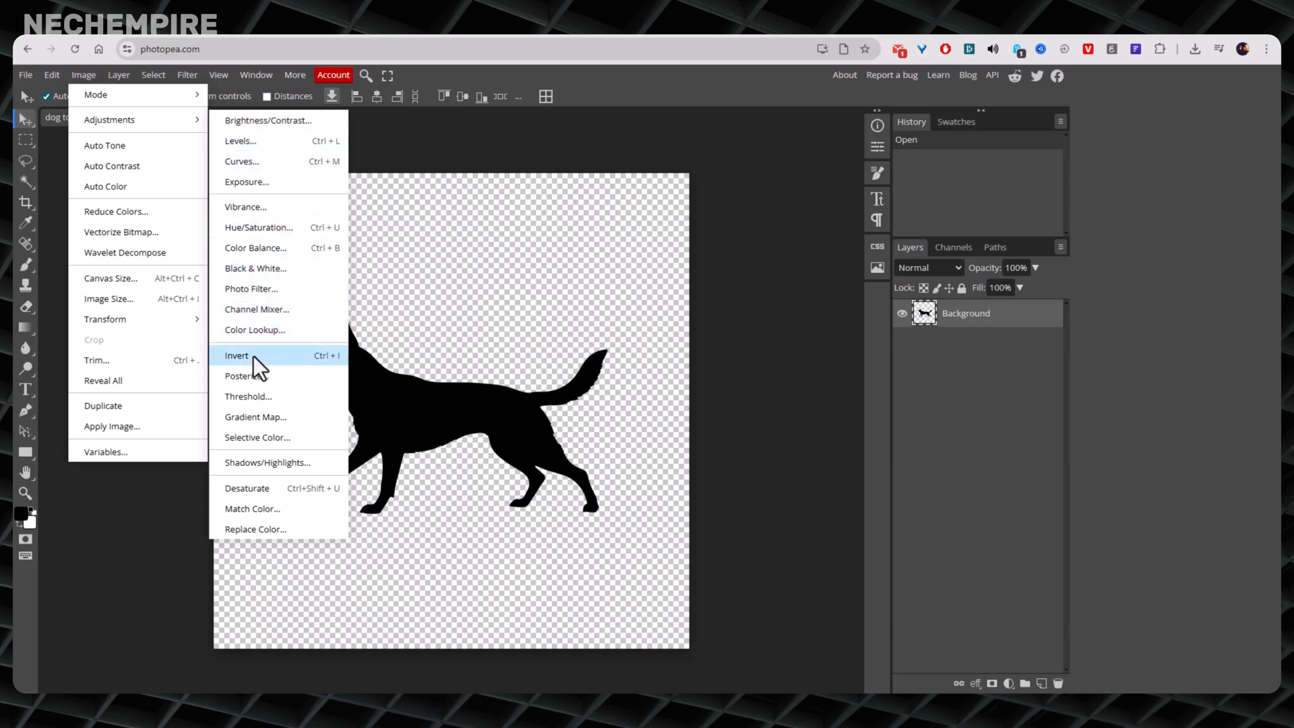
click(237, 355)
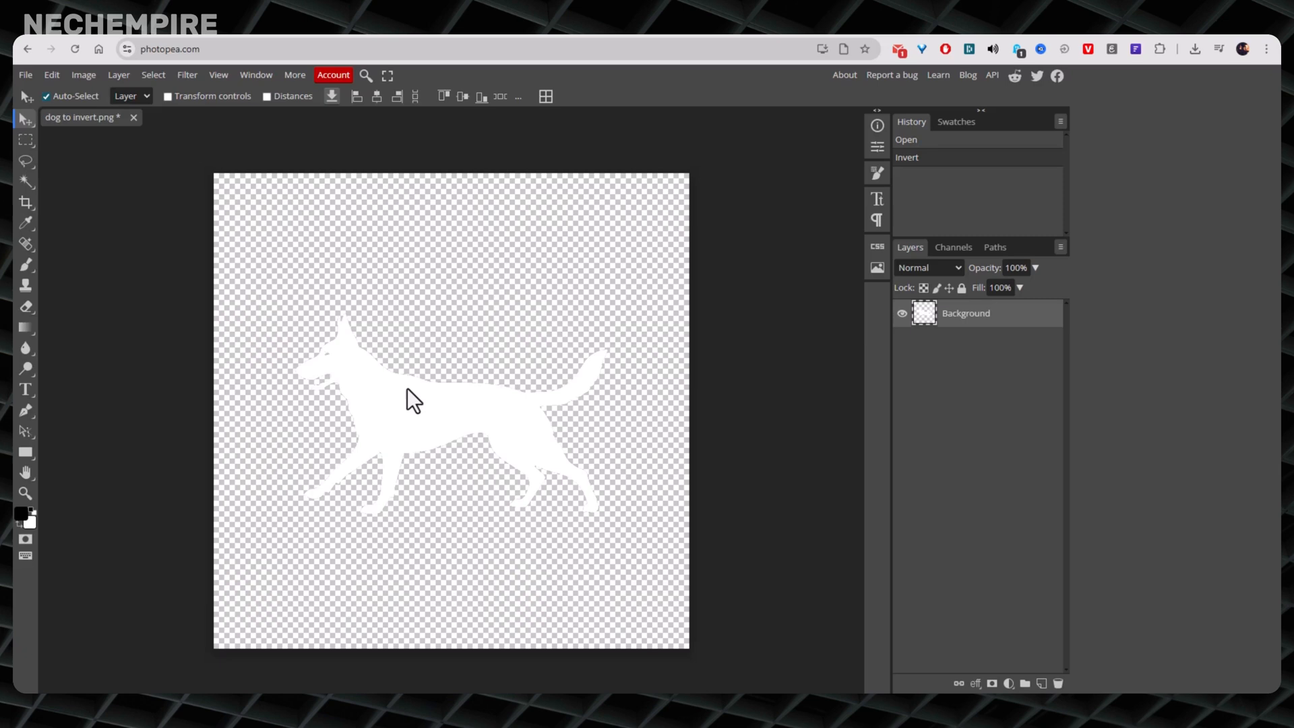
mouse_move(426, 420)
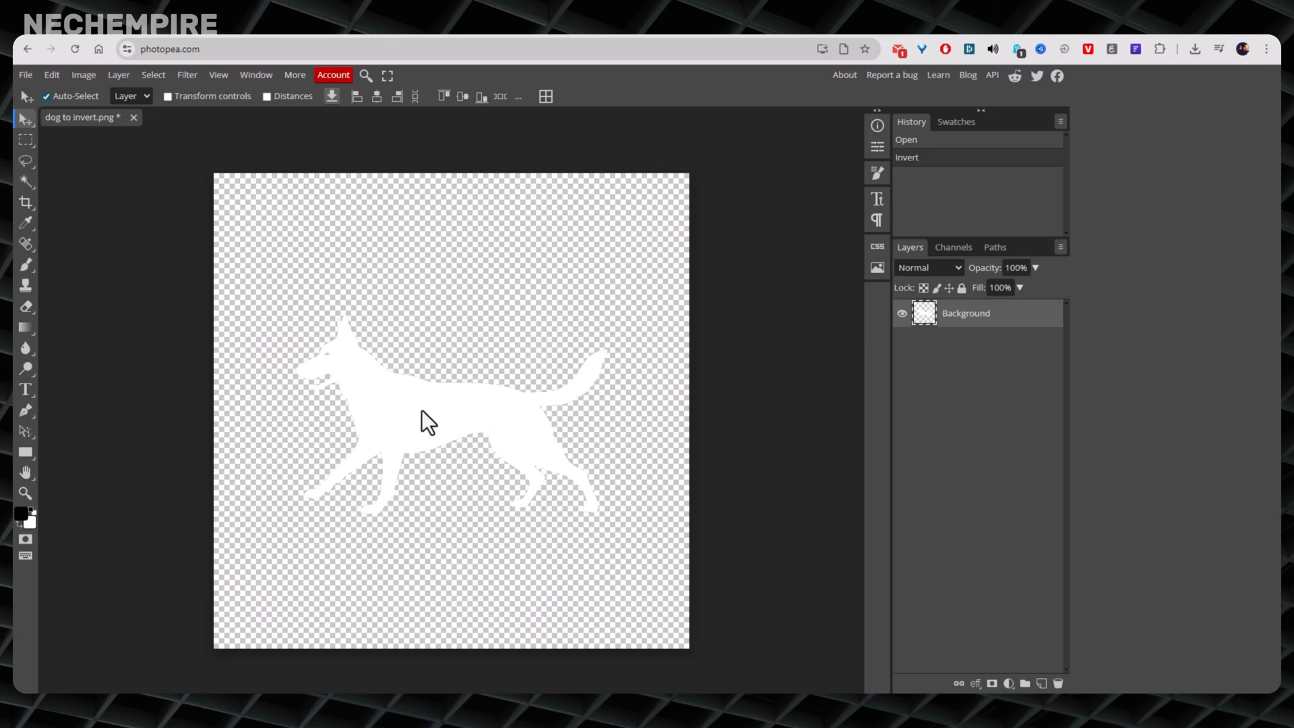
mouse_move(266, 363)
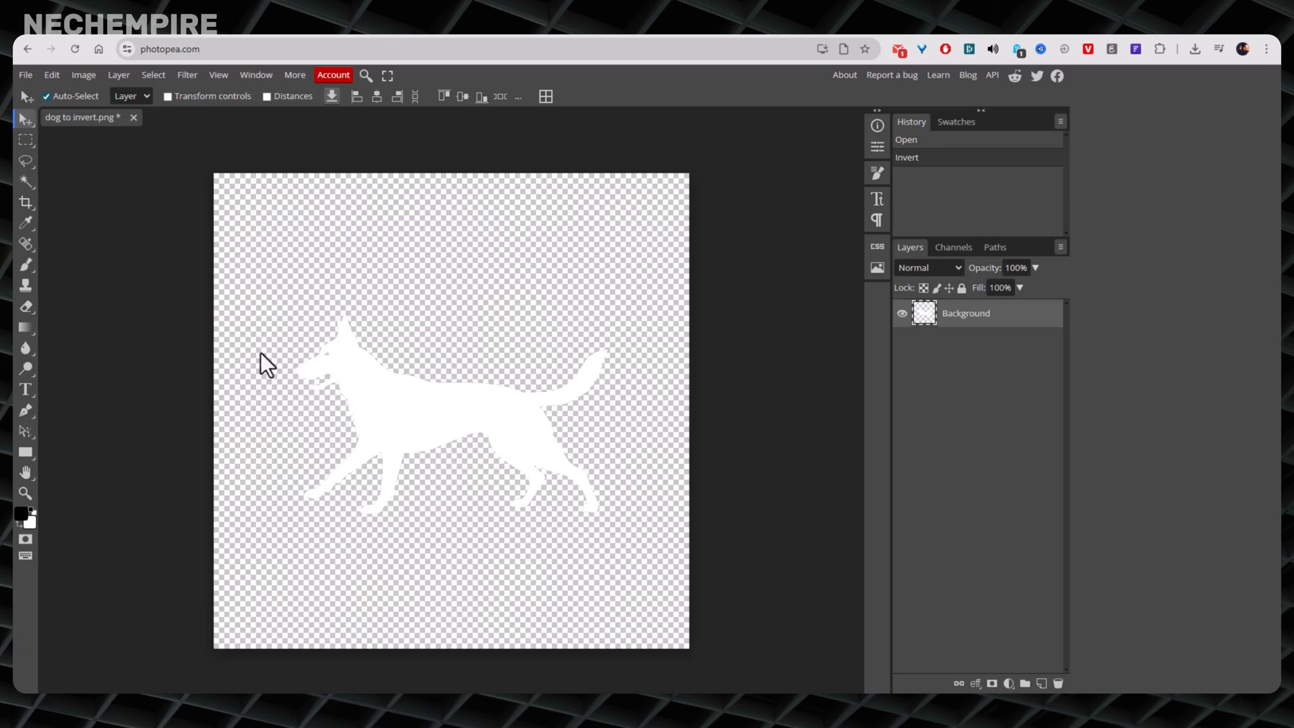
mouse_move(286, 348)
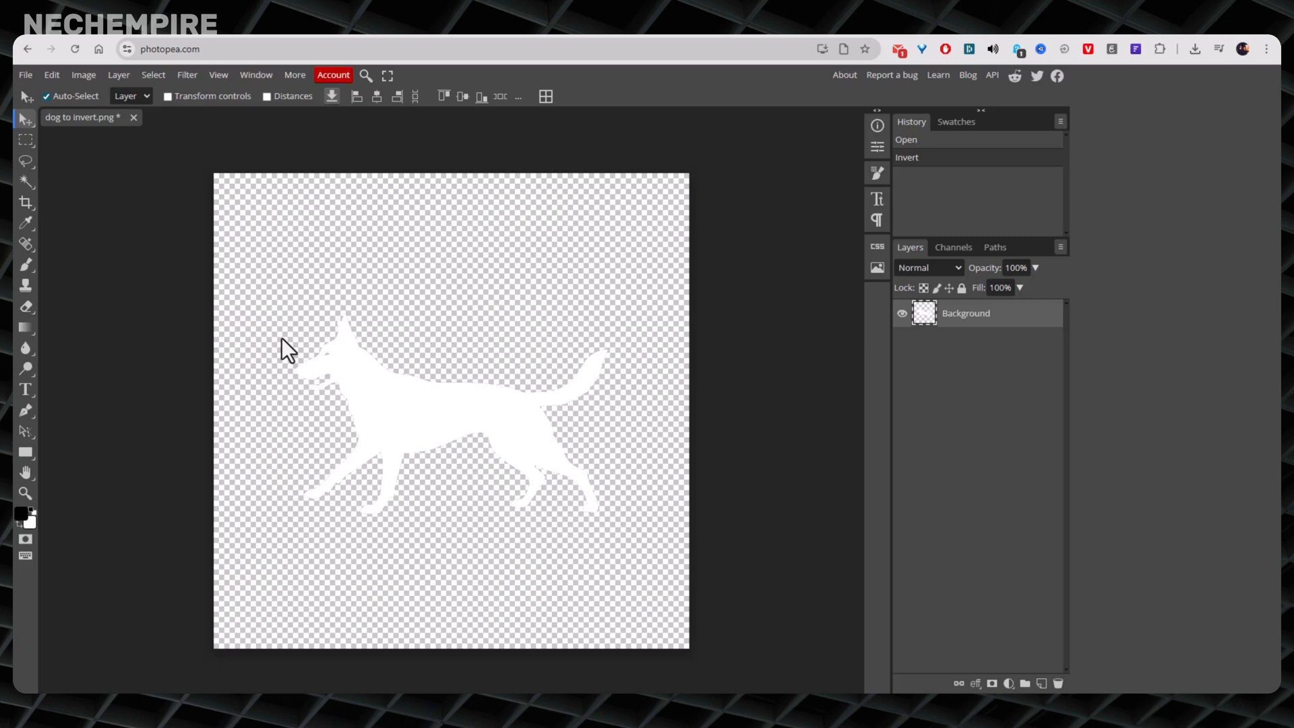
mouse_move(208, 230)
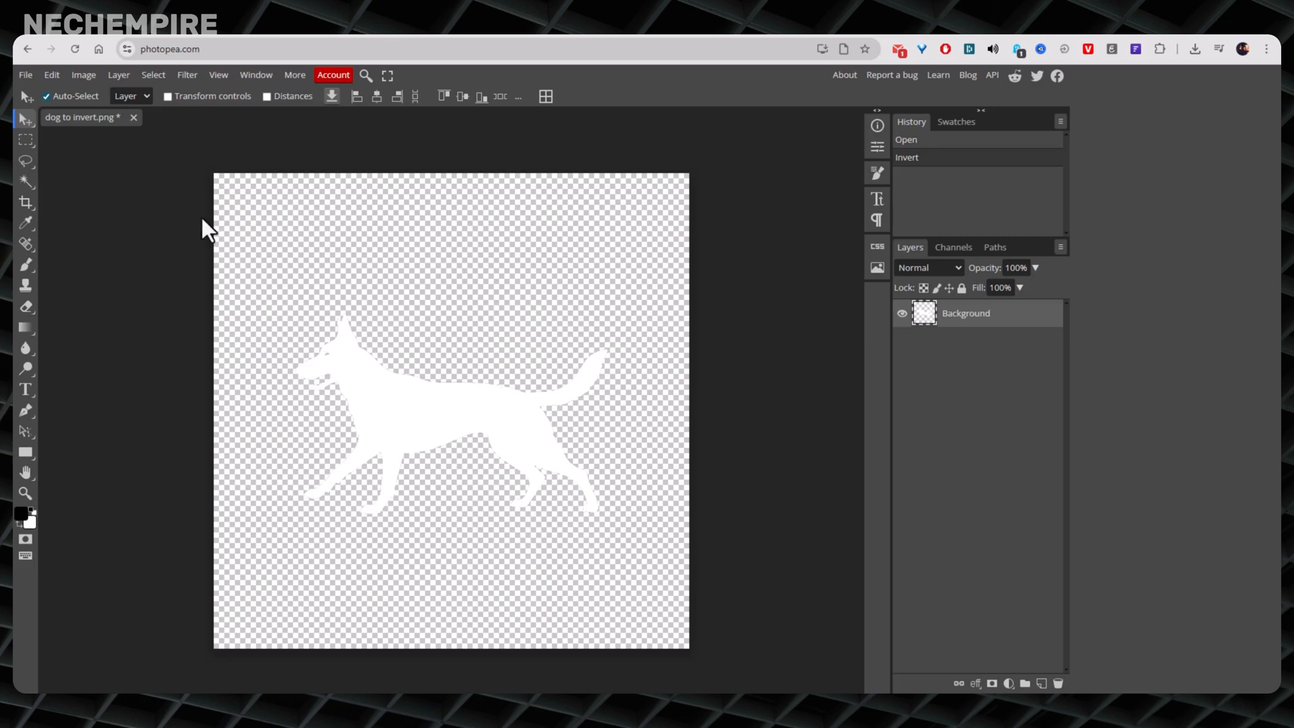
Step: Apply a Levels adjustment with midtone input 0.25 to the white dog
click(82, 74)
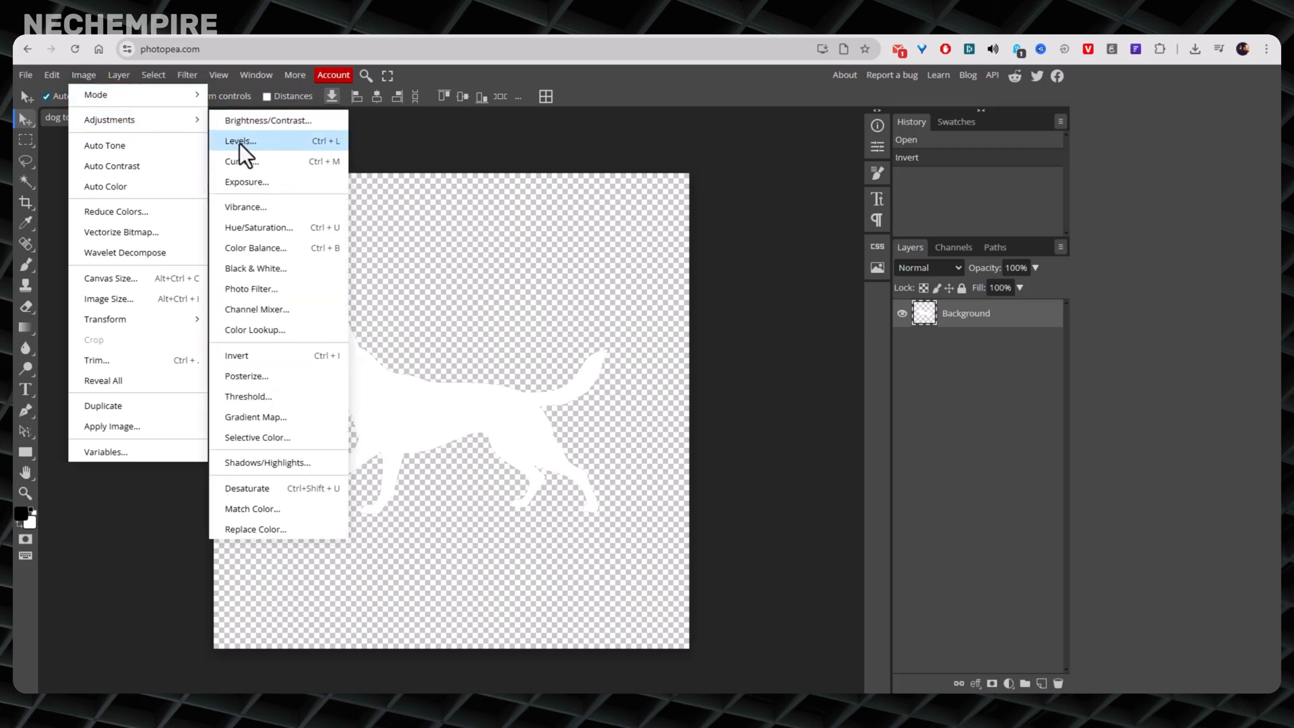
click(240, 141)
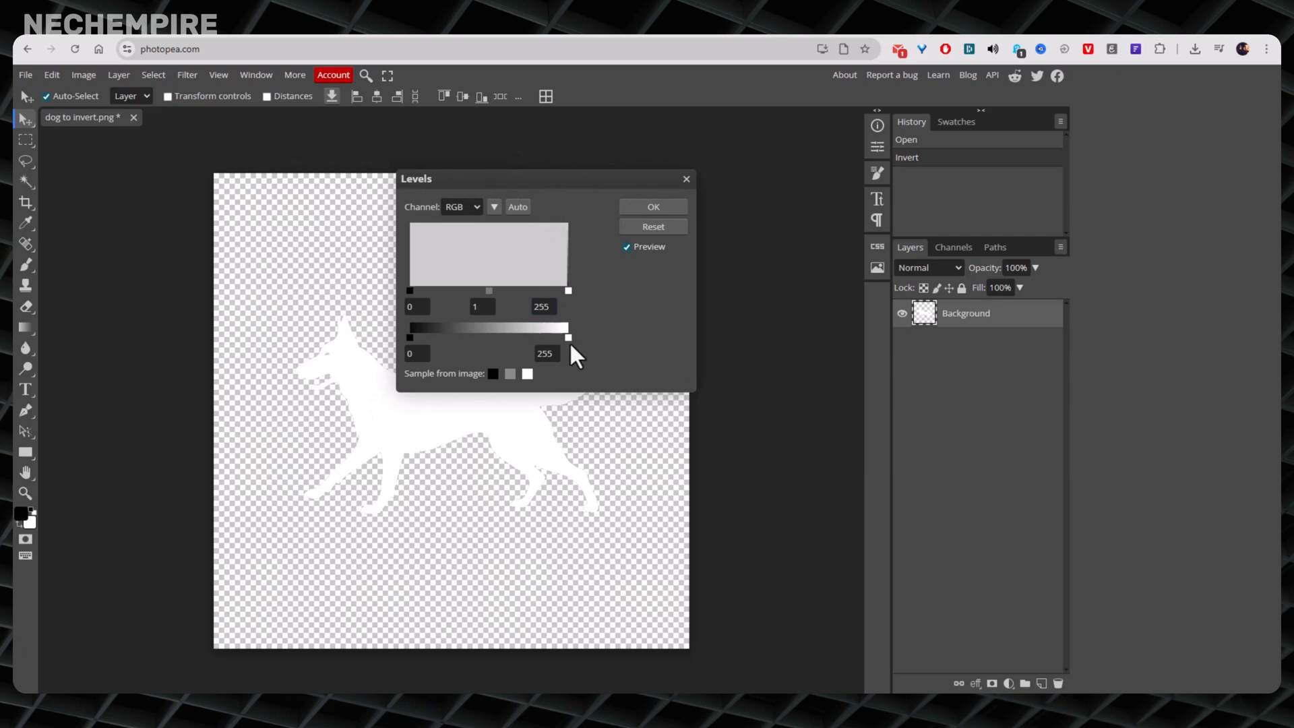
mouse_move(517, 207)
text(0.25)
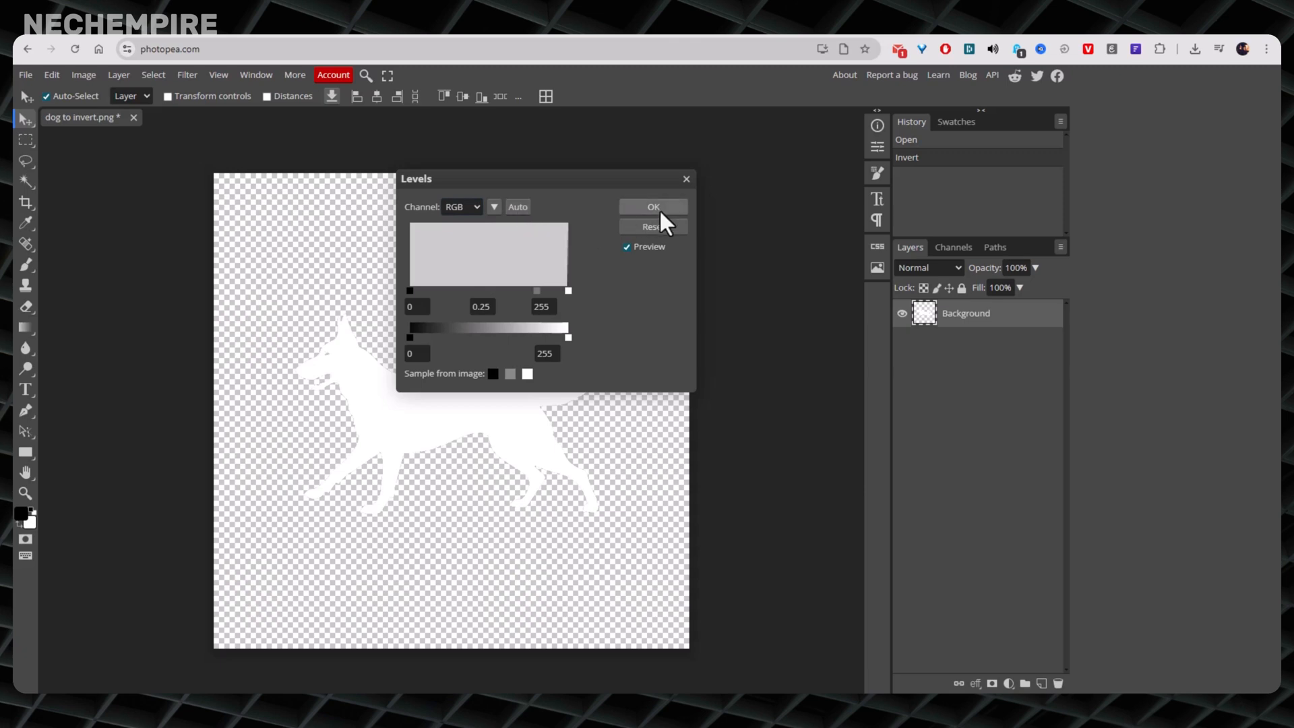
click(653, 206)
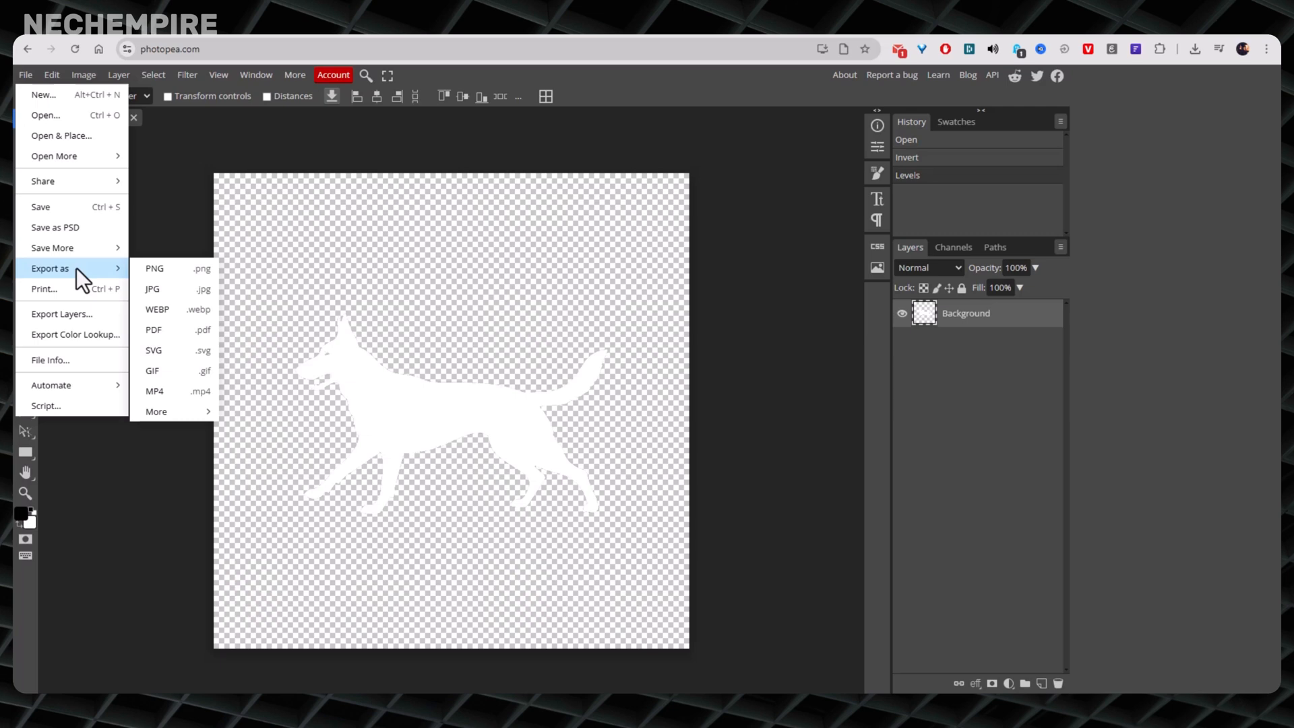
Step: Export the white dog silhouette as a PNG and save it to this device
click(154, 269)
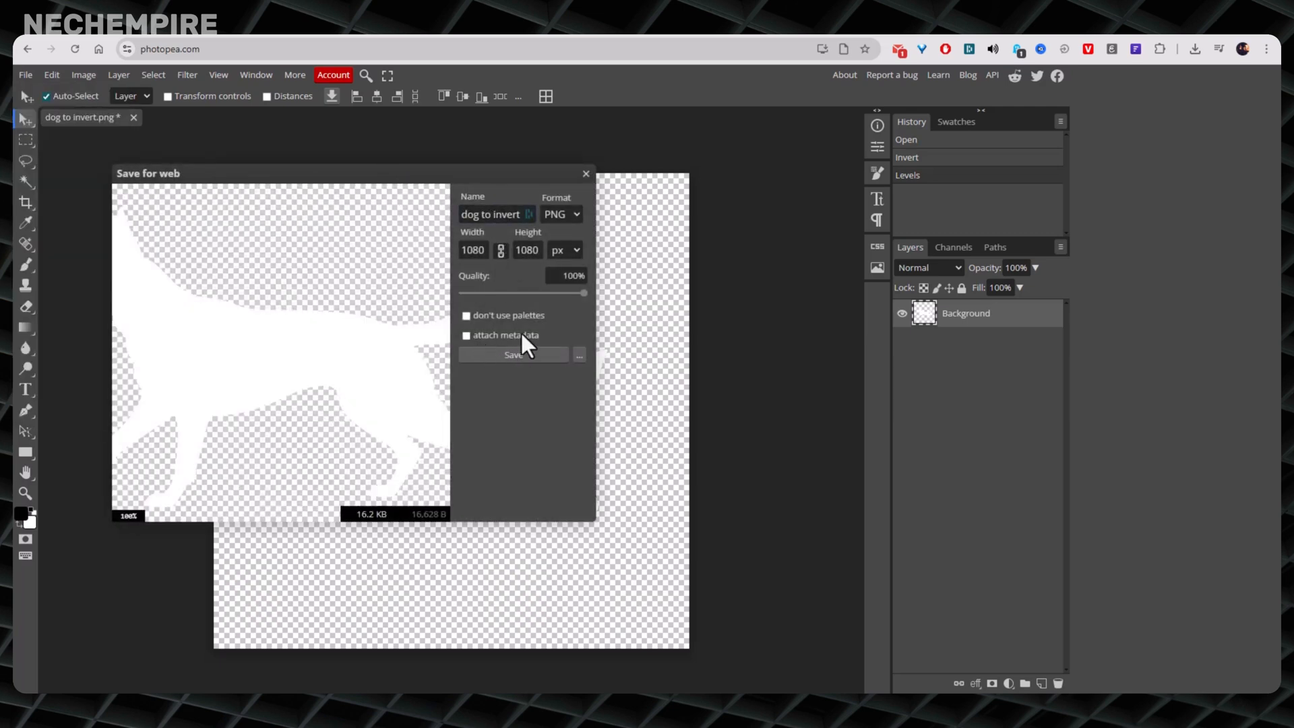
mouse_move(565, 222)
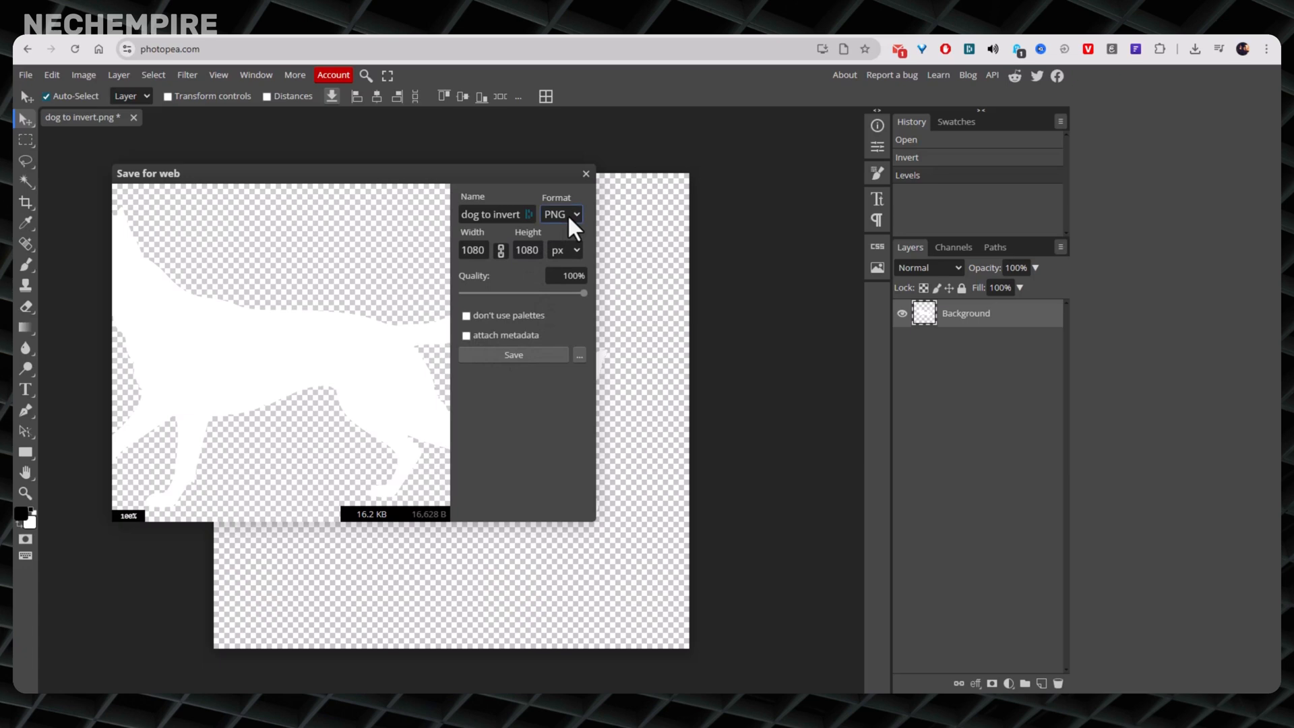
click(563, 214)
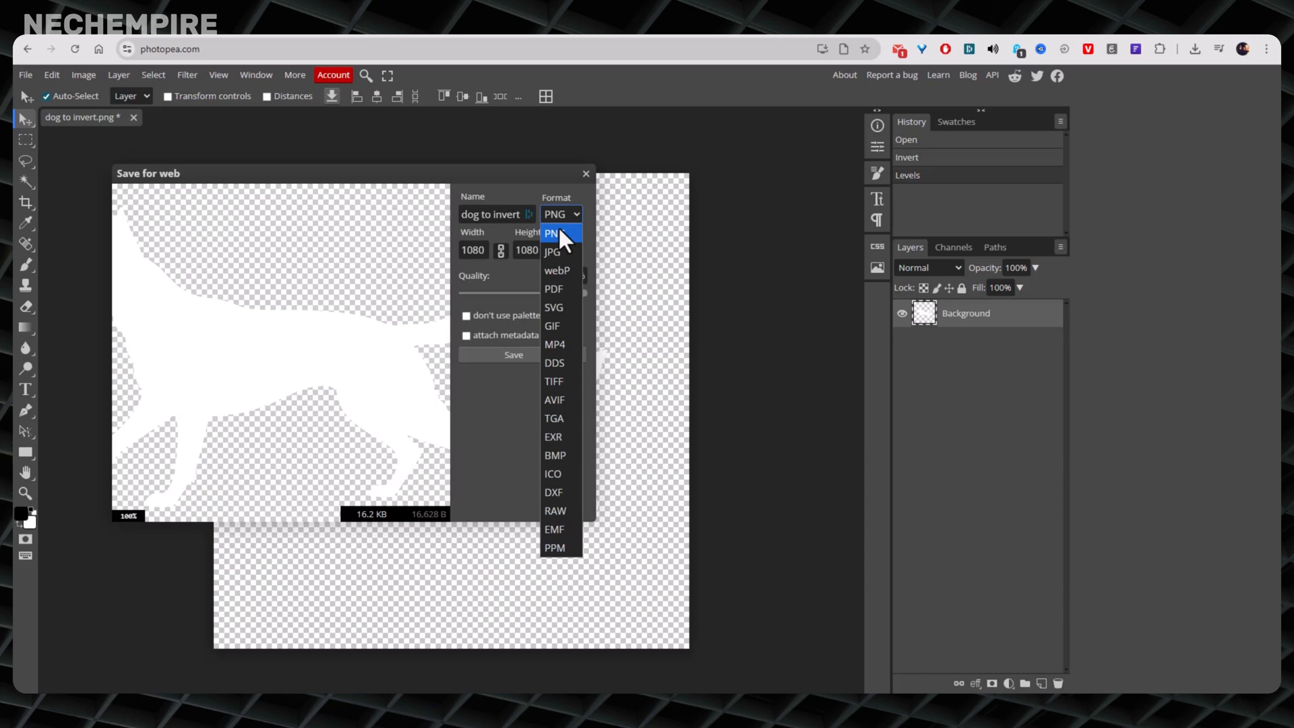
click(561, 232)
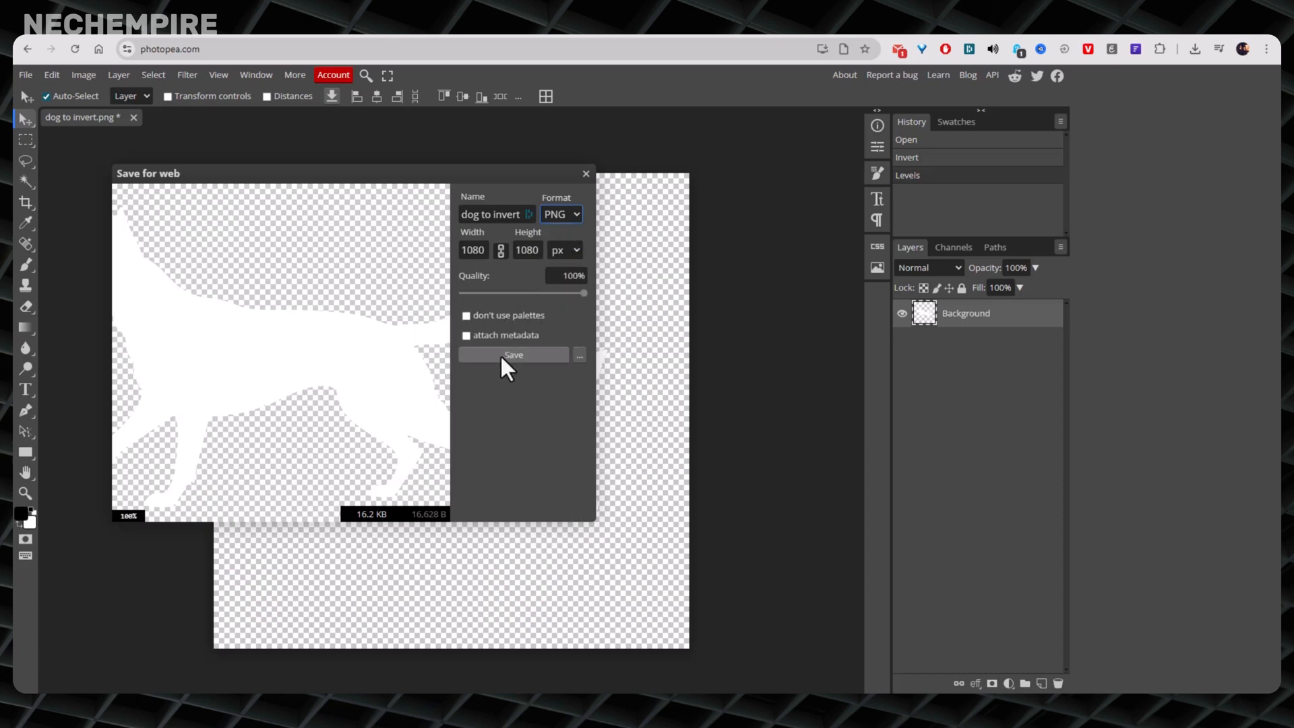
click(513, 355)
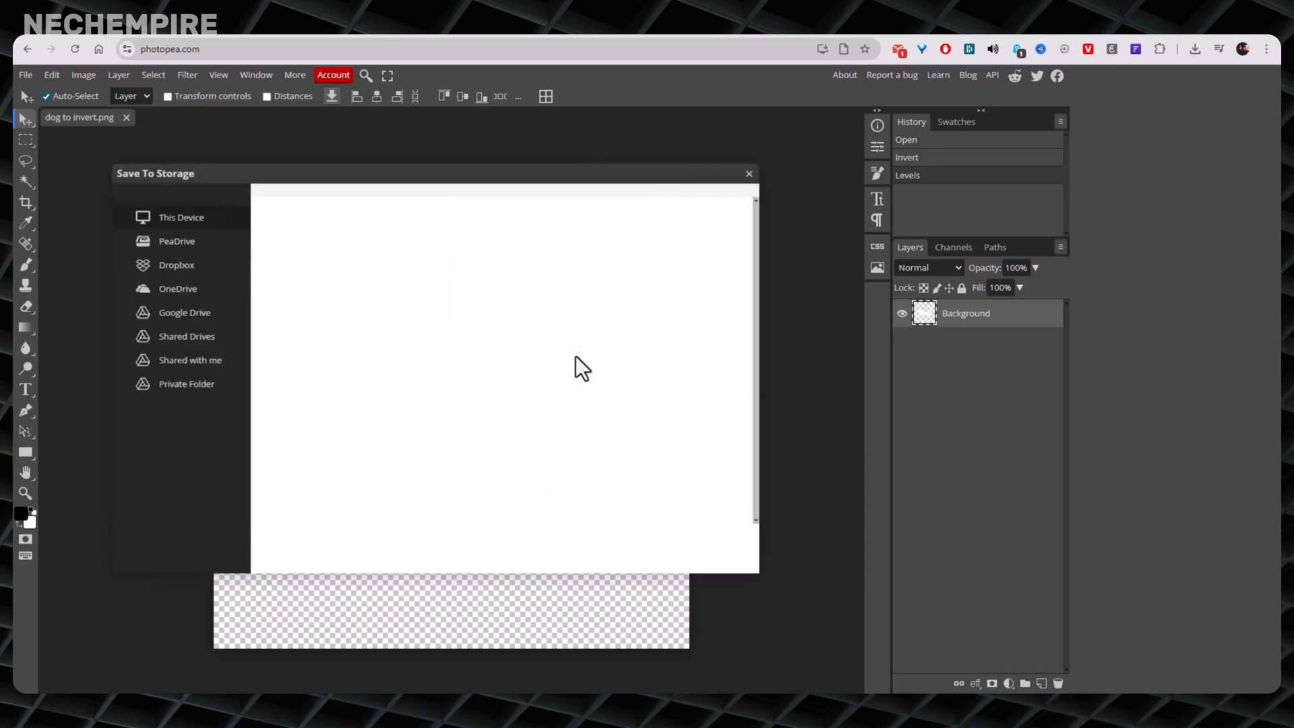
click(749, 174)
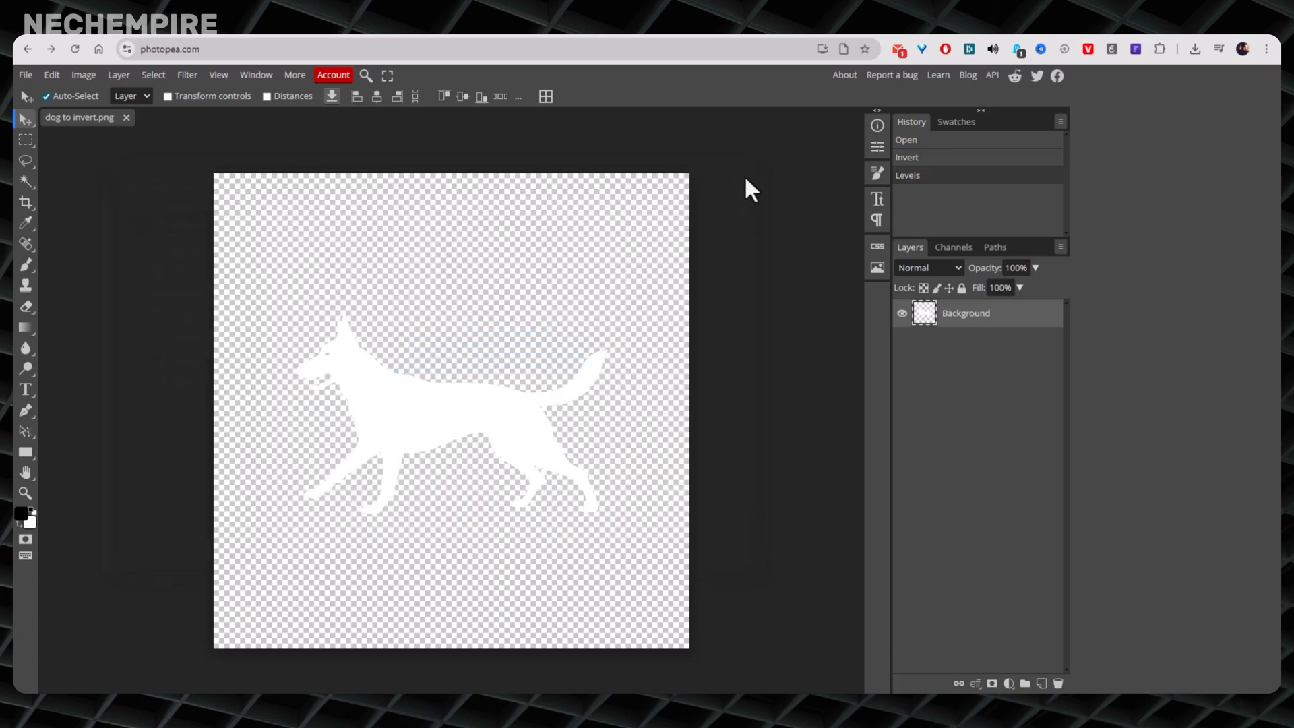
Step: Start a second PNG export, cancel the duplicate download and dismiss the ad notice
click(24, 74)
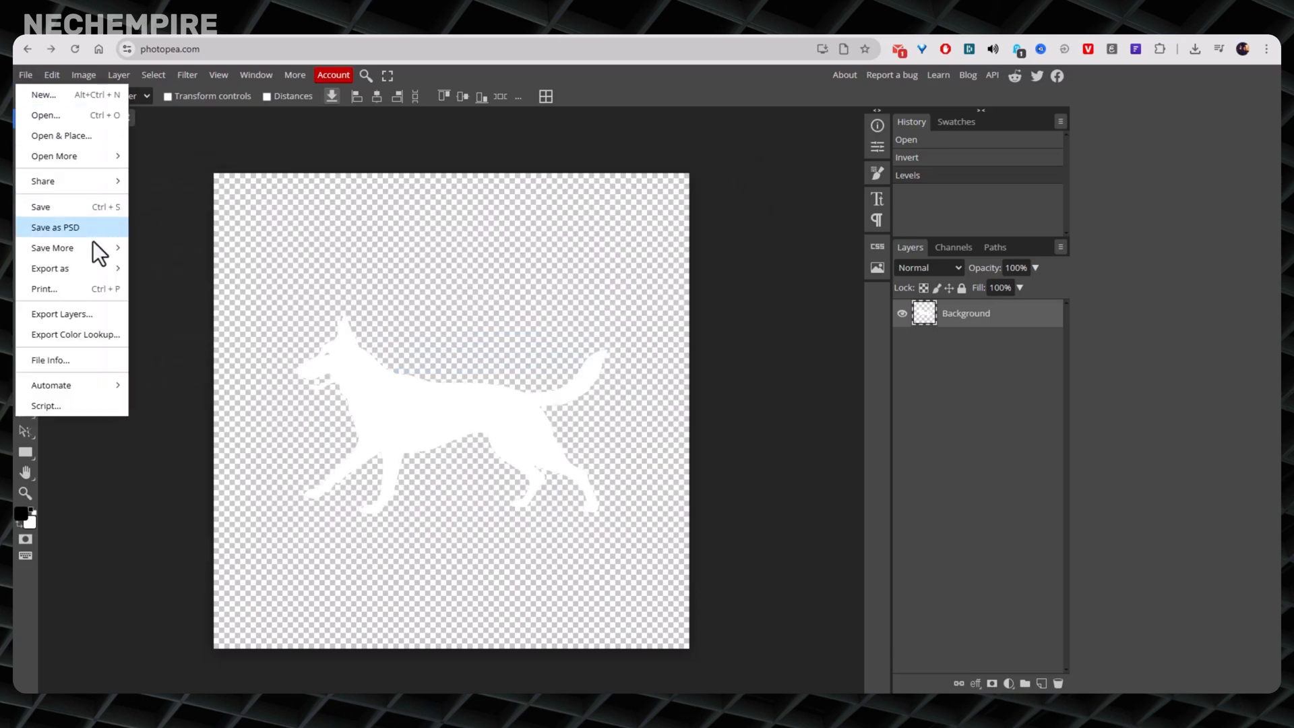
click(49, 267)
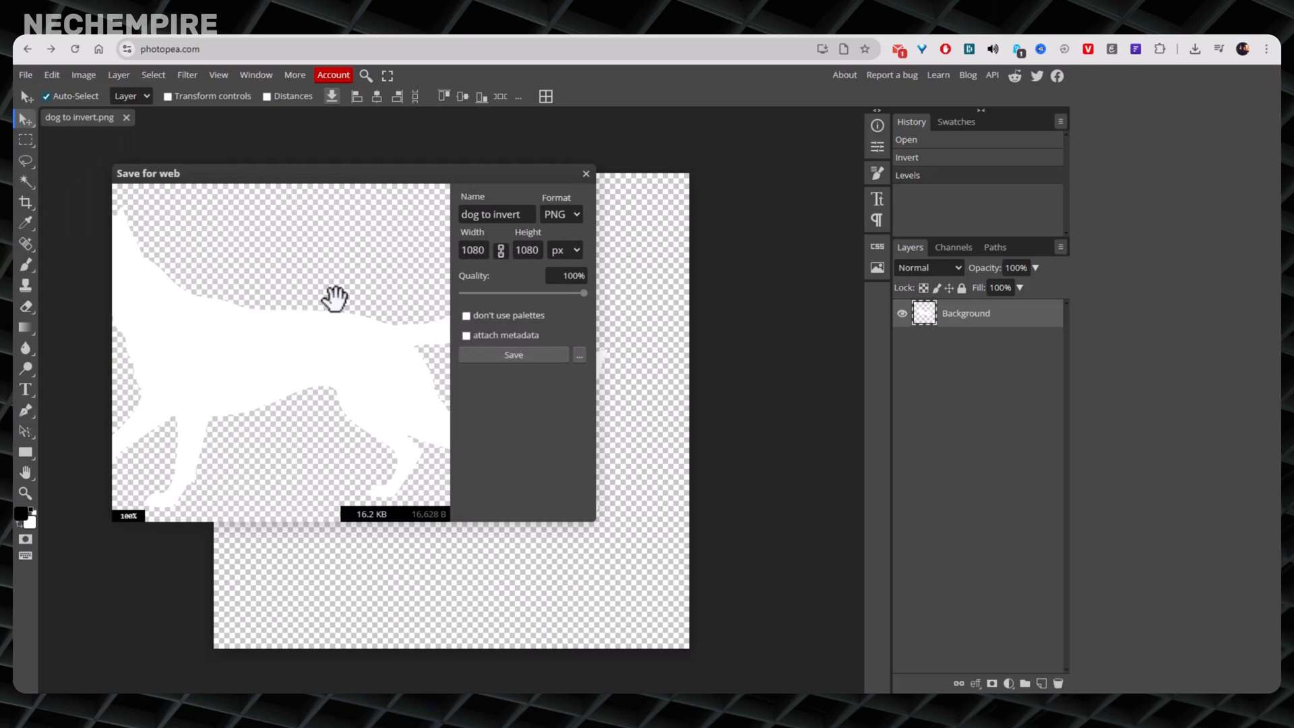
click(513, 355)
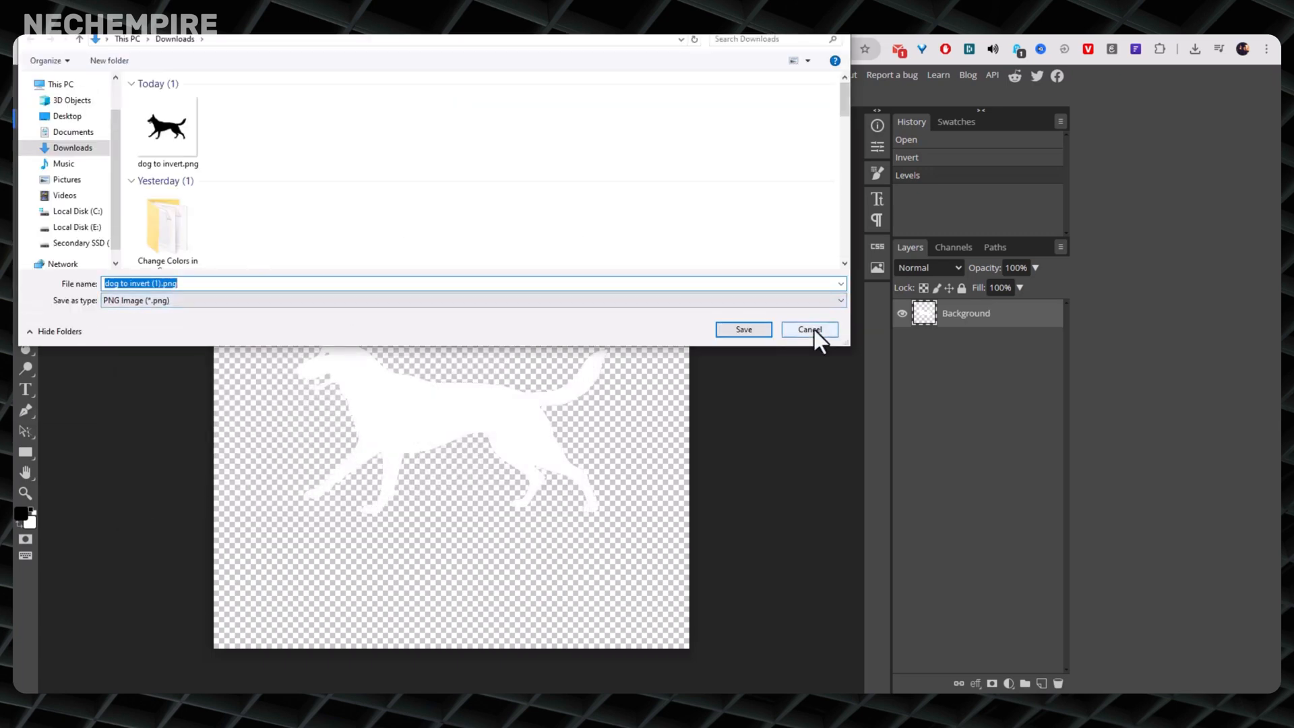
click(808, 329)
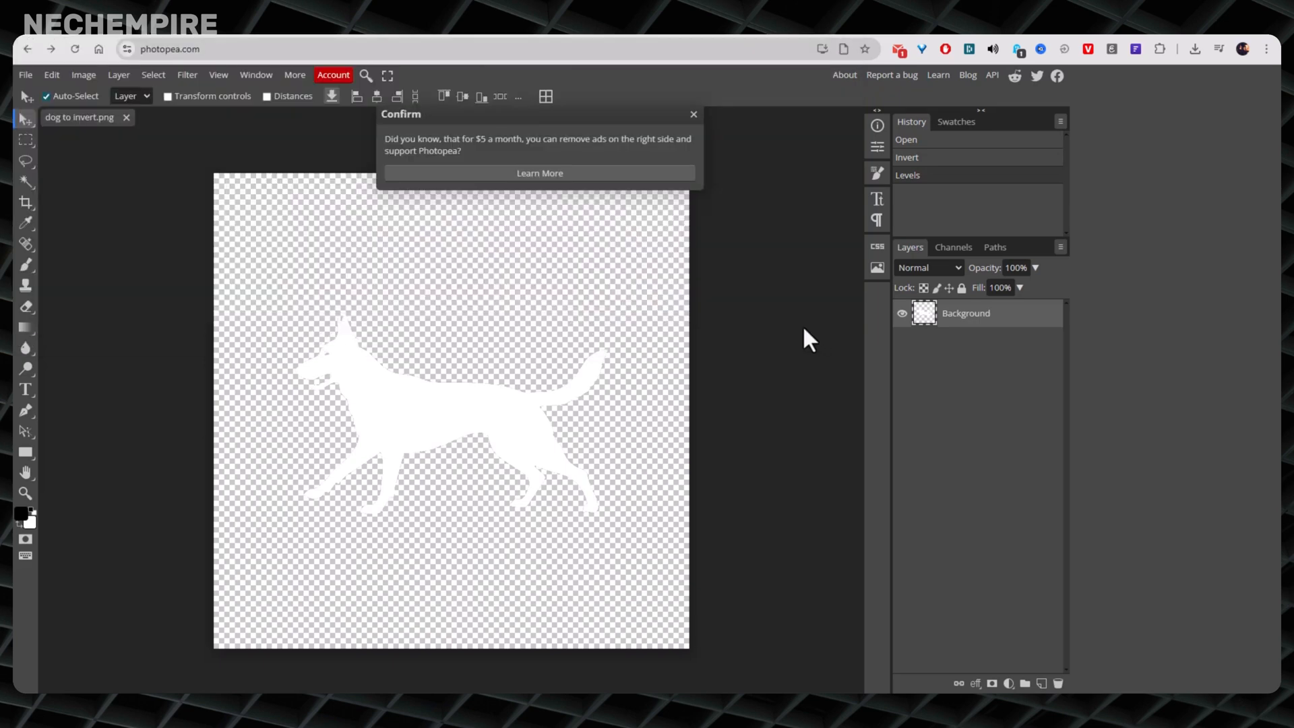
mouse_move(692, 116)
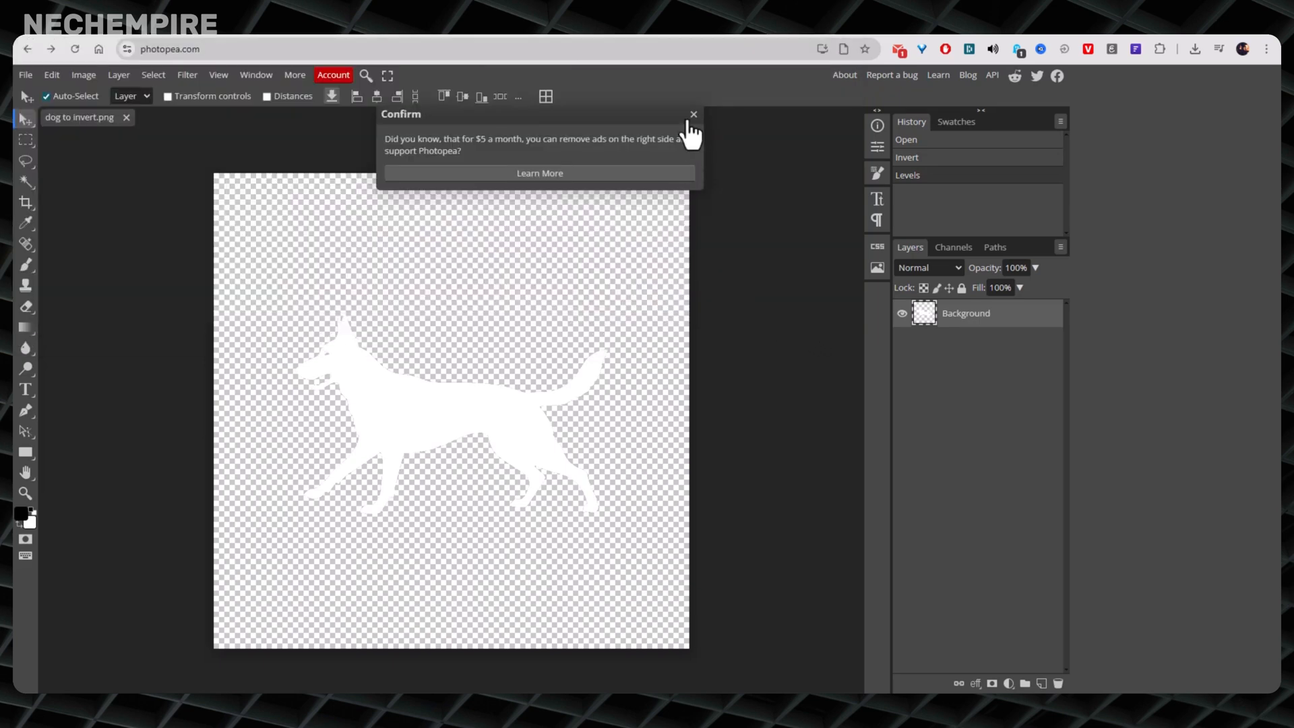
click(693, 113)
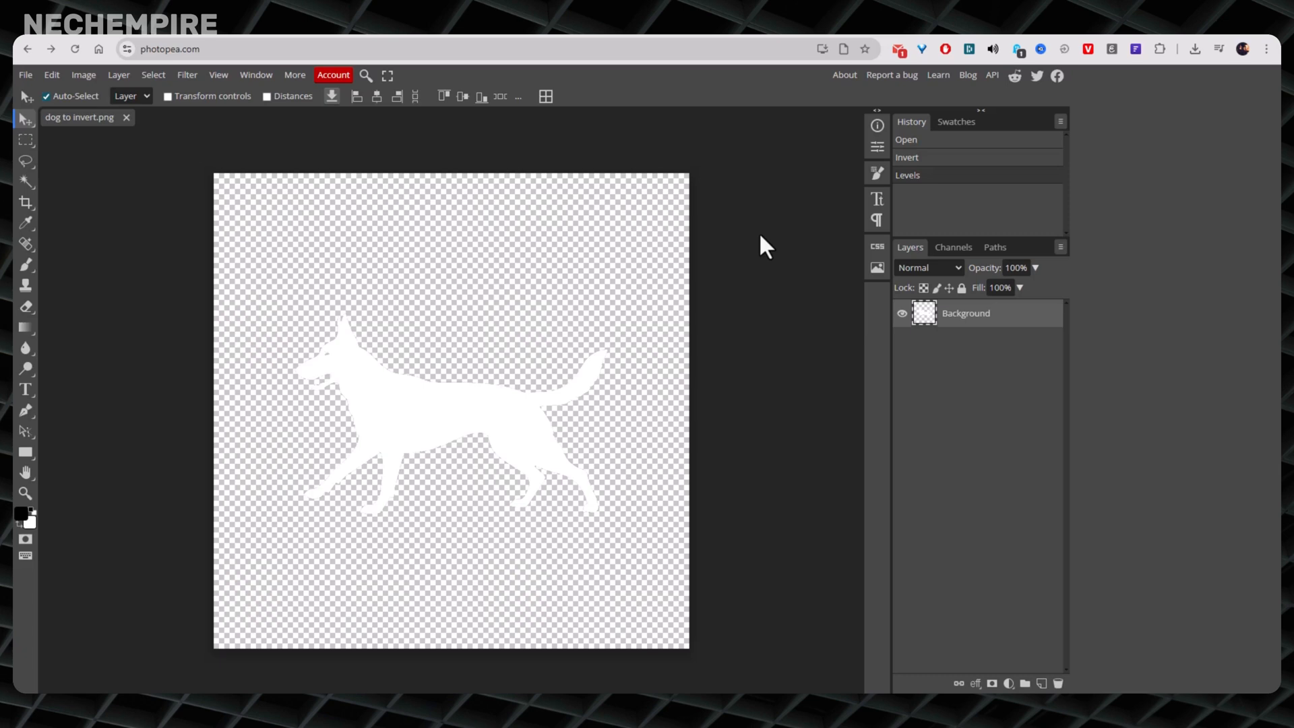
mouse_move(620, 241)
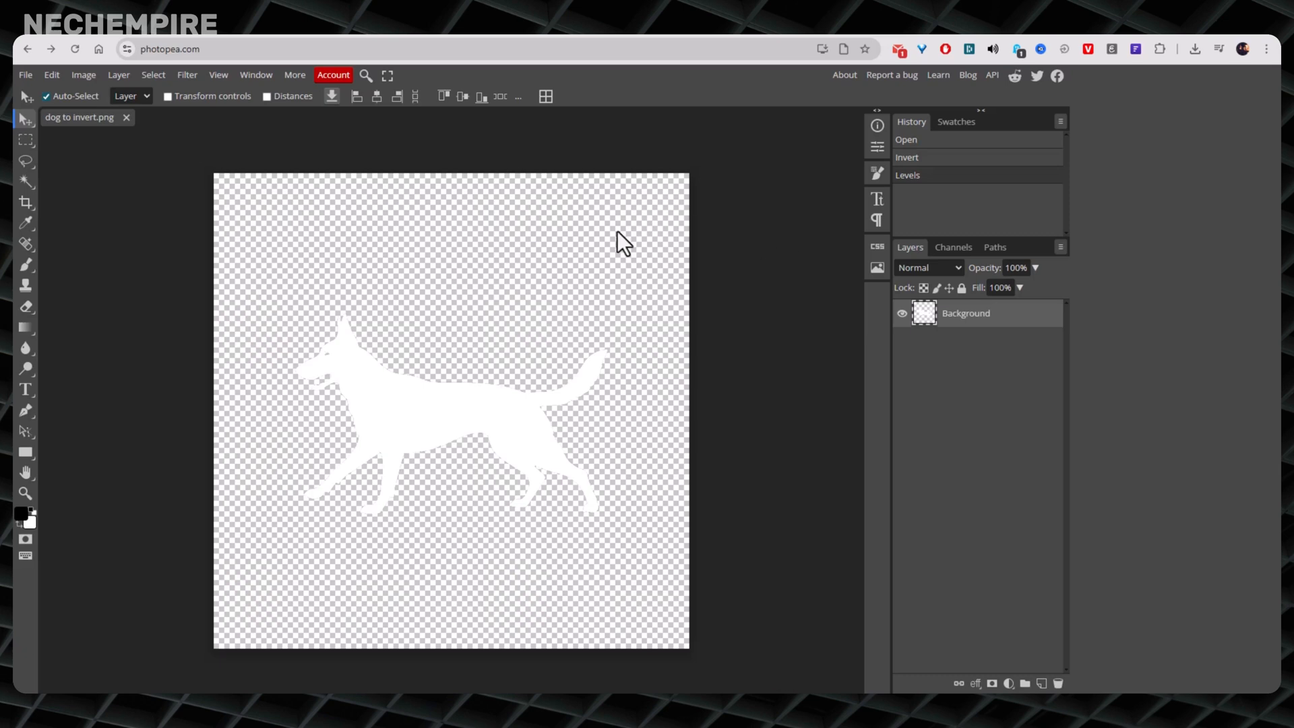
Step: Invert the dog silhouette back to solid black with Image > Adjustments > Invert
click(83, 74)
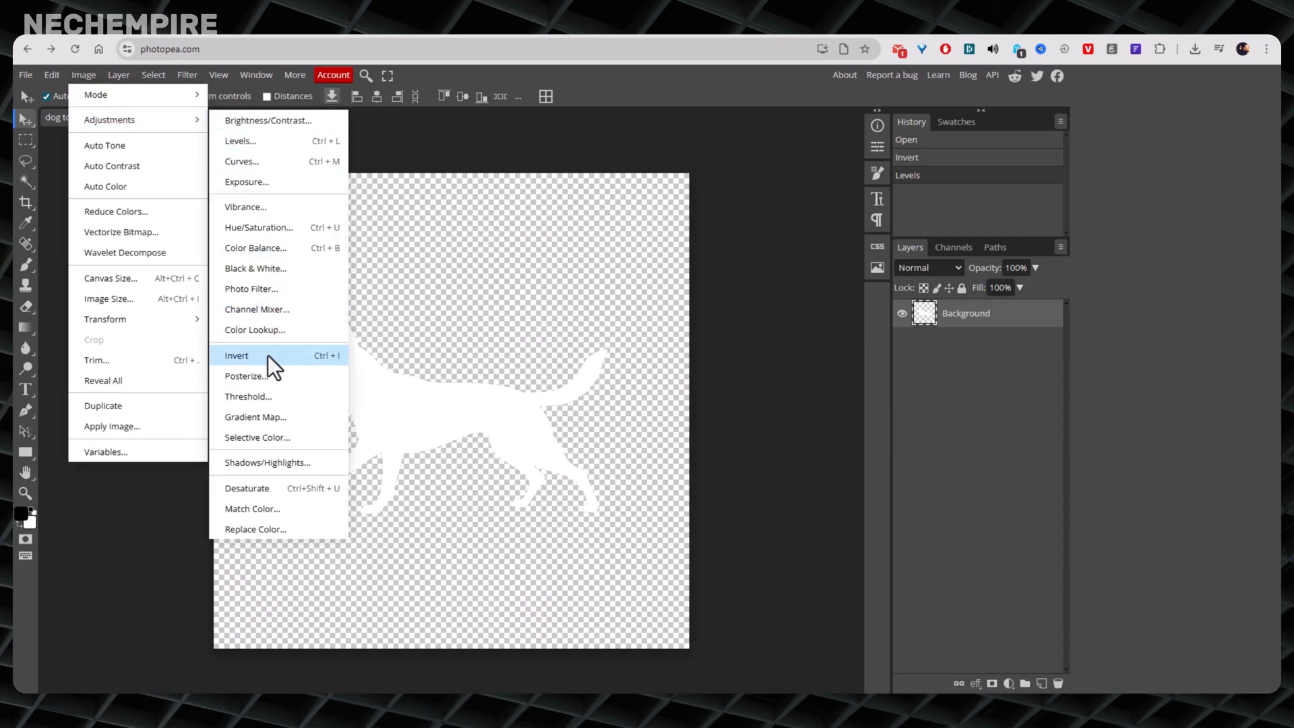
click(237, 355)
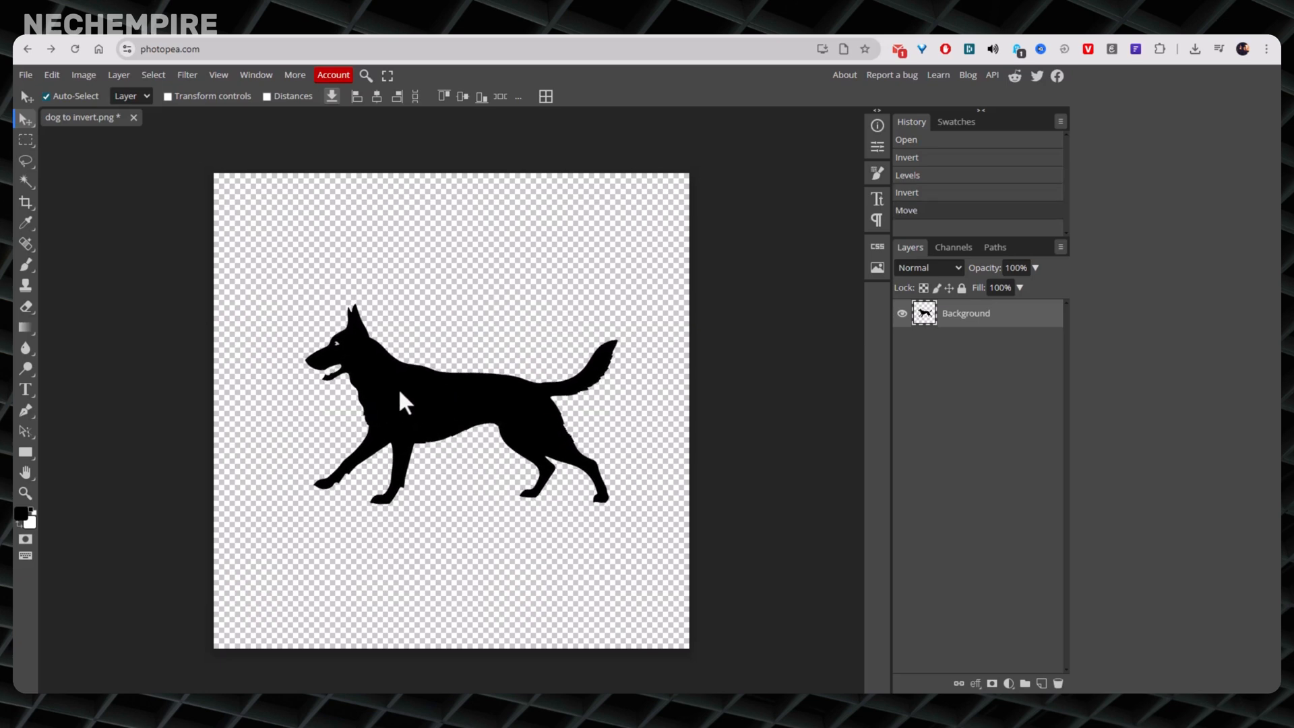
mouse_move(778, 325)
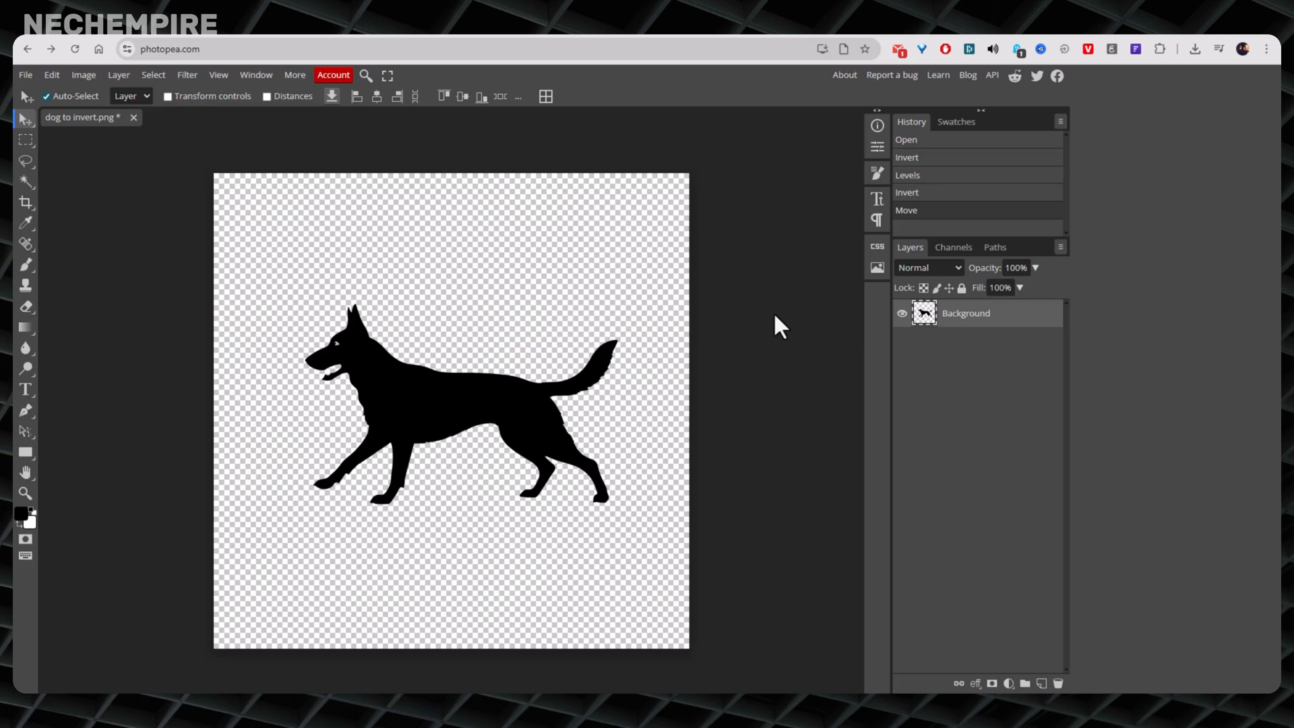
click(24, 76)
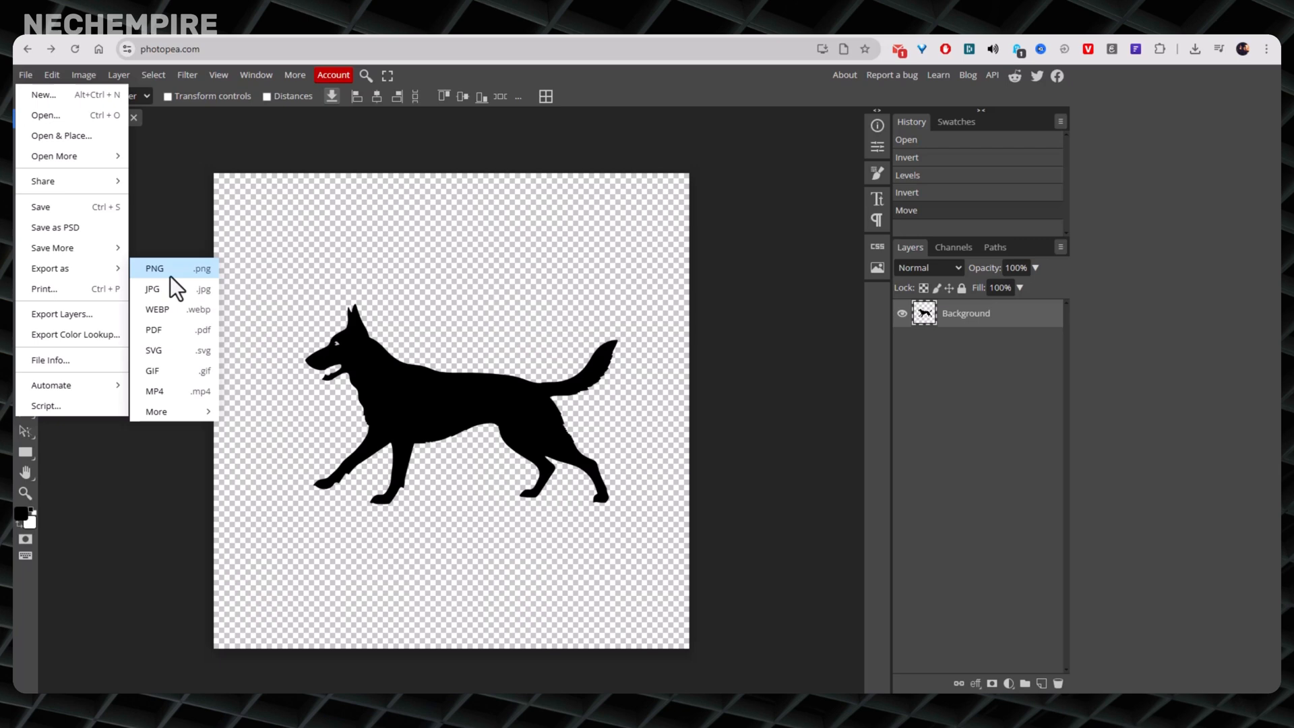
Step: Show the PNG export settings for the black dog at 1080 × 1080 px, preview moved right
click(154, 268)
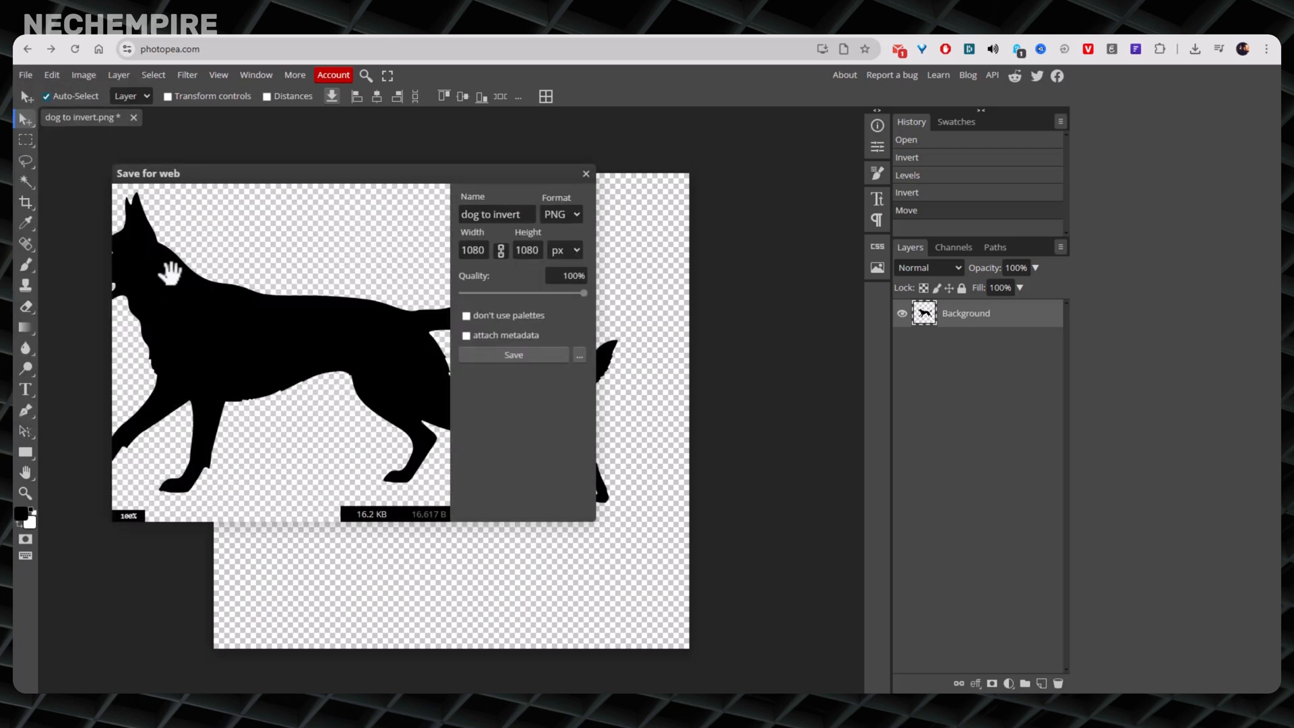
click(527, 250)
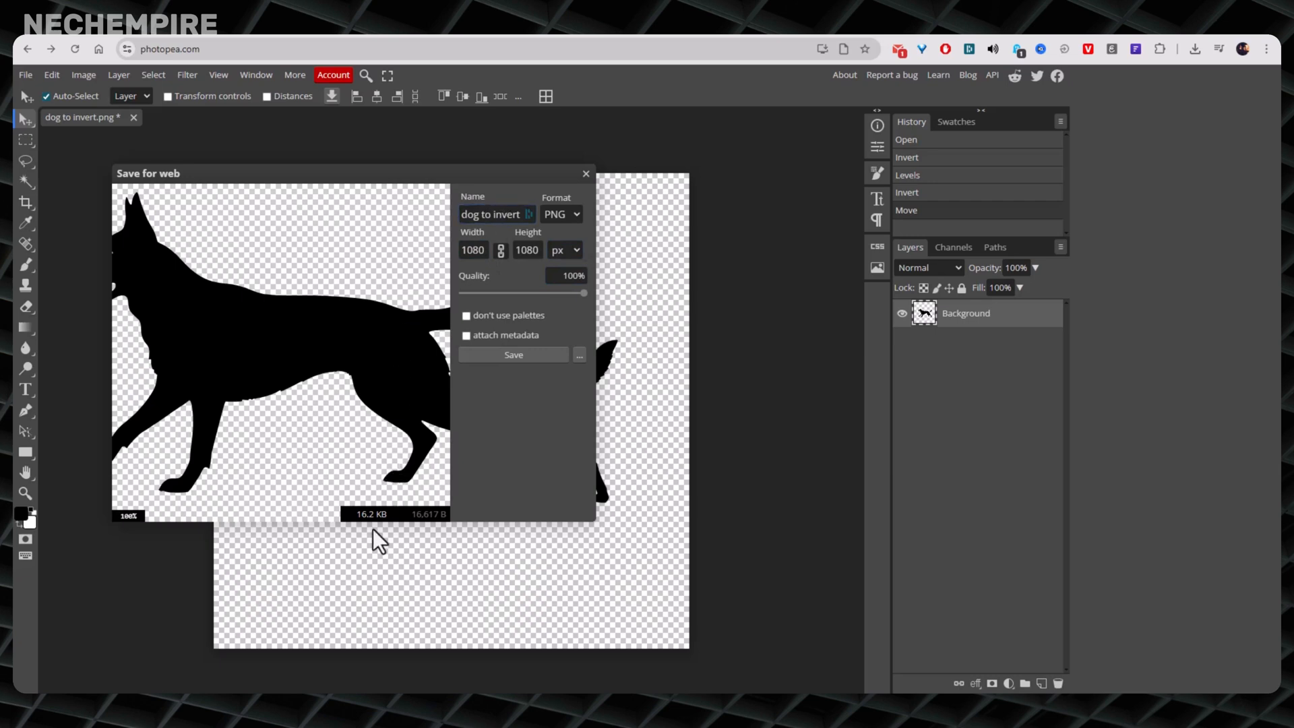
drag(148, 172, 293, 178)
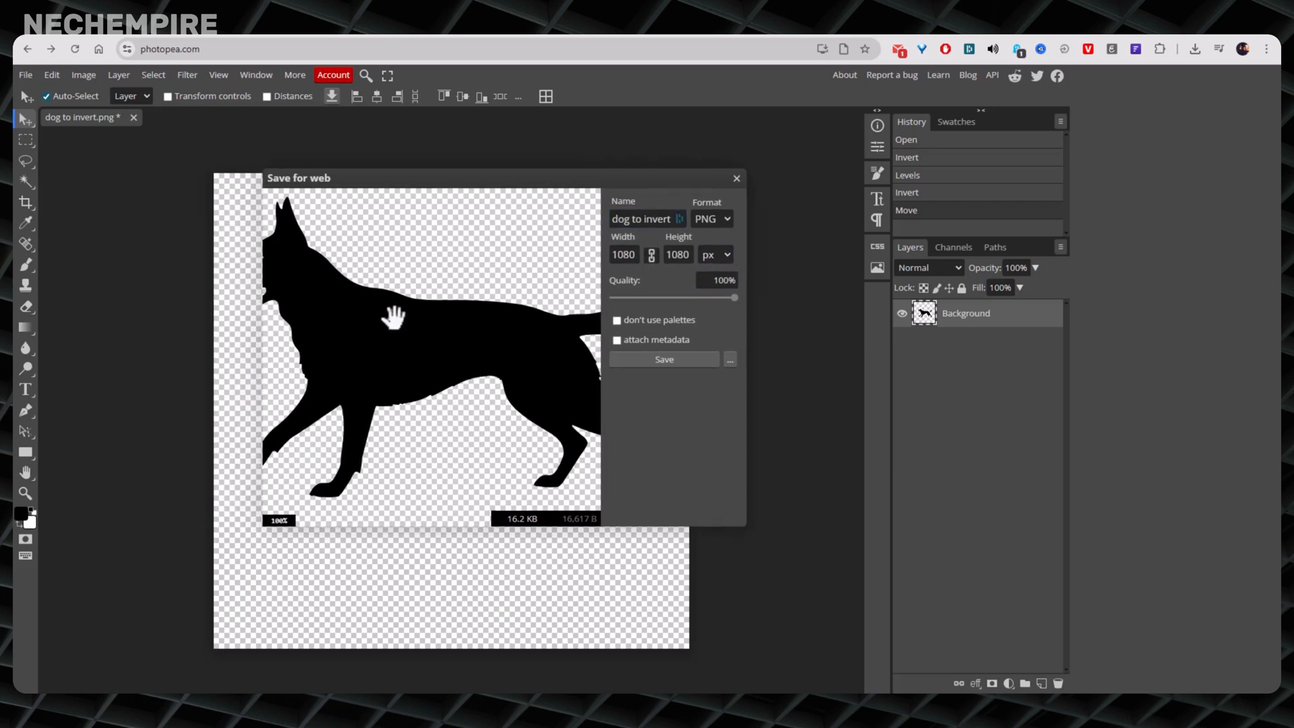